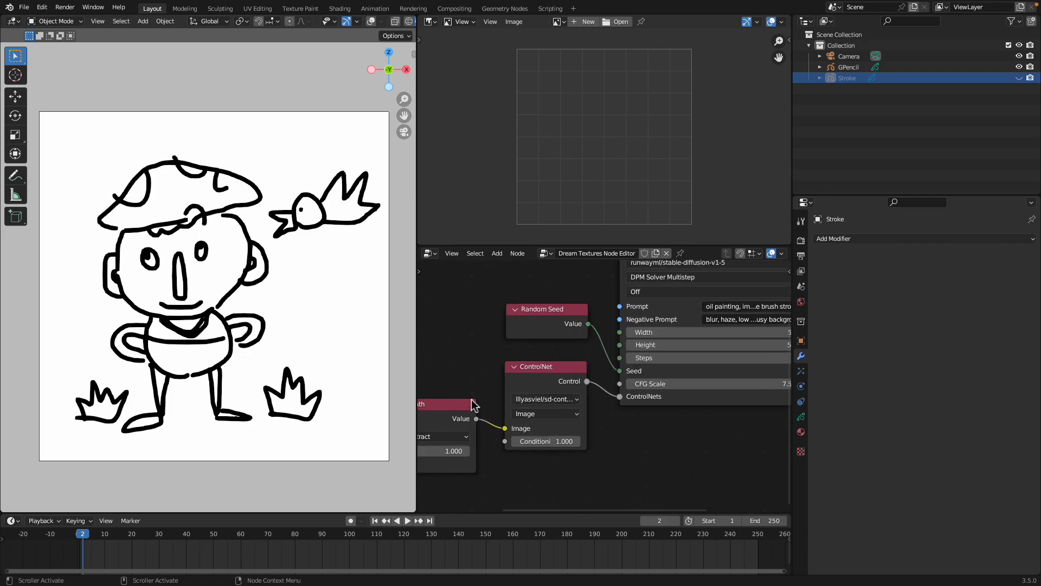
pyautogui.moveTo(588, 404)
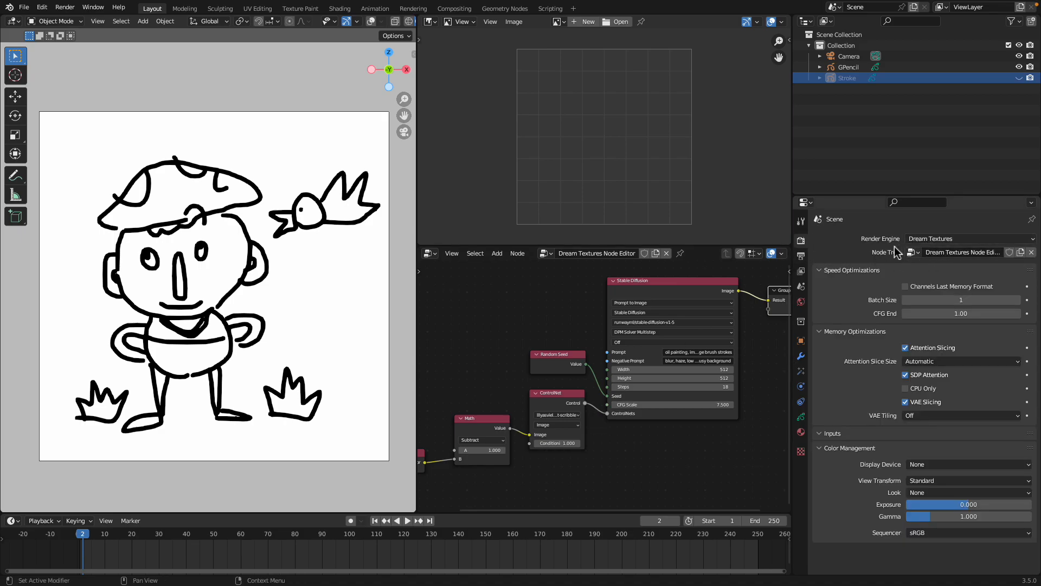
# Keep Dream Textures as render engine and lllyasviel/sd-controlnet-scribble as the ControlNet model.
pyautogui.click(967, 239)
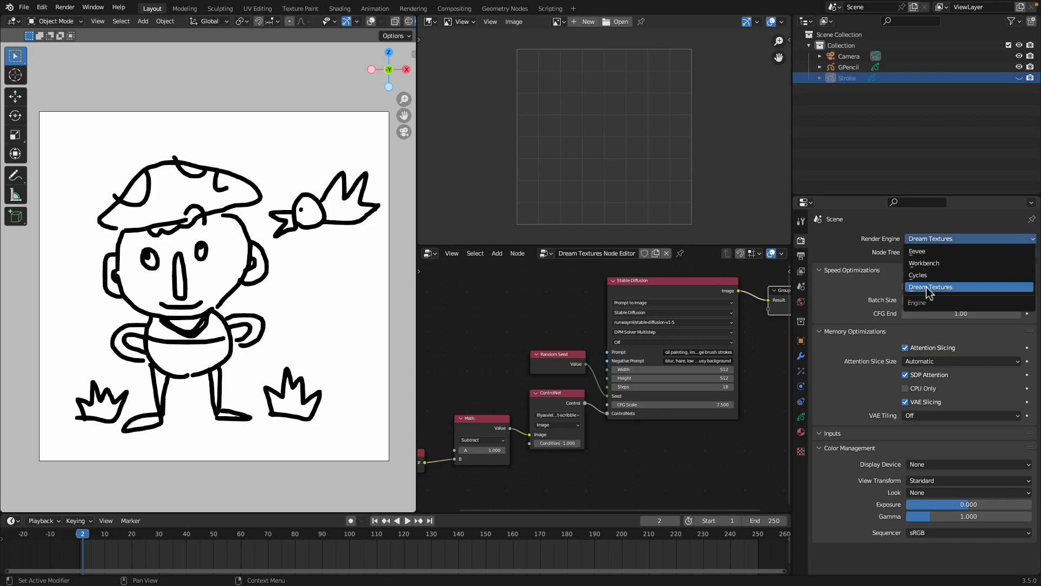
pyautogui.click(930, 286)
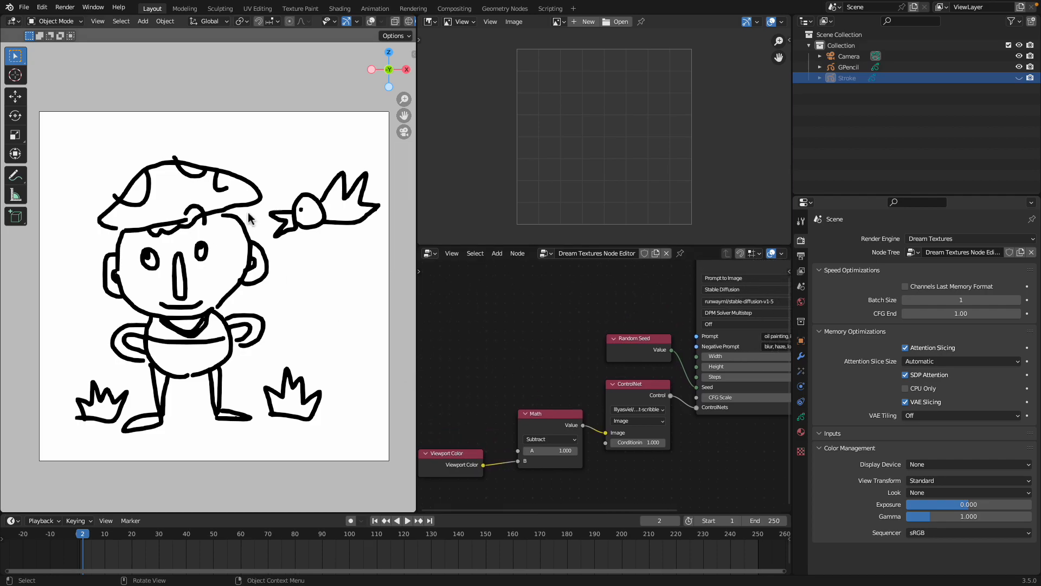
pyautogui.moveTo(254, 258)
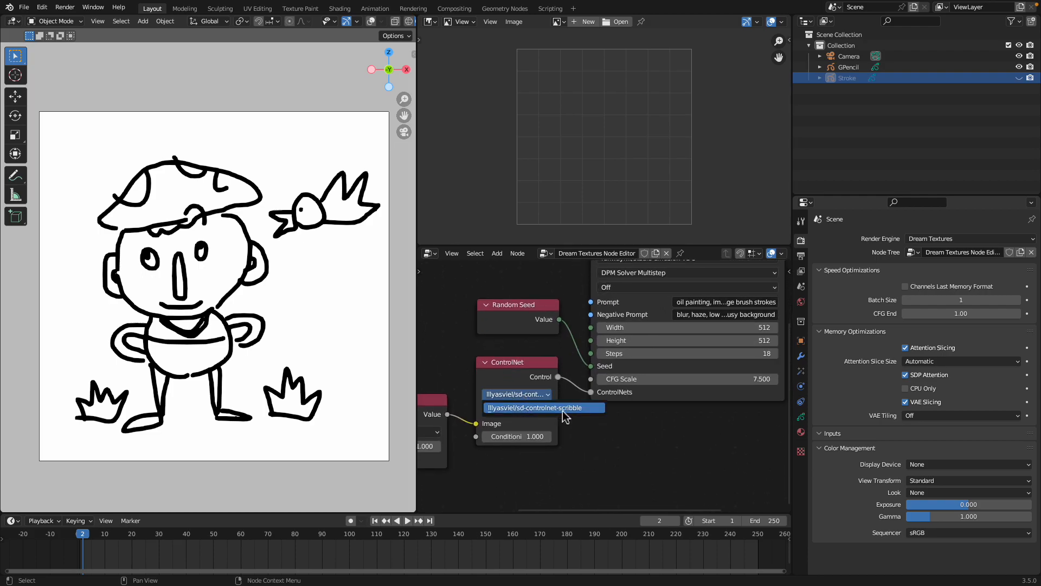
pyautogui.click(534, 407)
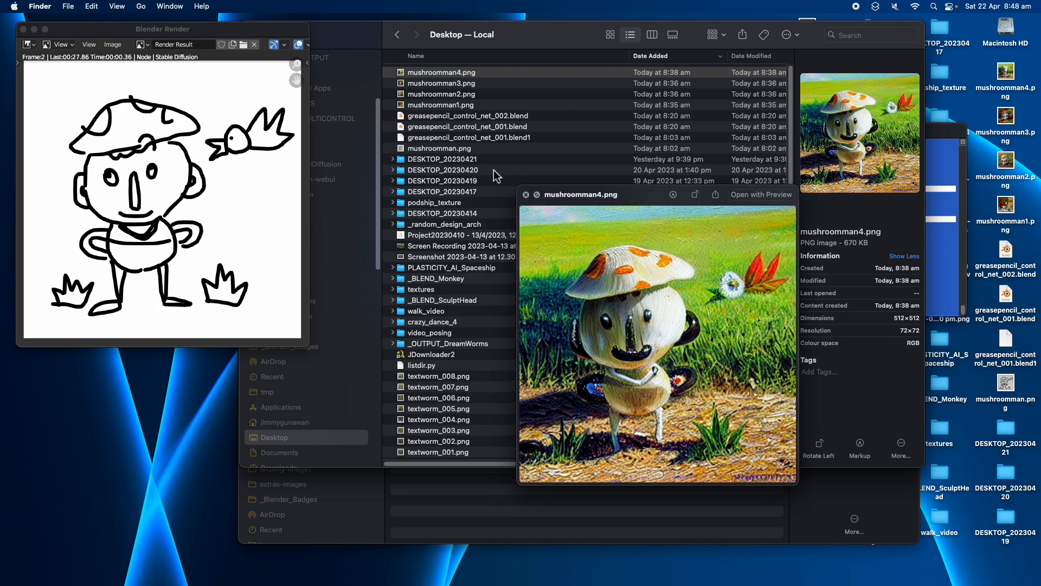
pyautogui.moveTo(456, 84)
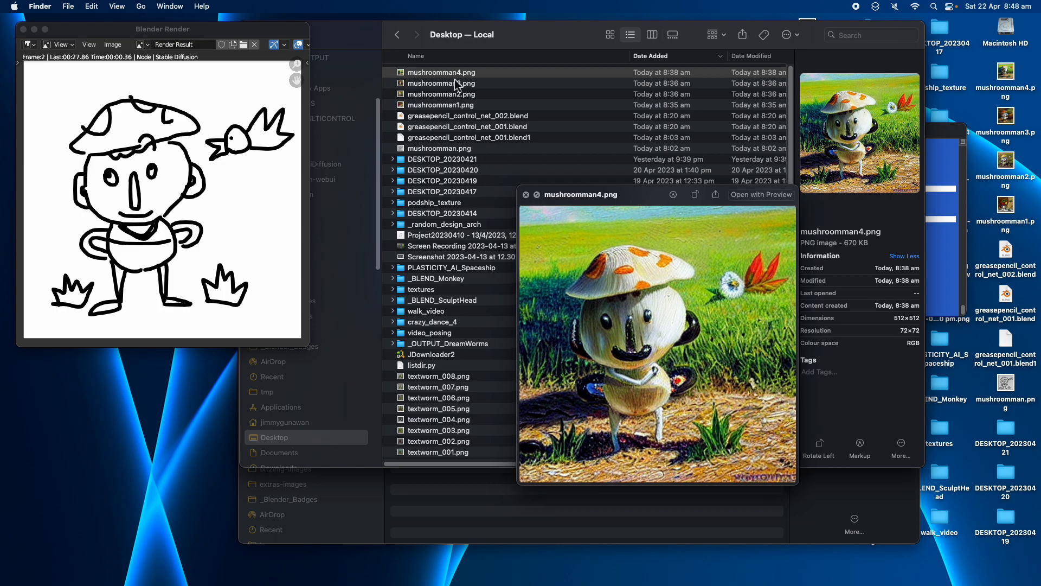
# Preview another mushroomman render from the Desktop folder.
pyautogui.click(441, 83)
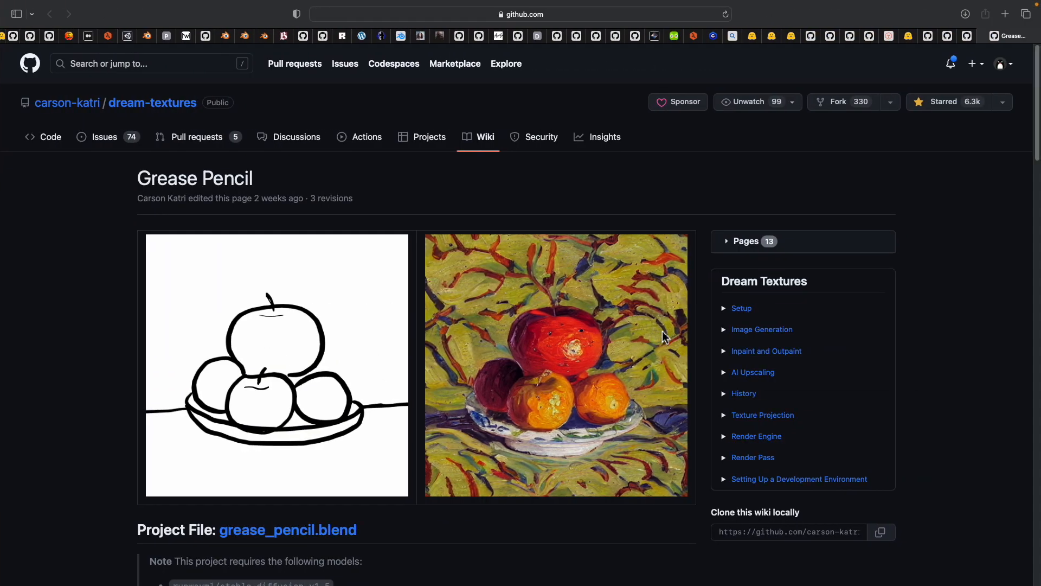
pyautogui.moveTo(280, 177)
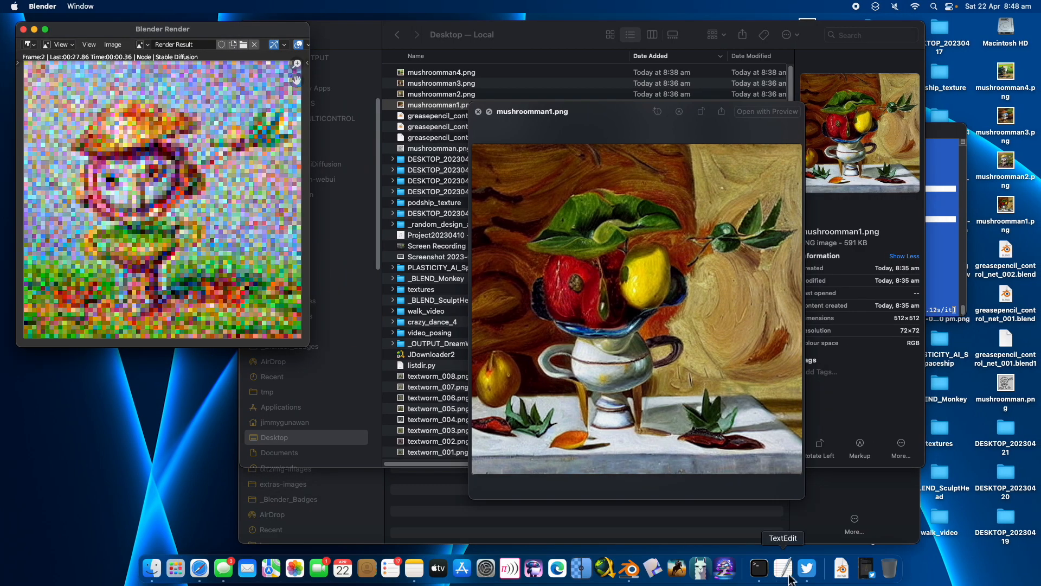
# Switch from Finder over to the Twitter app.
pyautogui.click(806, 567)
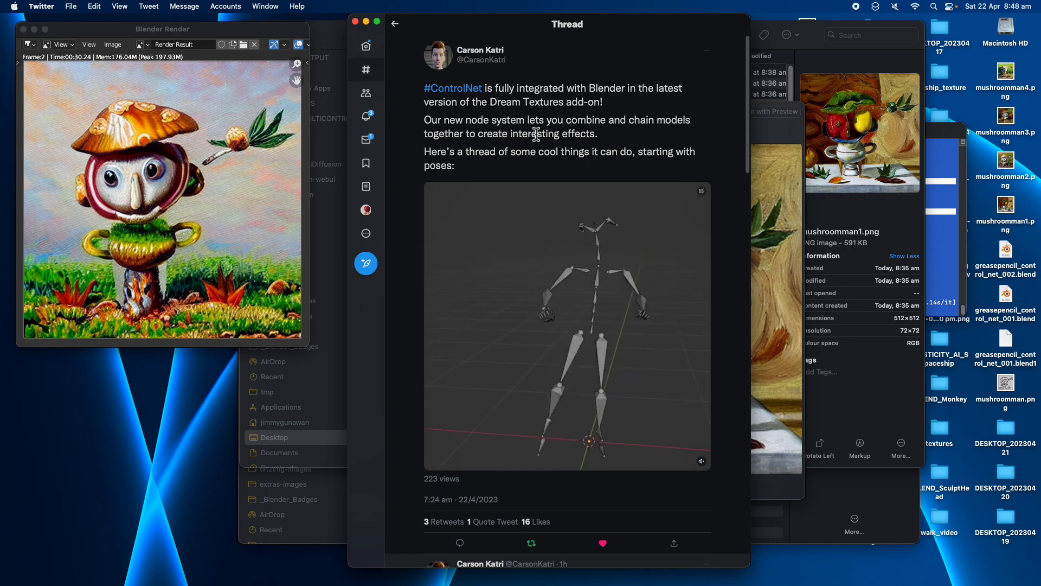
# Scroll through the Dream Textures ControlNet announcement thread and its videos.
pyautogui.scroll(-3)
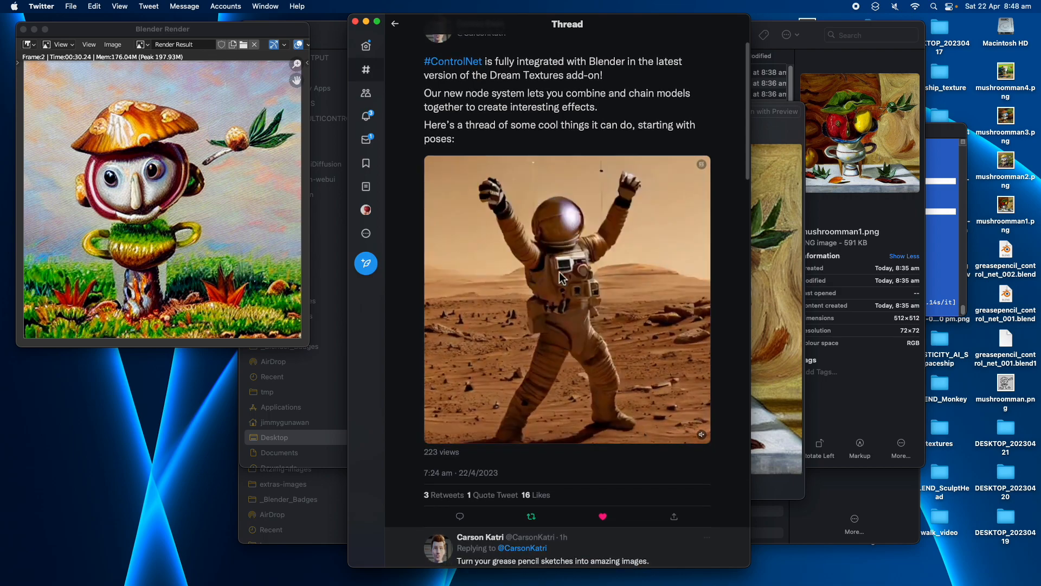
pyautogui.scroll(-3)
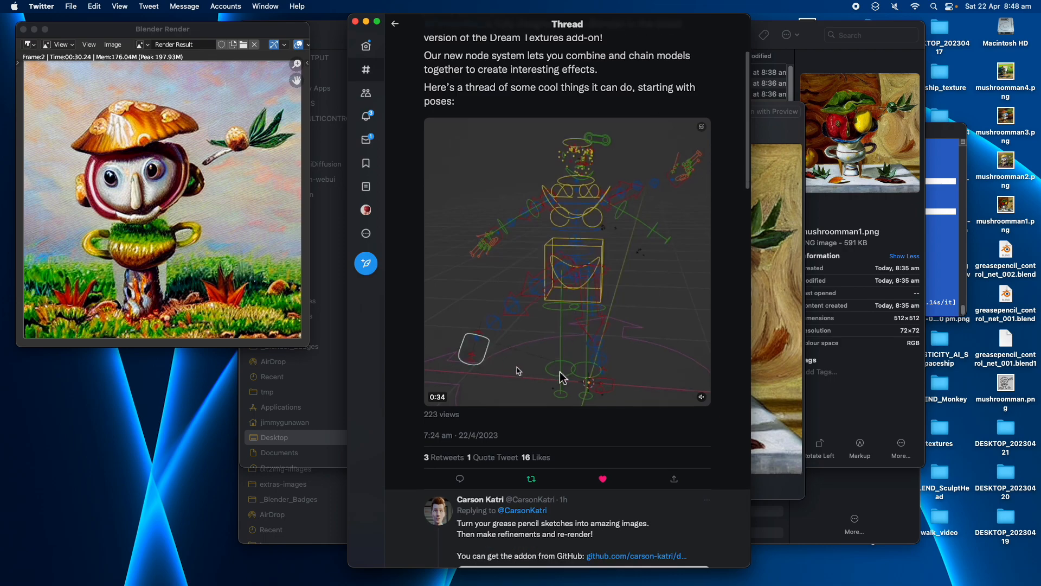
pyautogui.scroll(-3)
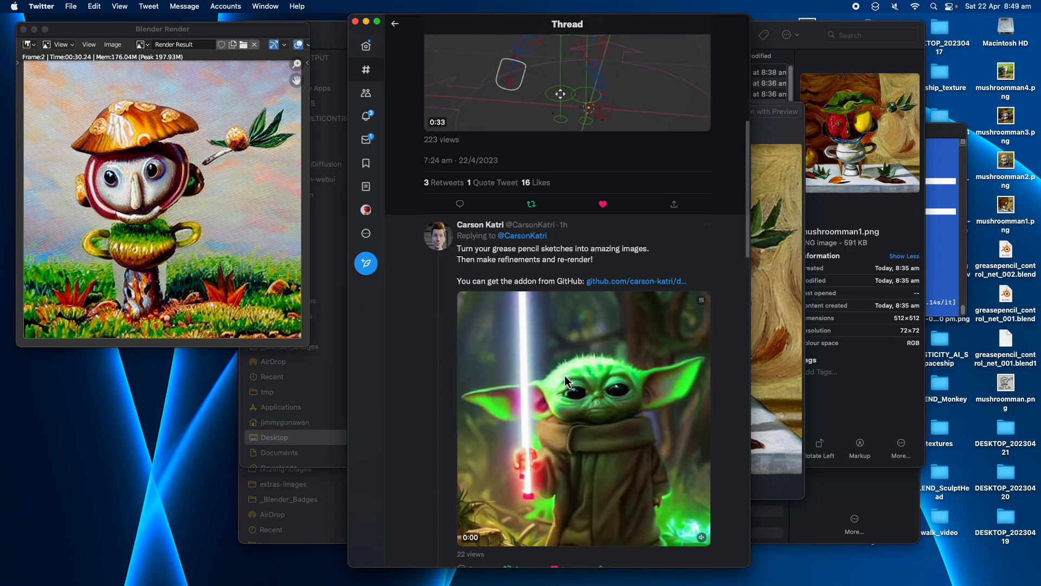
pyautogui.scroll(-3)
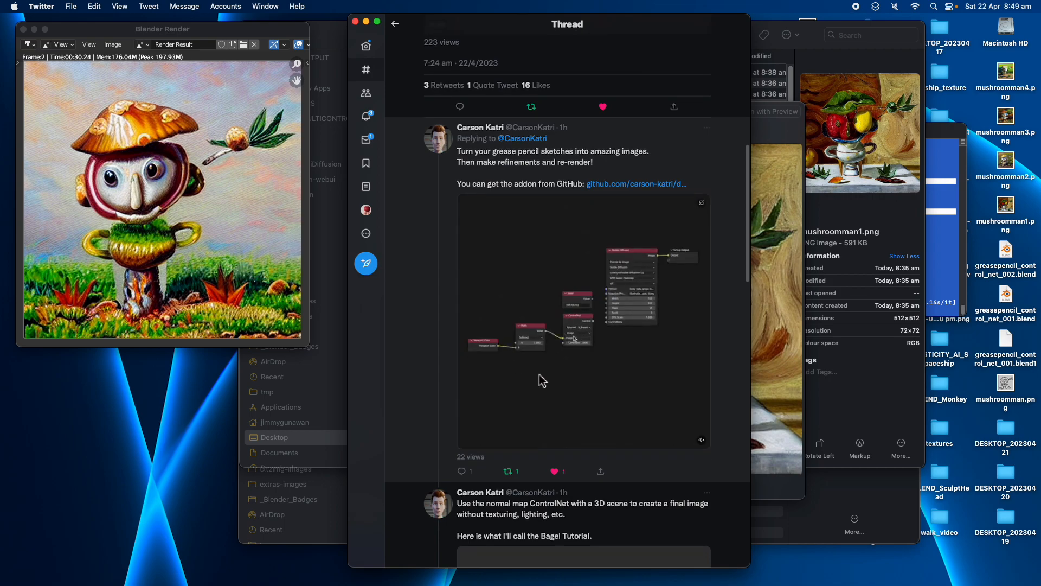
pyautogui.scroll(-3)
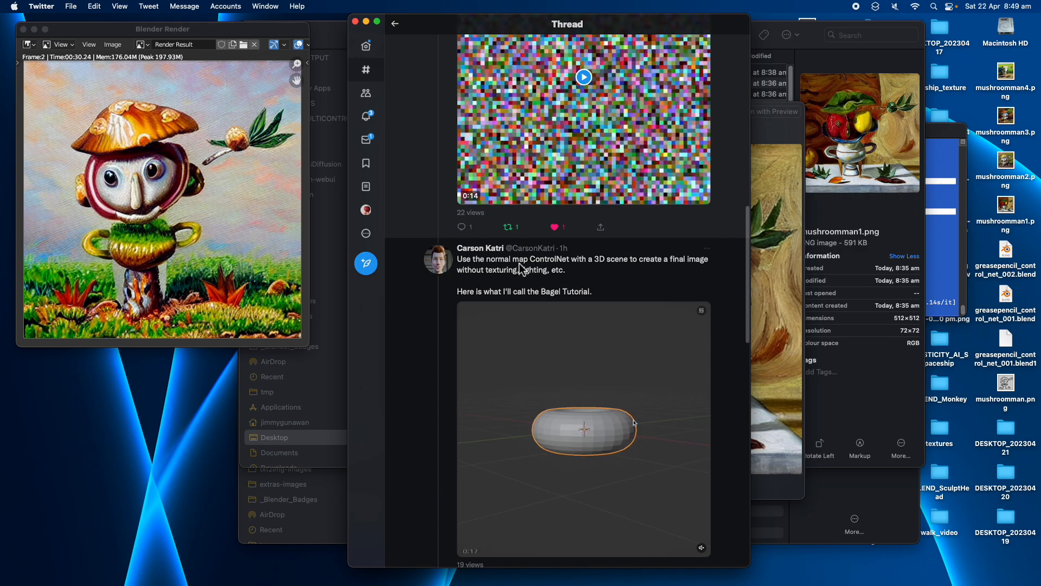
pyautogui.click(583, 431)
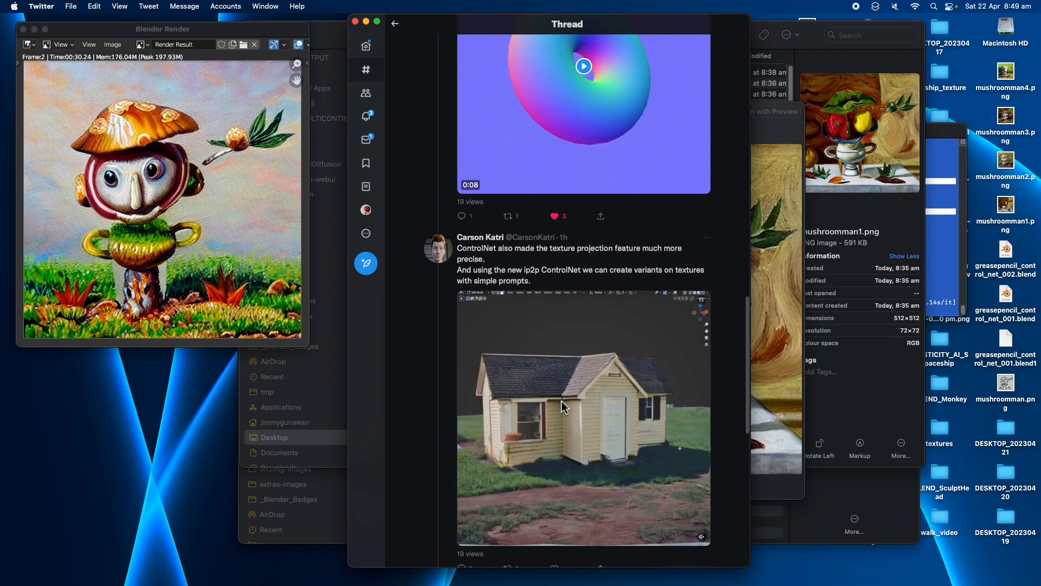
# Continue down the thread to the wiki guides link, typing 'make it snow'.
pyautogui.scroll(-3)
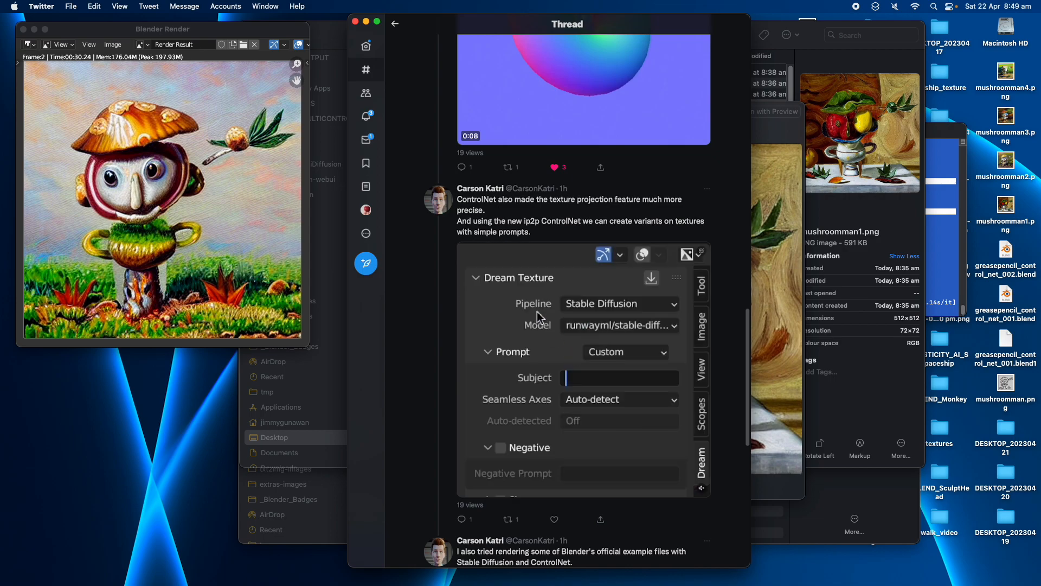
pyautogui.write('make it snow')
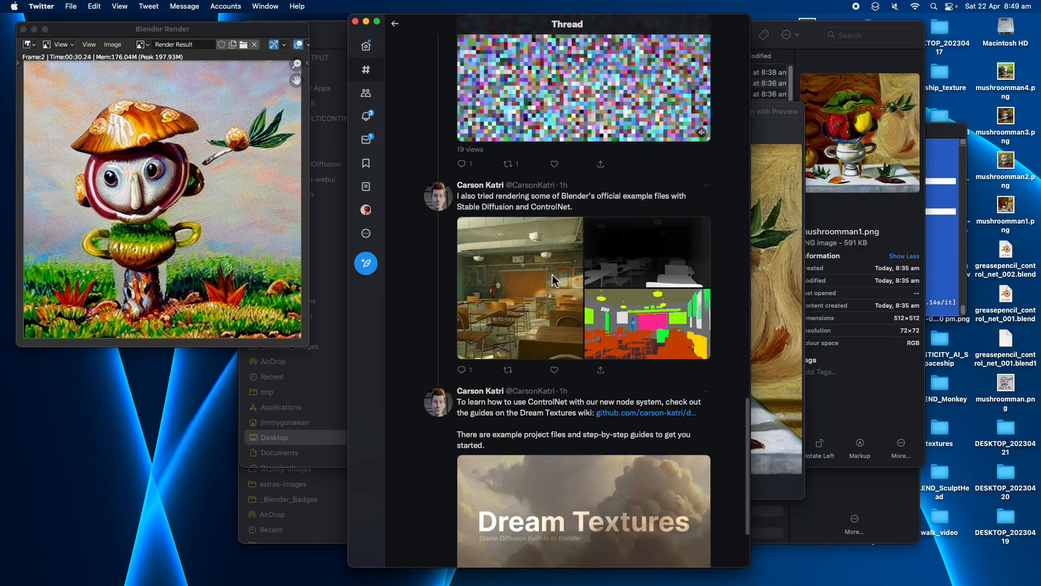
pyautogui.scroll(-3)
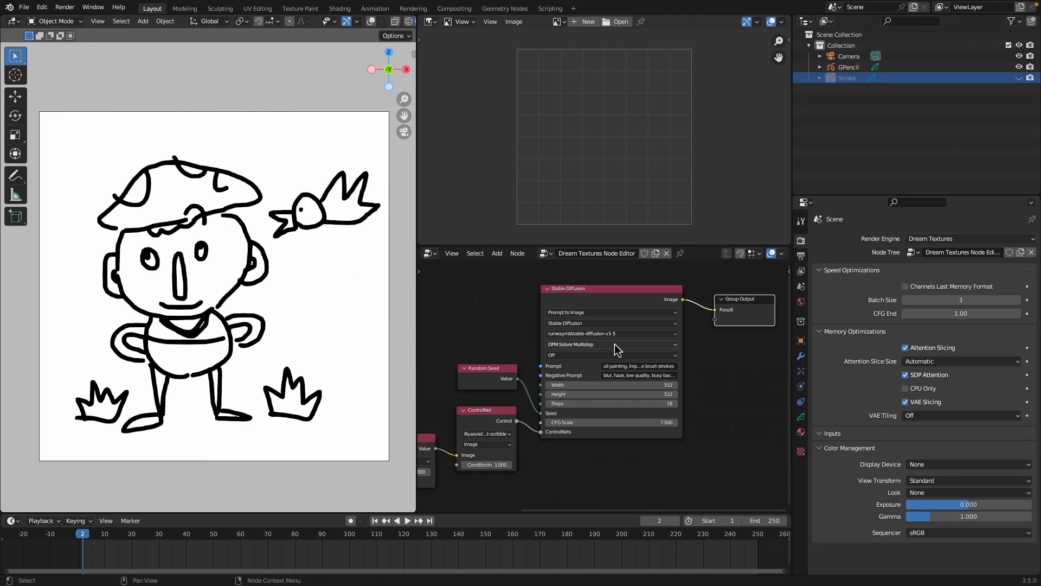
pyautogui.moveTo(359, 241)
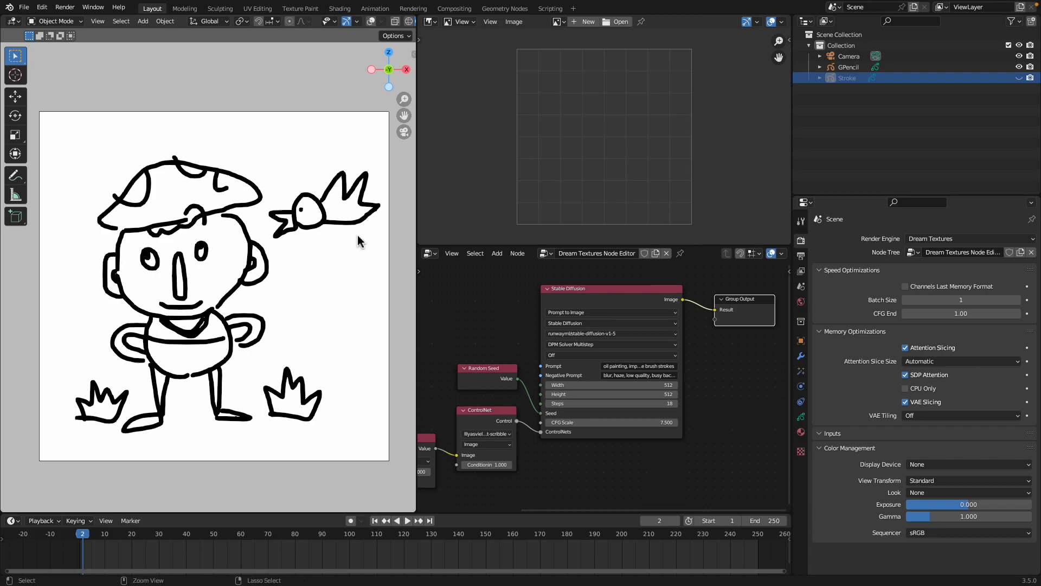
pyautogui.moveTo(364, 236)
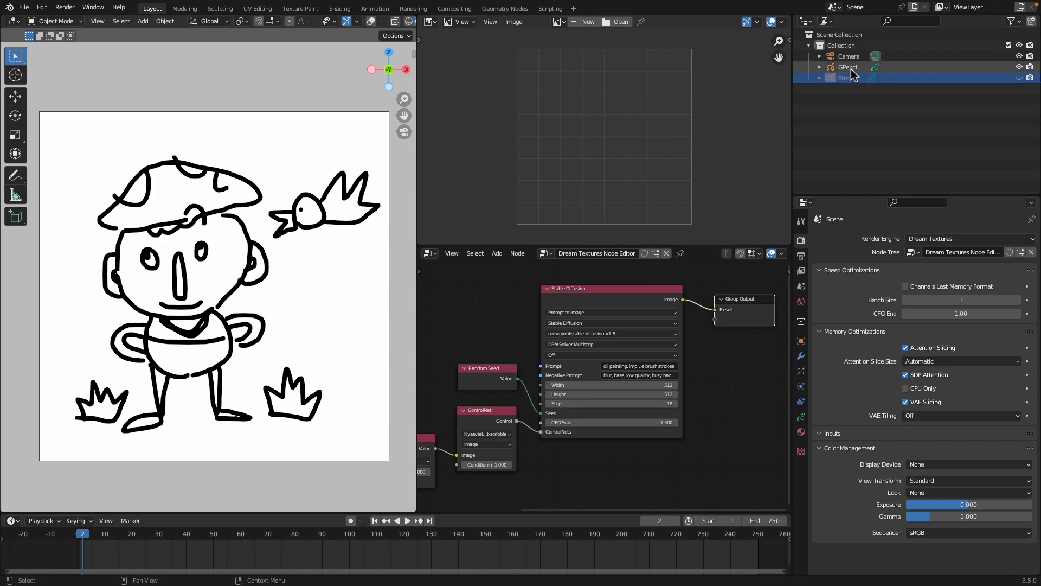
# Add a Build modifier to the GPencil drawing object.
pyautogui.click(848, 67)
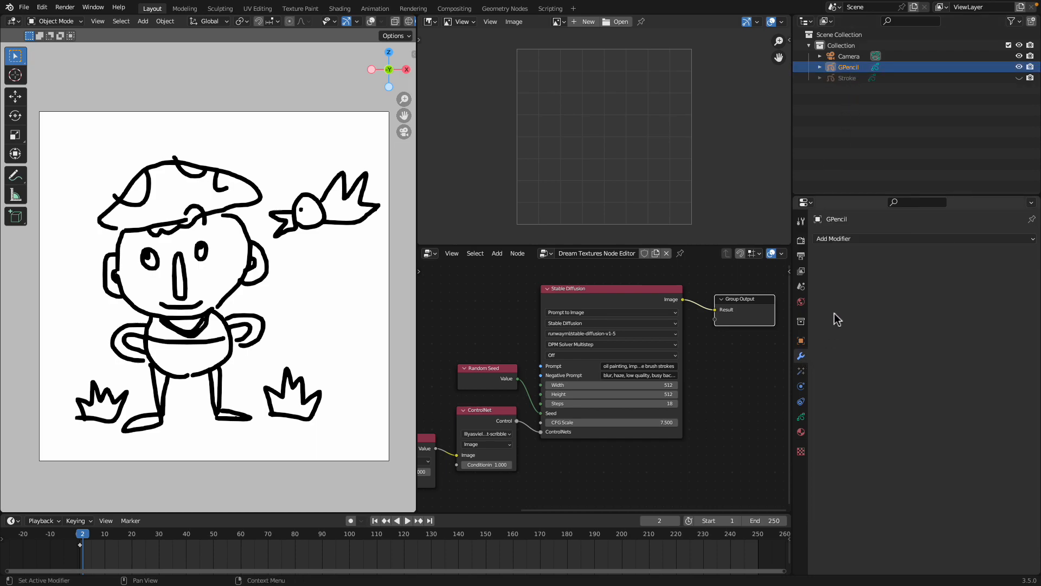
pyautogui.click(834, 239)
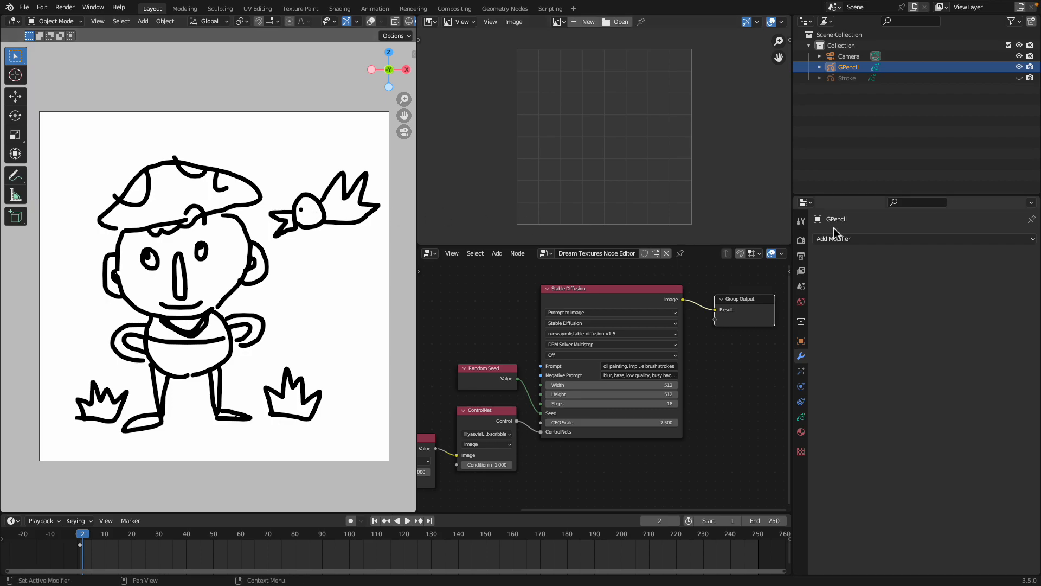
pyautogui.click(833, 238)
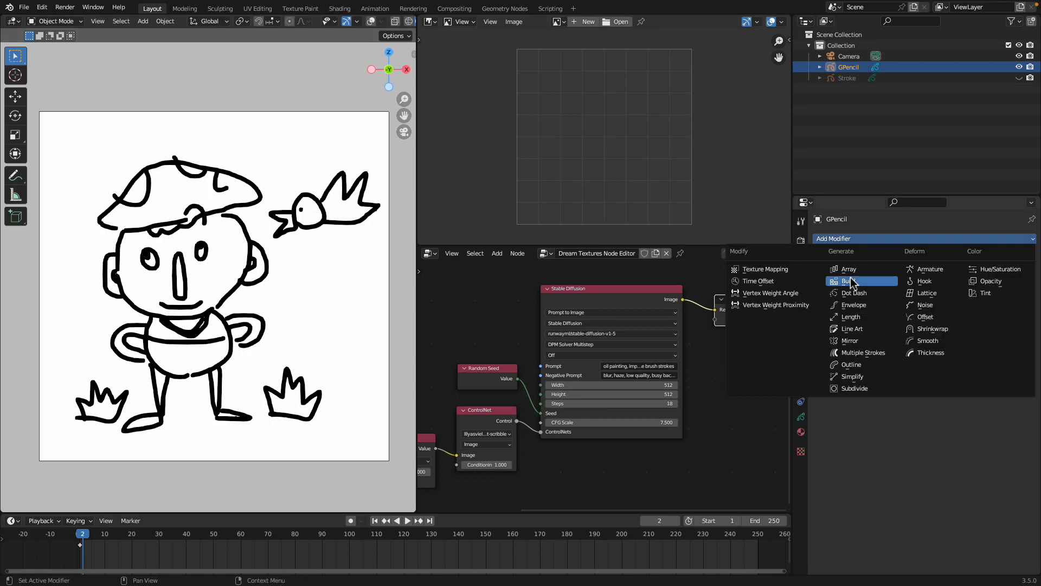
pyautogui.click(849, 280)
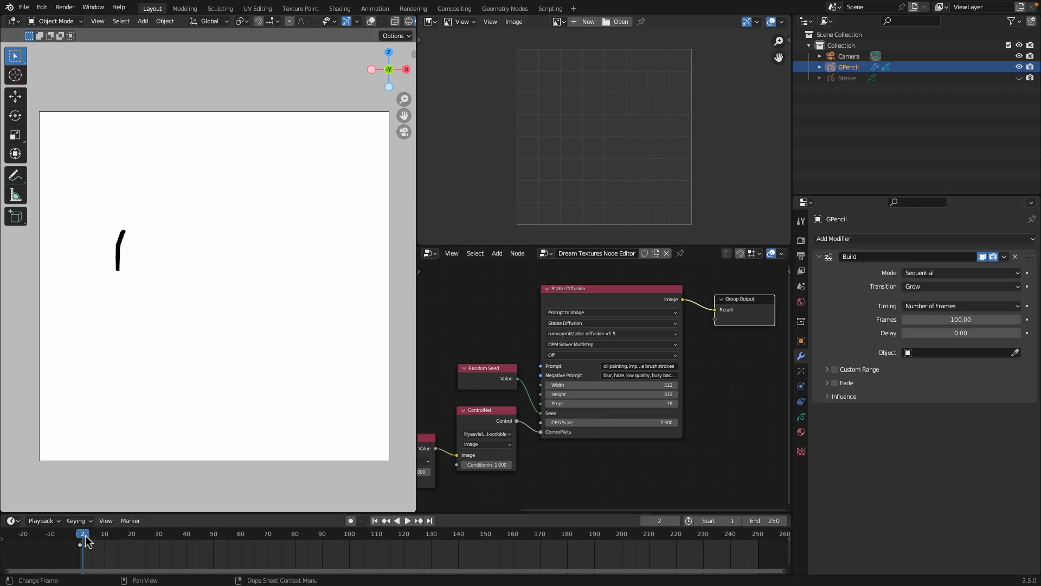
# Rewind and play the timeline so the mushroom-hat sketch draws itself in.
pyautogui.click(406, 520)
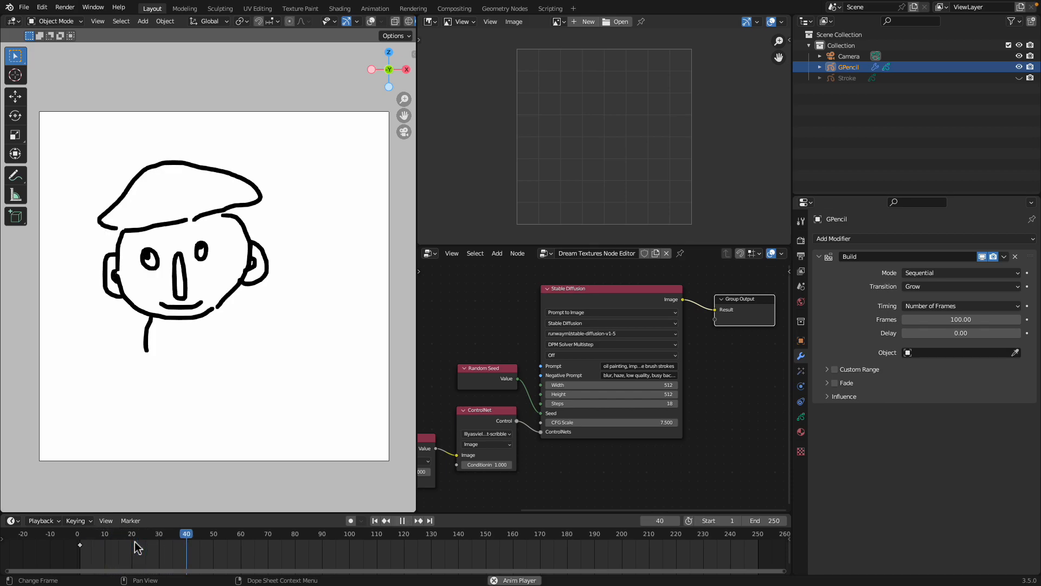
pyautogui.click(318, 534)
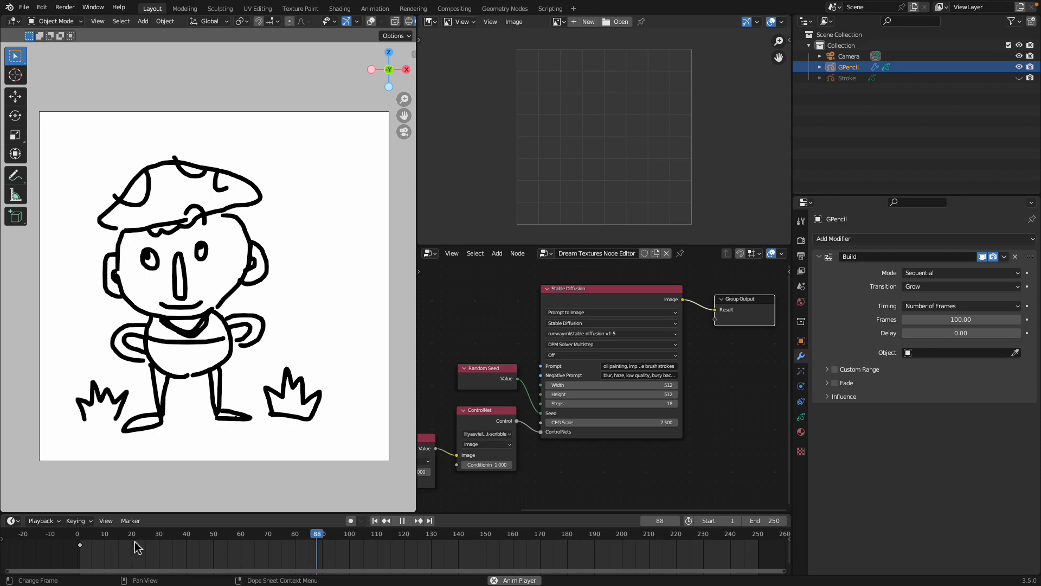
pyautogui.click(401, 519)
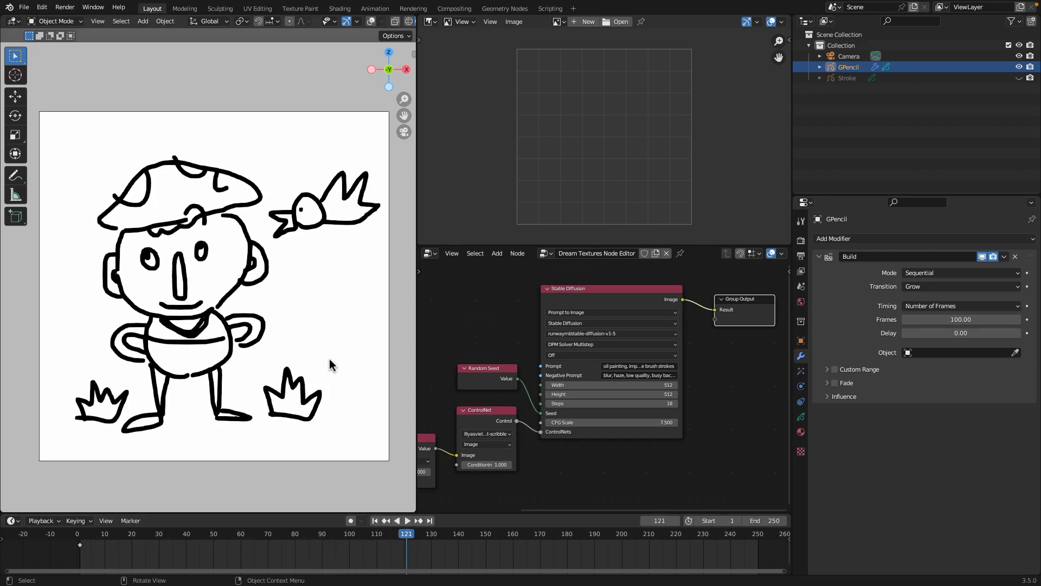
# Hide the GPencil sketch and select the apple-bowl Stroke drawing.
pyautogui.click(64, 7)
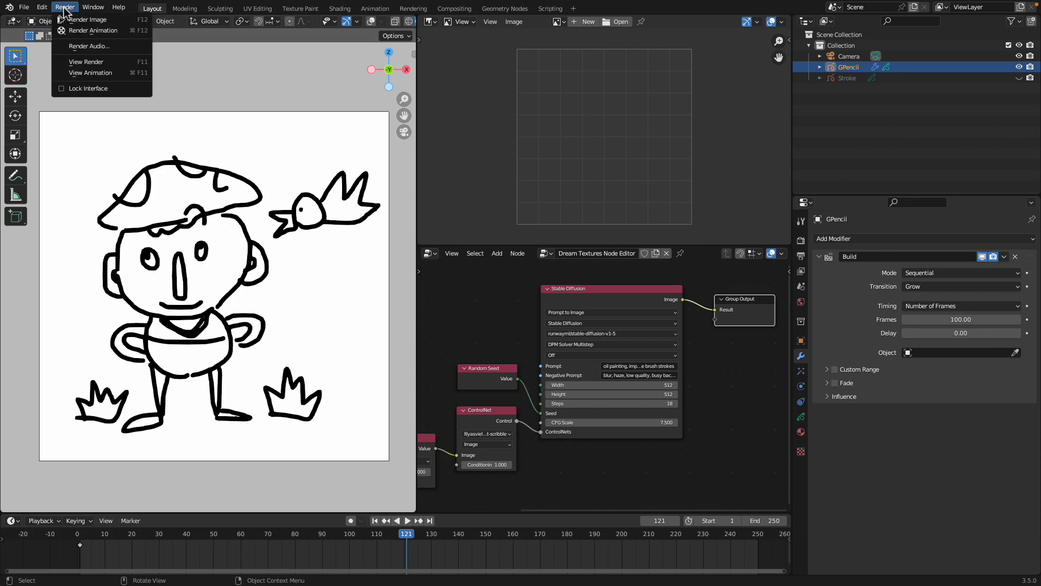
pyautogui.moveTo(87, 19)
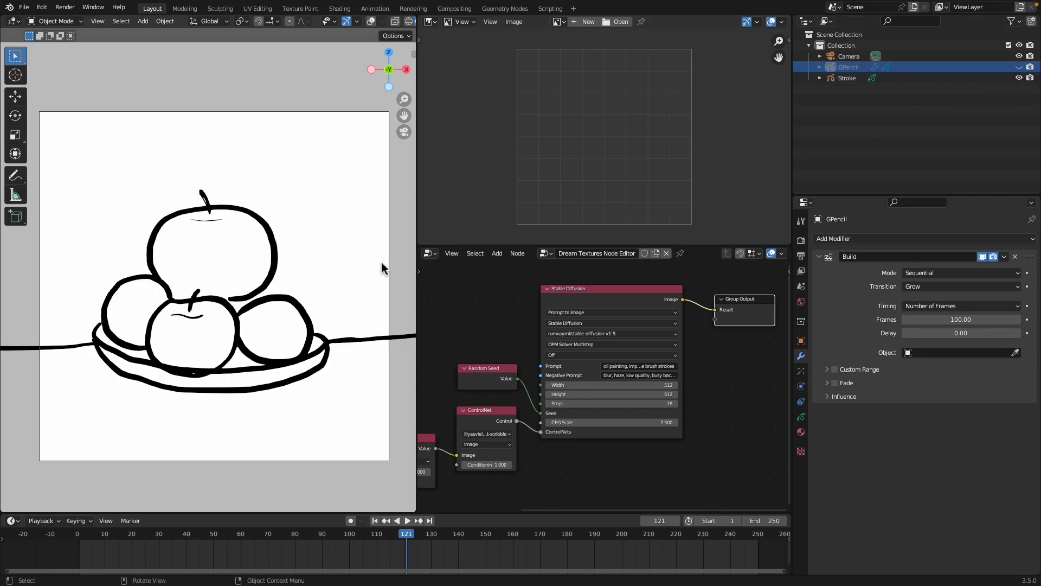
pyautogui.moveTo(264, 265)
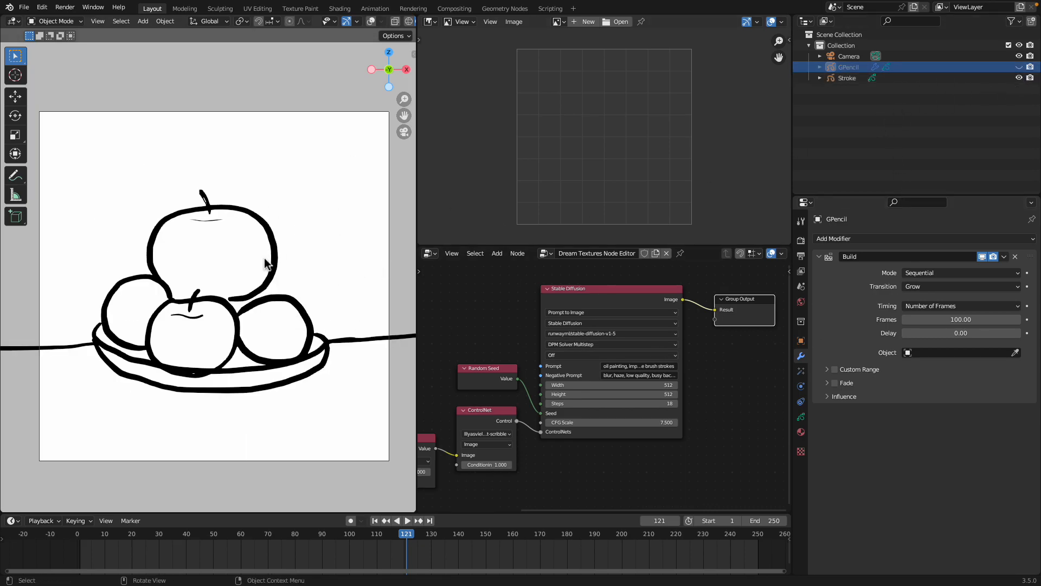
pyautogui.click(847, 78)
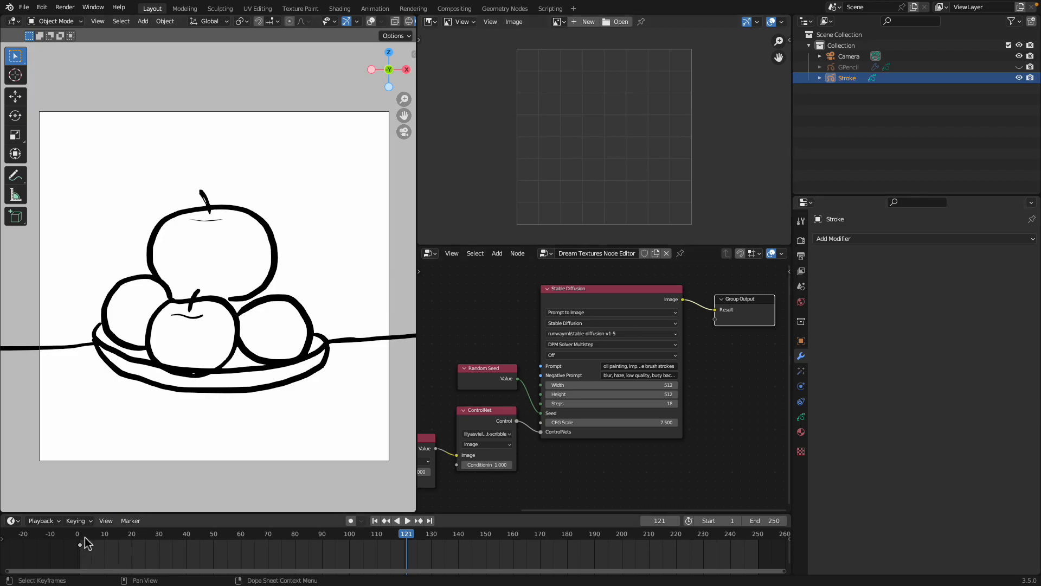
pyautogui.click(834, 237)
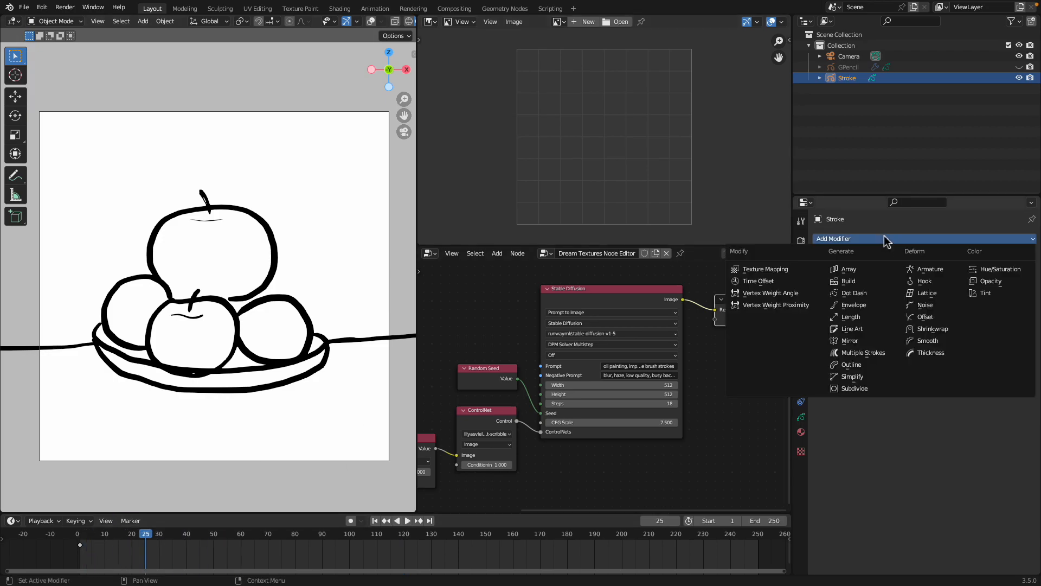
pyautogui.click(848, 280)
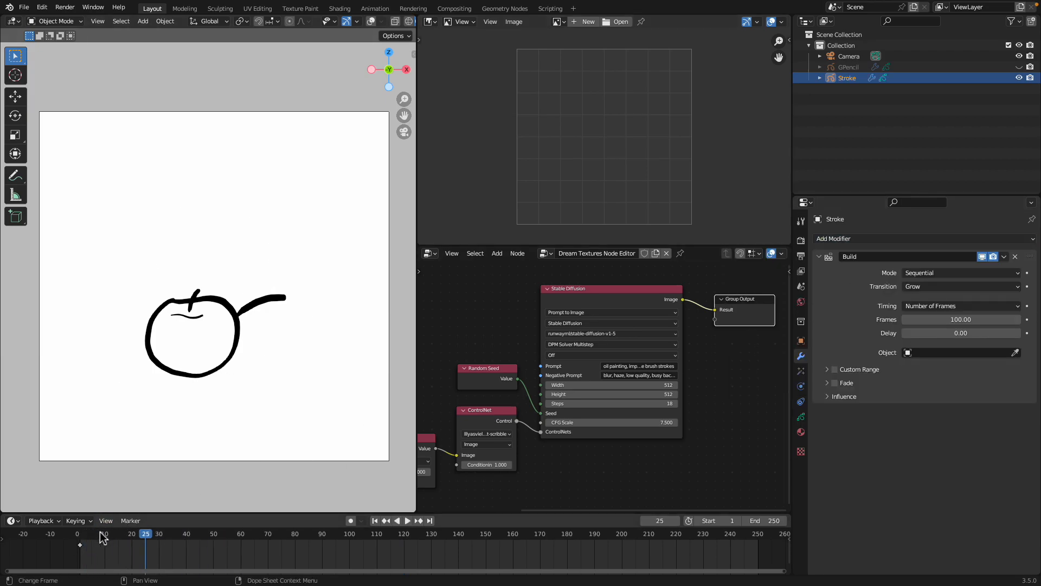
pyautogui.click(407, 520)
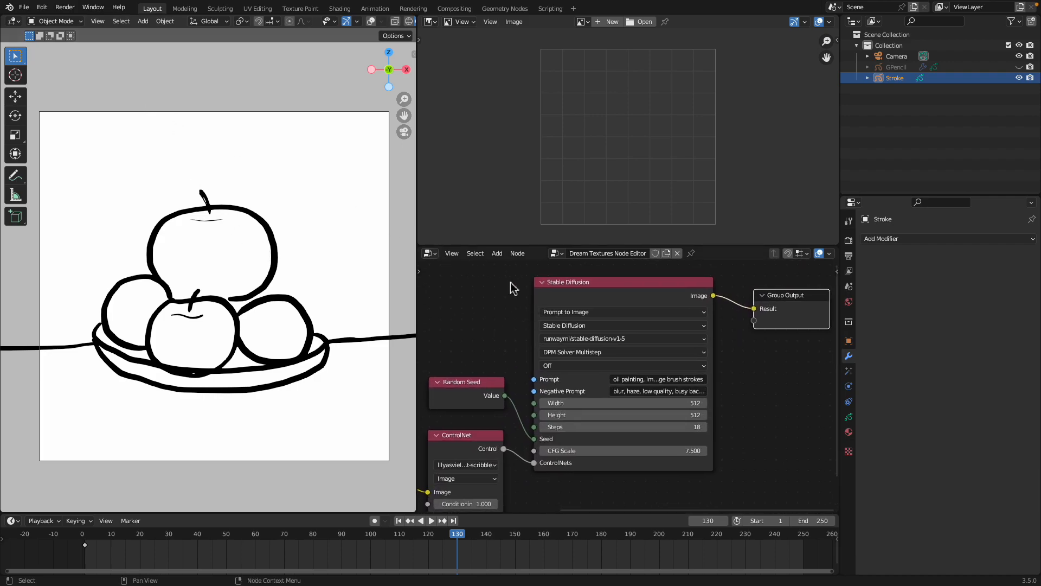
# Show the Dream Textures add-on in Preferences by searching 'drea'.
pyautogui.click(41, 7)
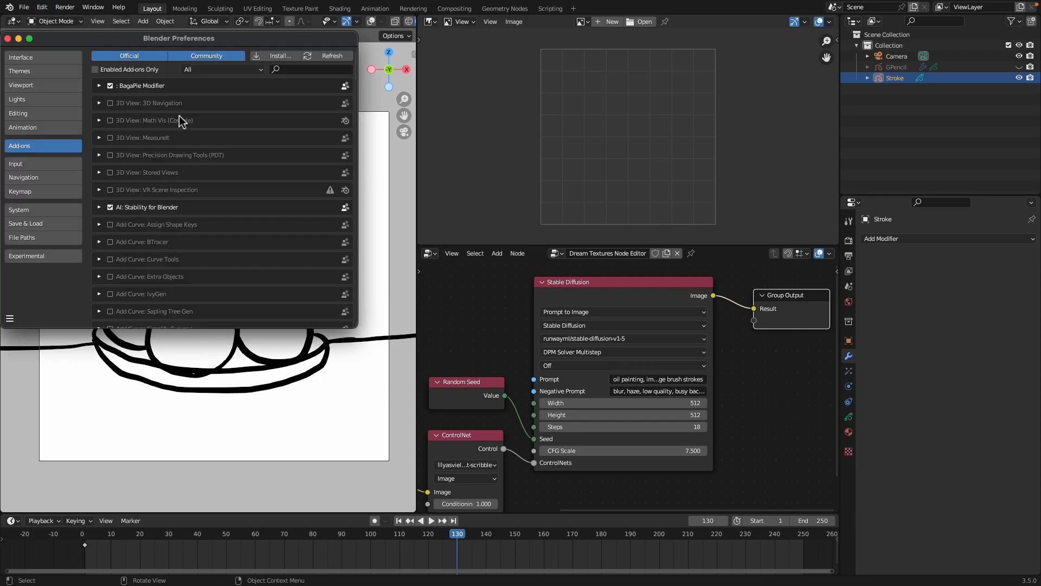
pyautogui.write('drea')
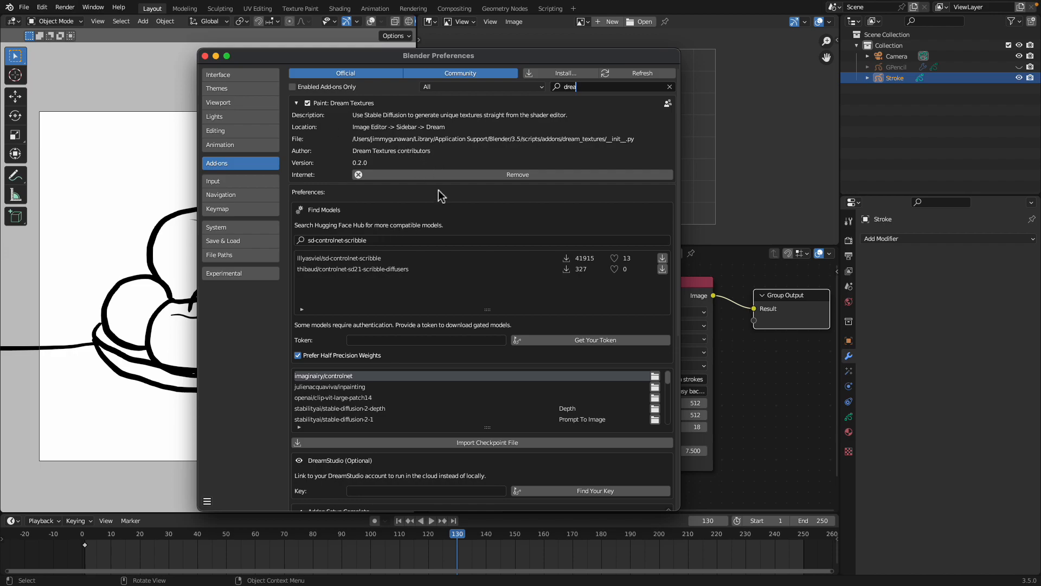
pyautogui.moveTo(422, 128)
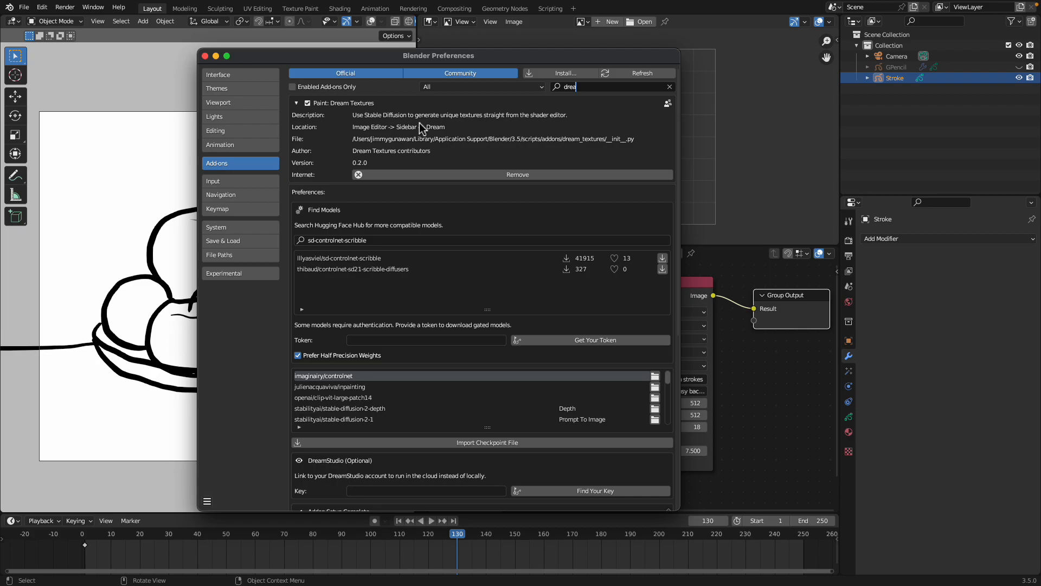
pyautogui.moveTo(439, 99)
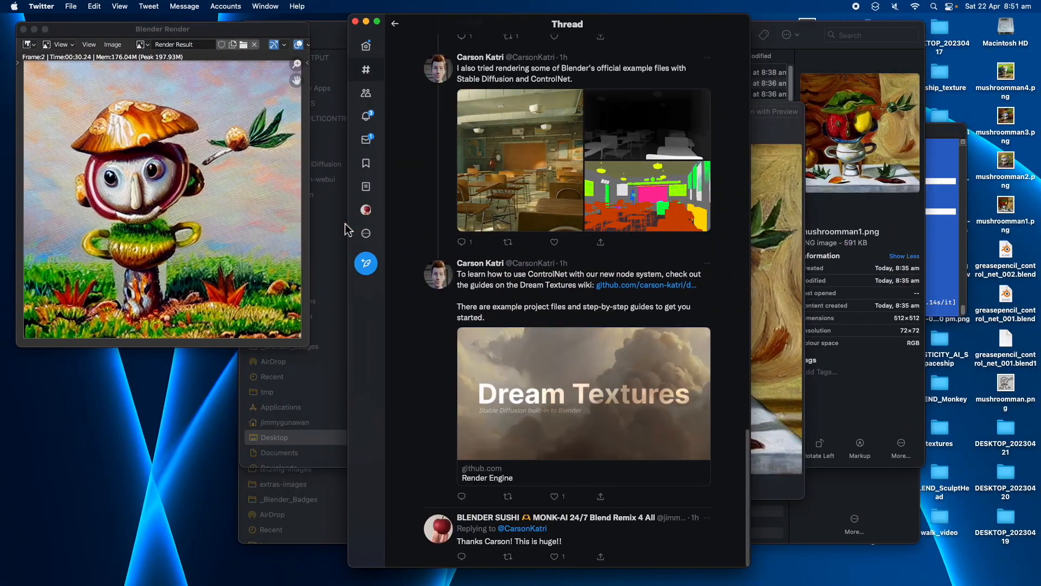
pyautogui.scroll(3)
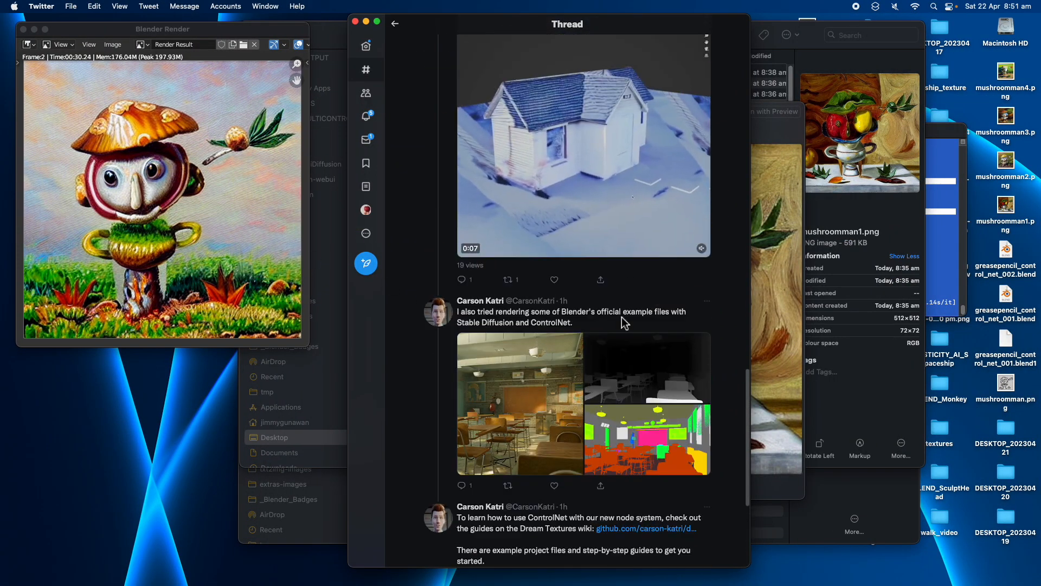
pyautogui.scroll(-3)
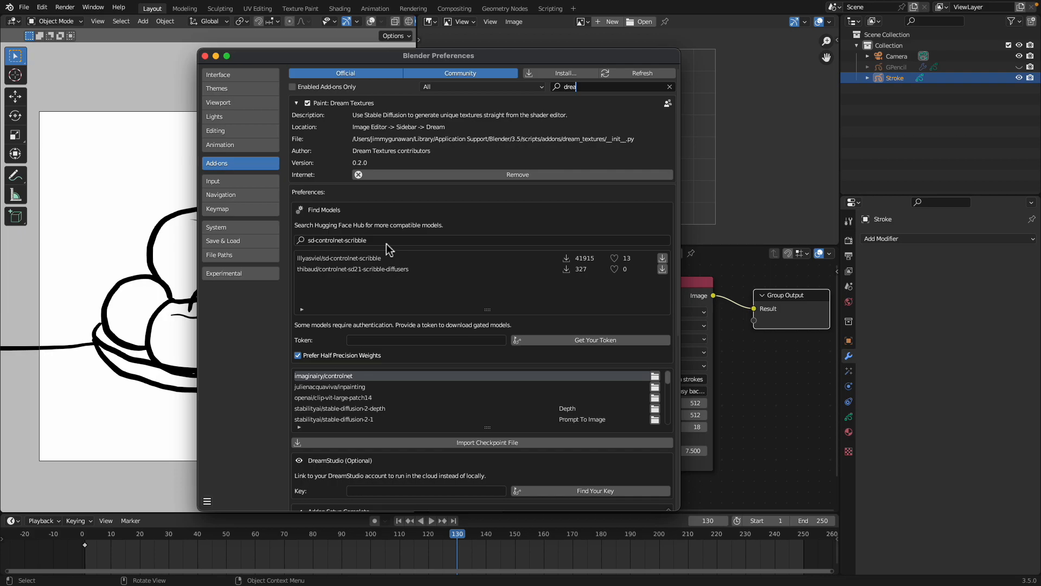
pyautogui.moveTo(372, 246)
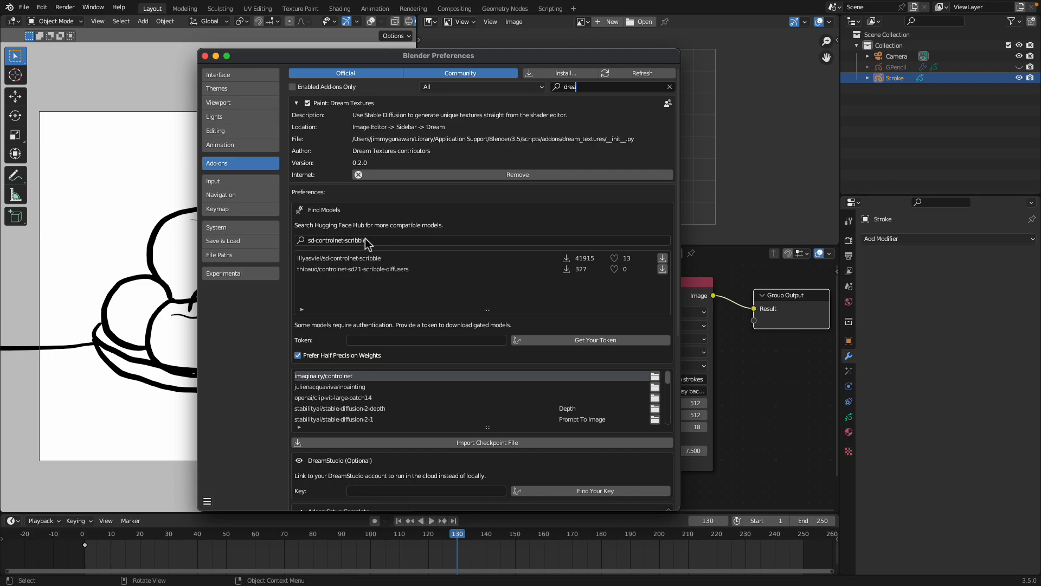
pyautogui.moveTo(376, 247)
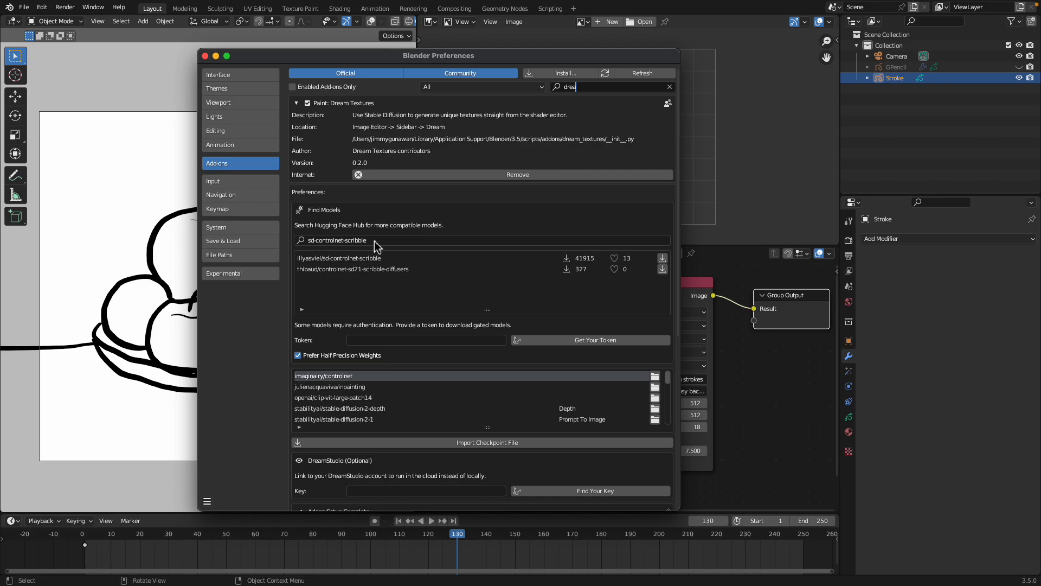
pyautogui.moveTo(372, 250)
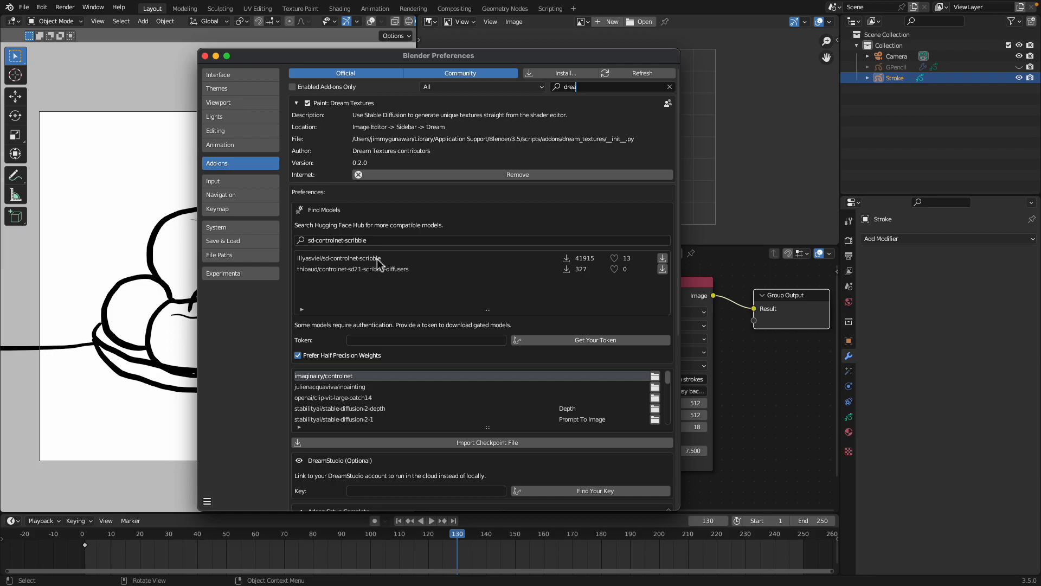
pyautogui.moveTo(377, 263)
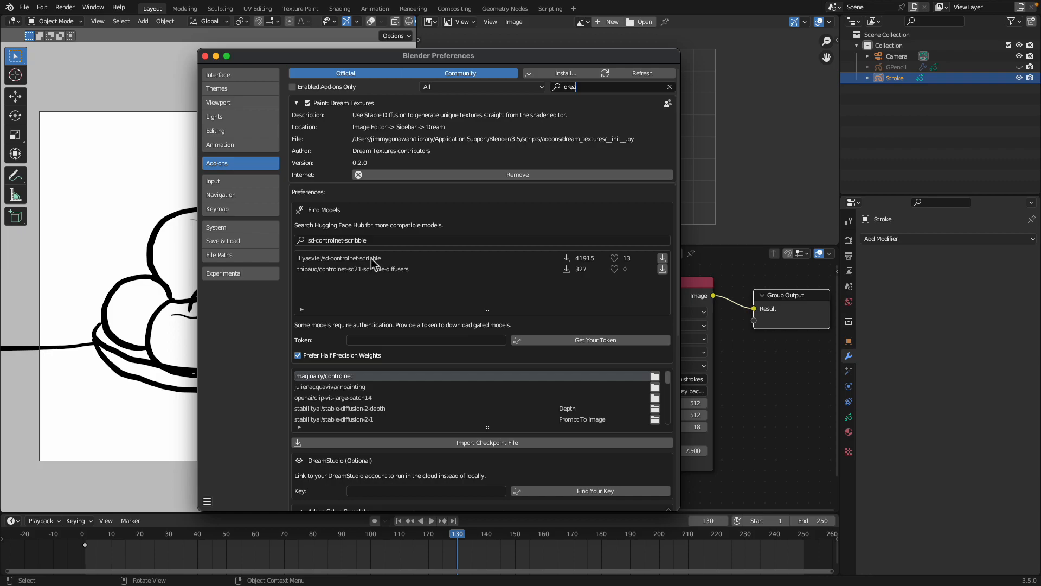
pyautogui.moveTo(339, 278)
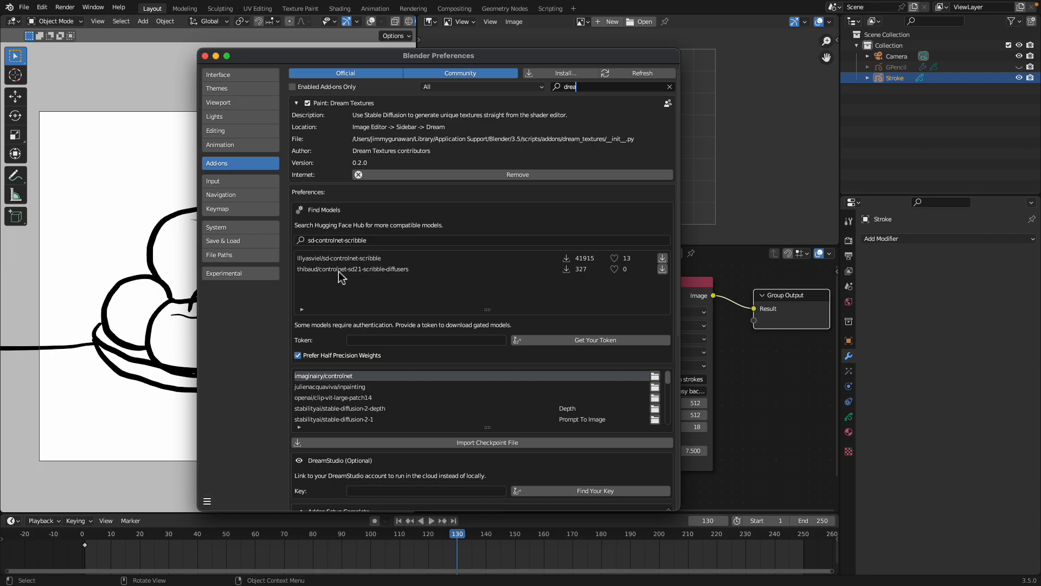
pyautogui.moveTo(342, 272)
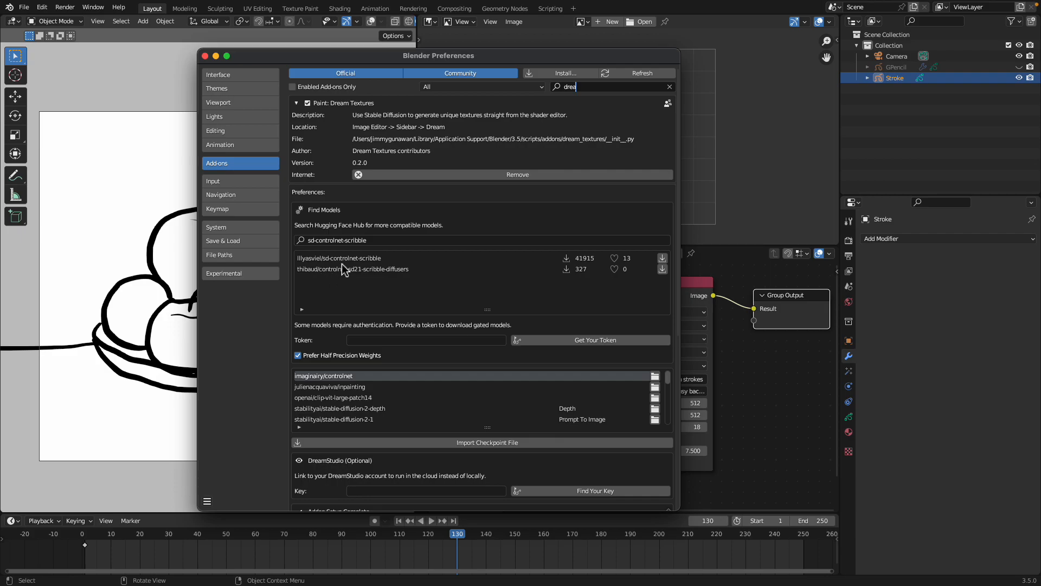
pyautogui.moveTo(356, 269)
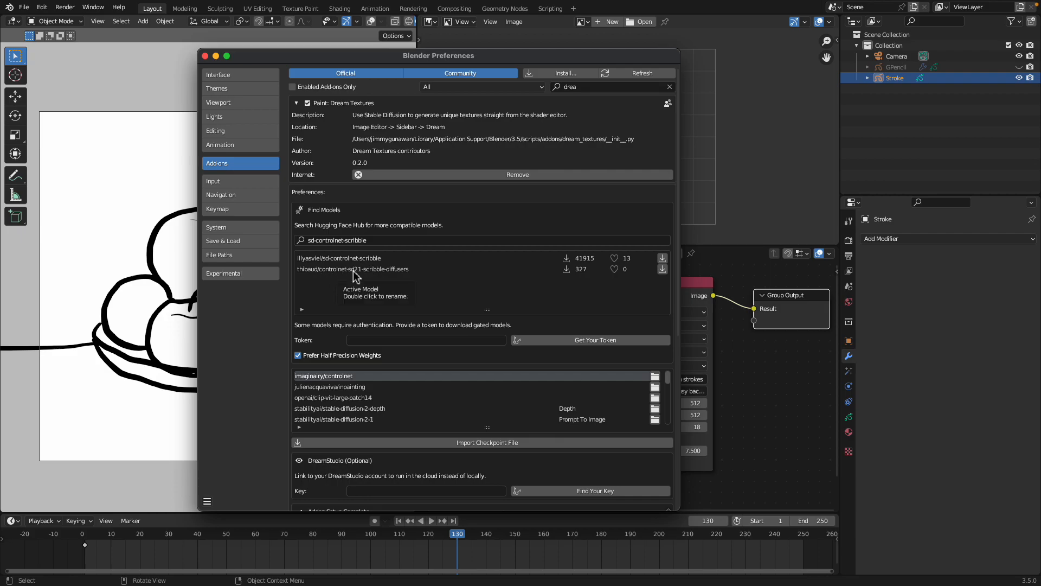
pyautogui.moveTo(364, 277)
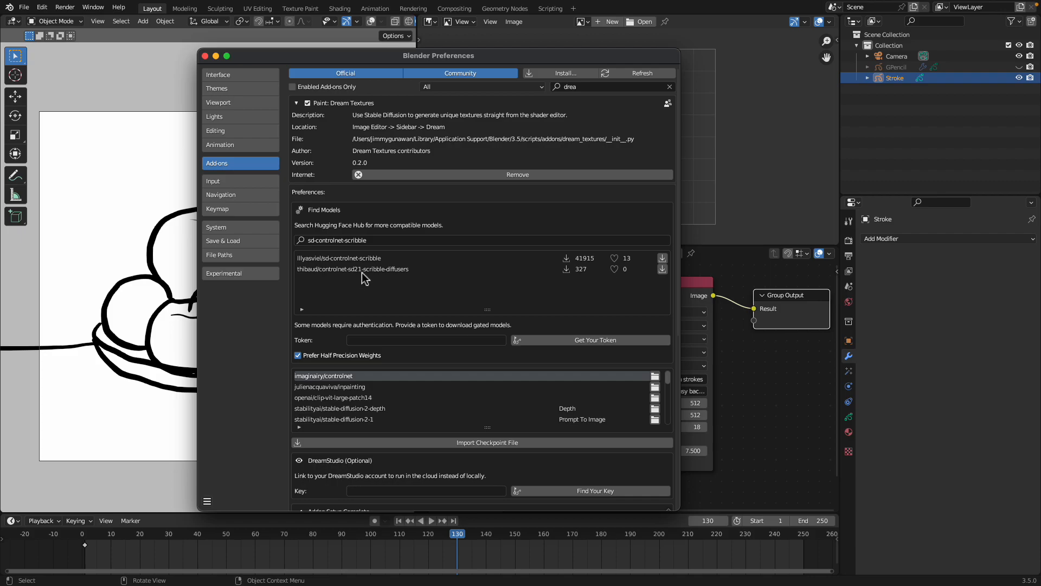
pyautogui.moveTo(381, 276)
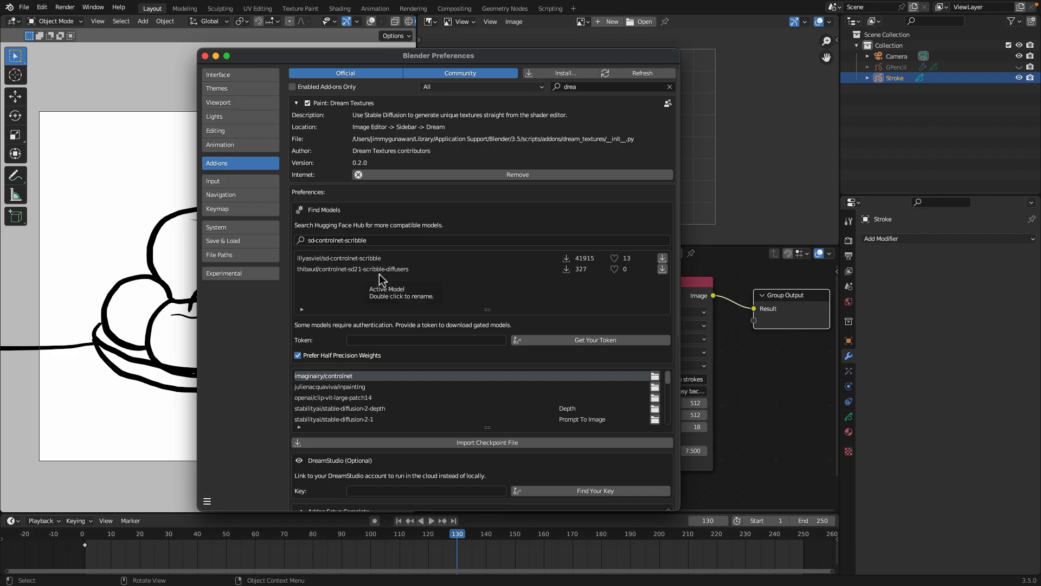
# Scroll through the Dream Textures installed-model list and setup notes.
pyautogui.scroll(-3)
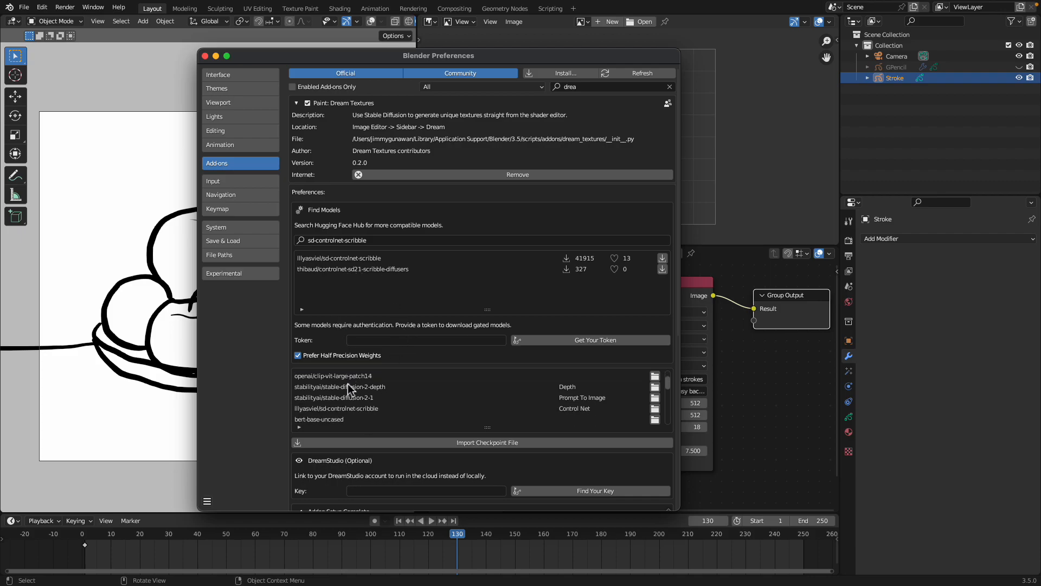
pyautogui.scroll(-3)
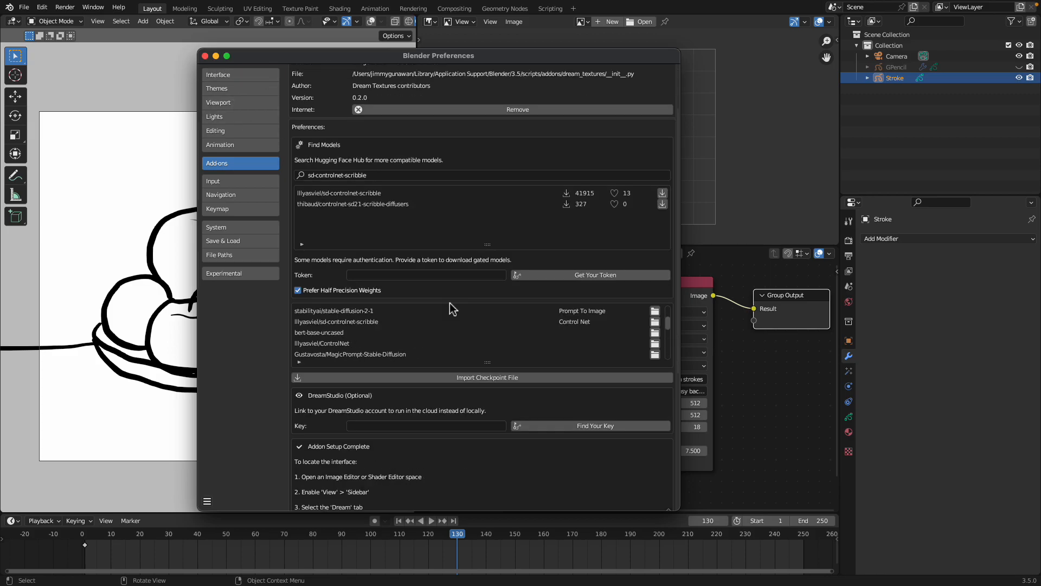
pyautogui.scroll(-3)
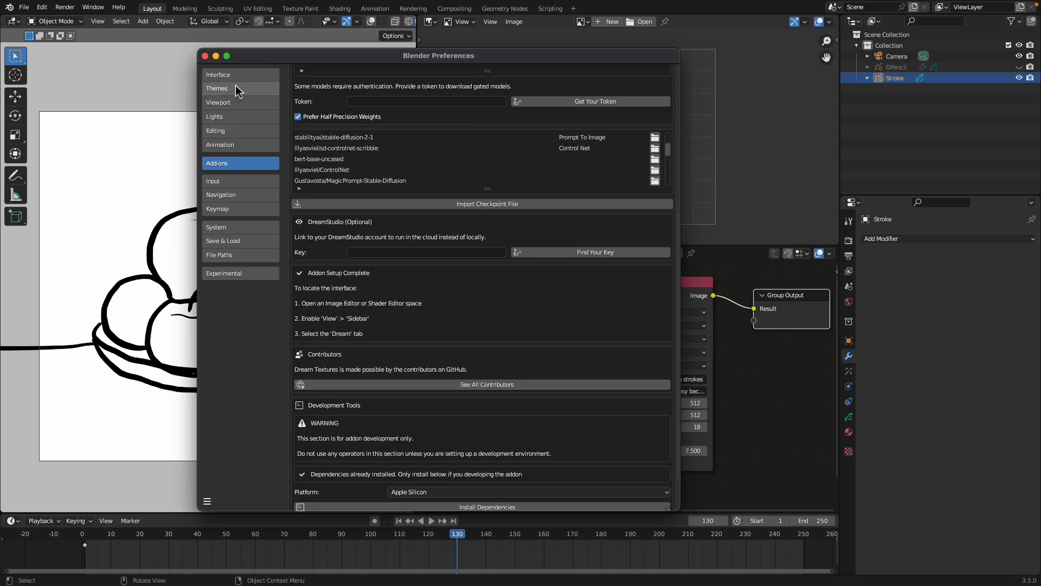
pyautogui.click(206, 55)
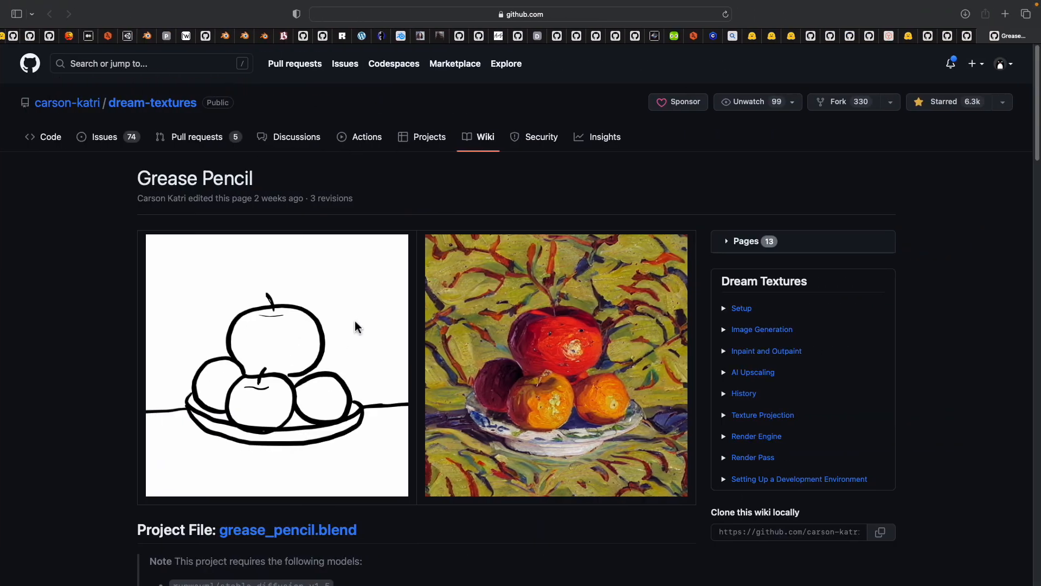
pyautogui.scroll(-3)
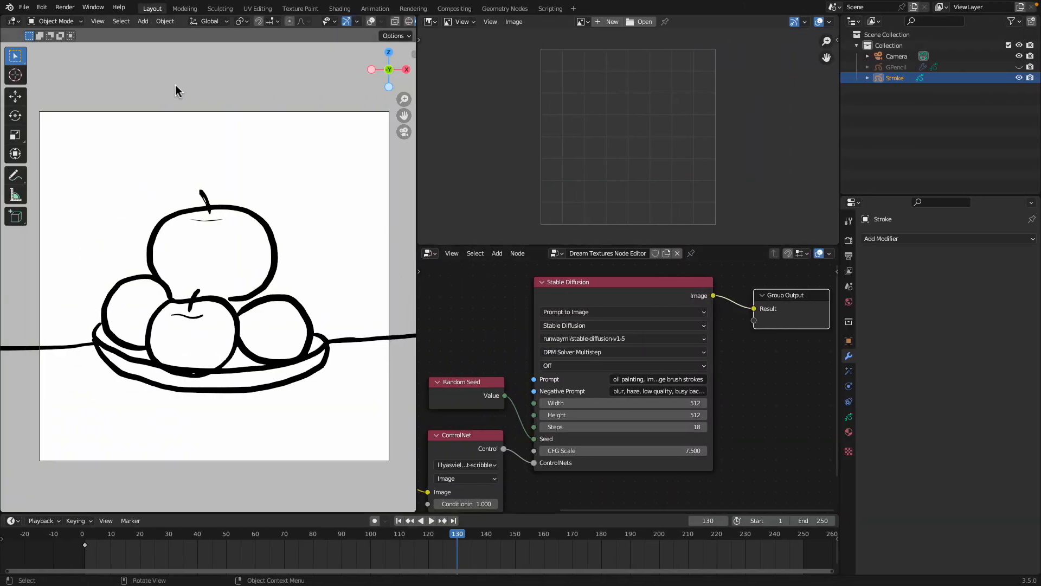
pyautogui.moveTo(318, 313)
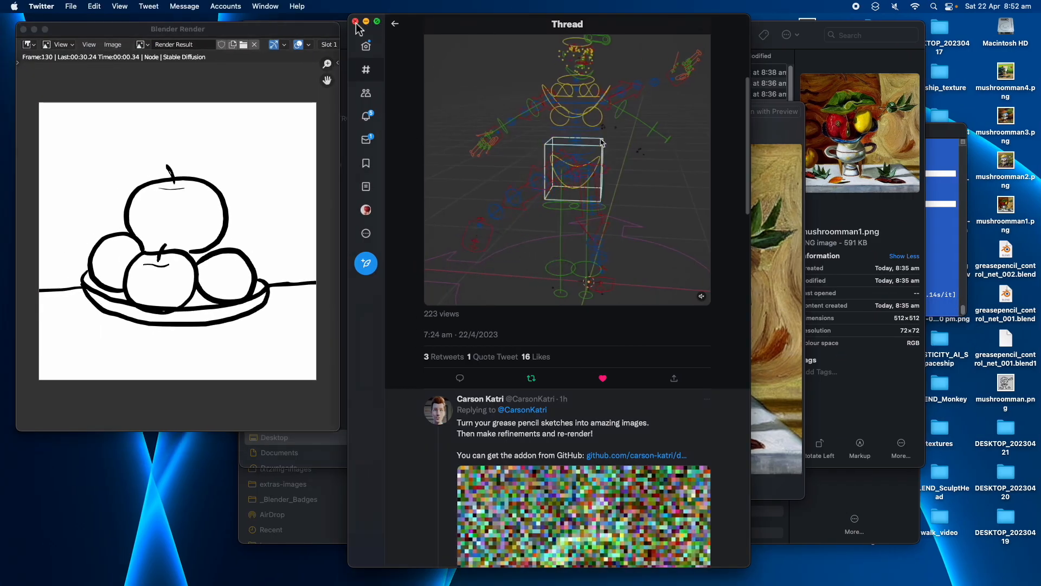
# Close the Twitter thread window before rendering.
pyautogui.click(355, 22)
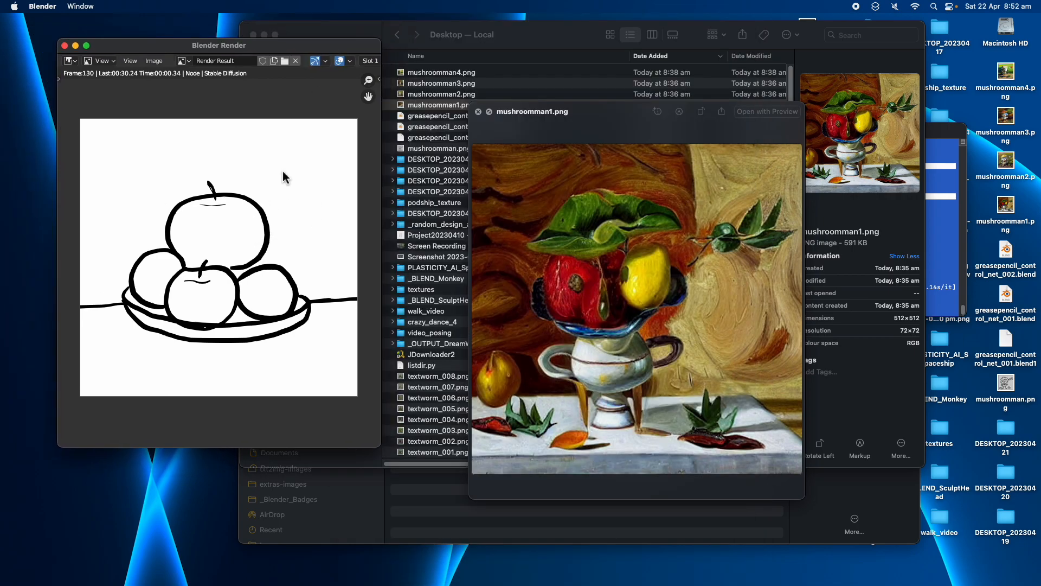
pyautogui.moveTo(182, 220)
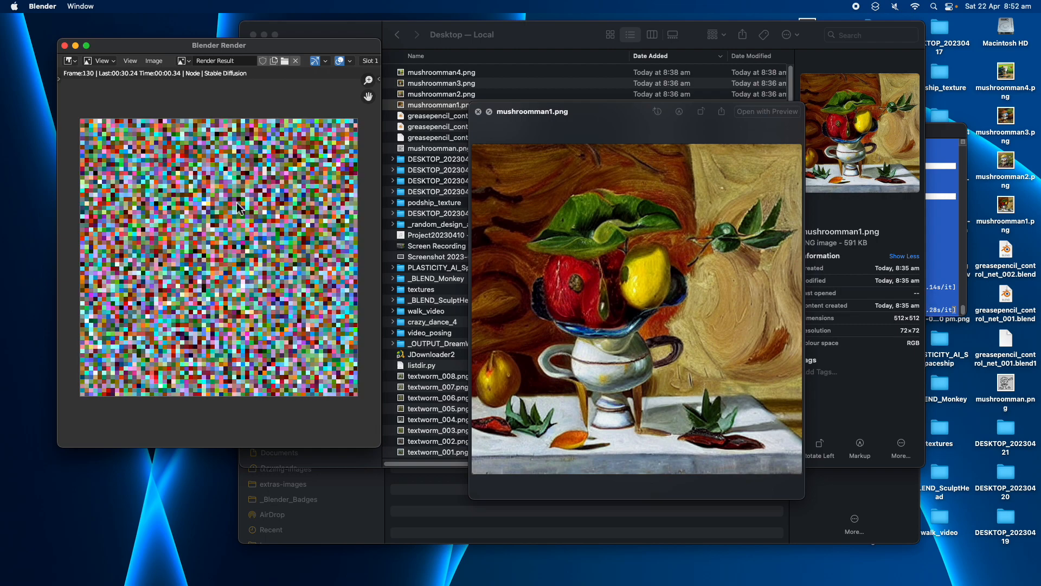
pyautogui.moveTo(167, 268)
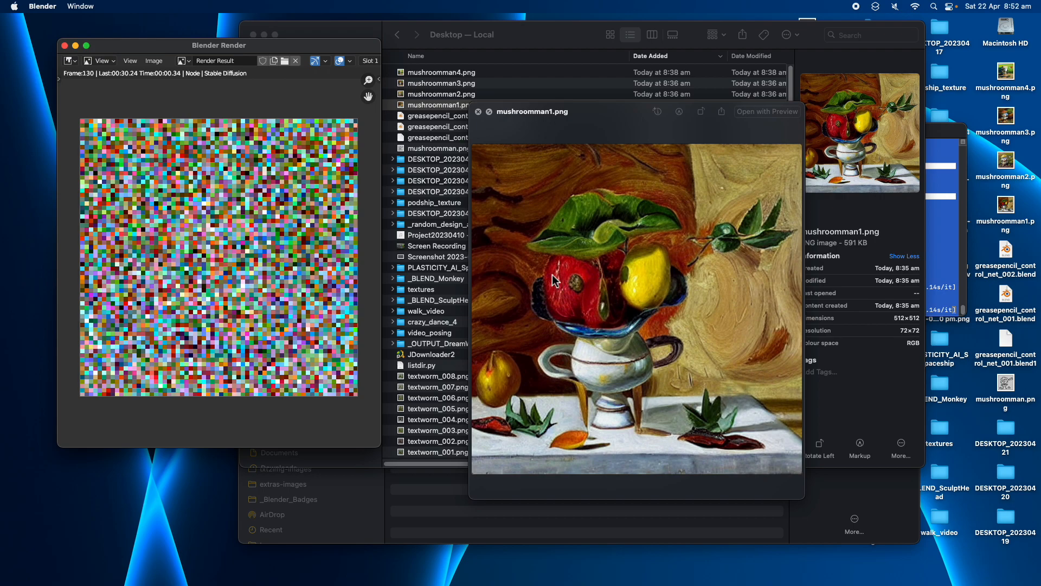
pyautogui.moveTo(583, 342)
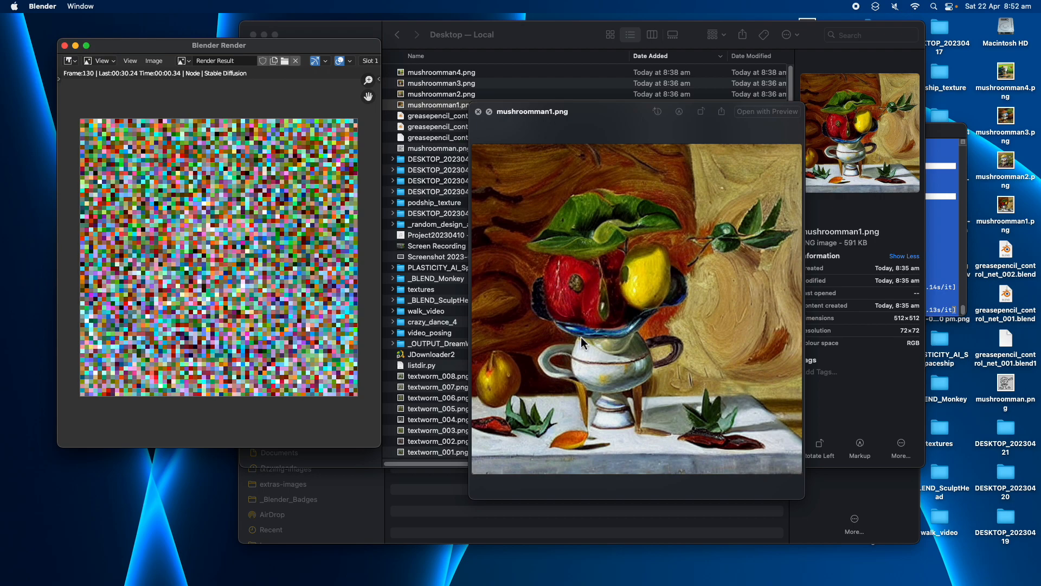
pyautogui.moveTo(584, 289)
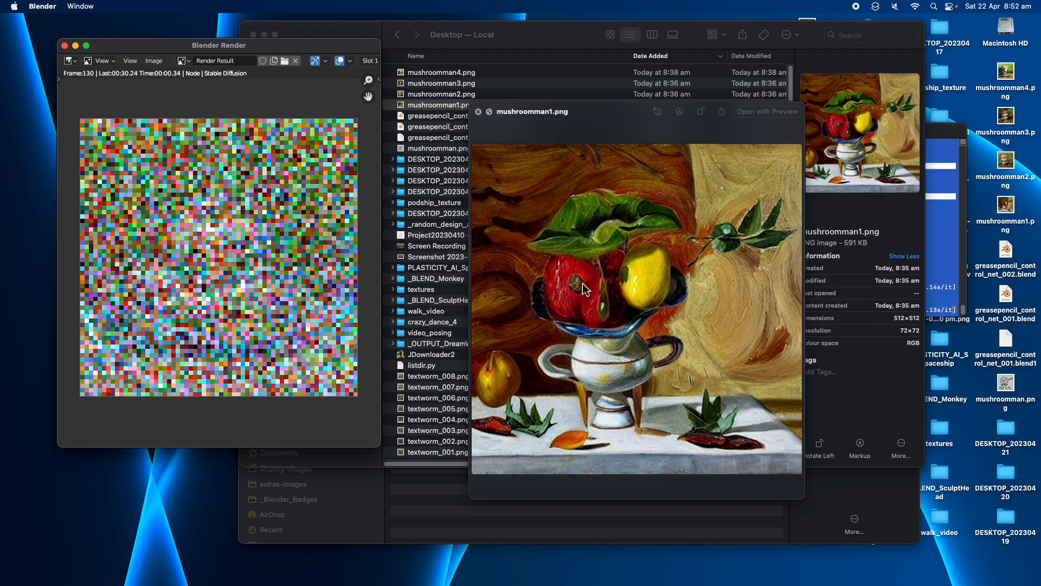
pyautogui.moveTo(666, 290)
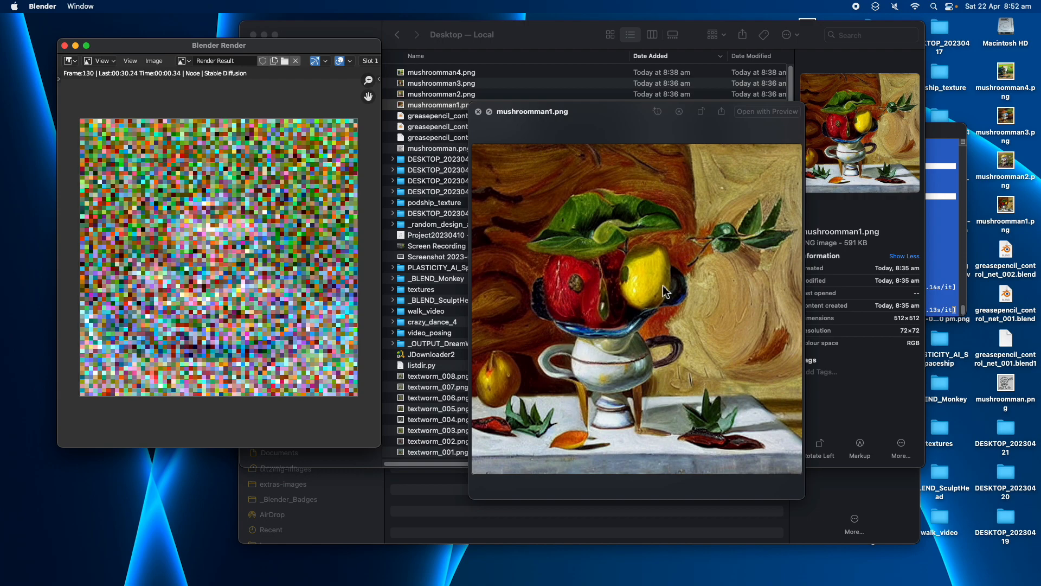
pyautogui.moveTo(620, 317)
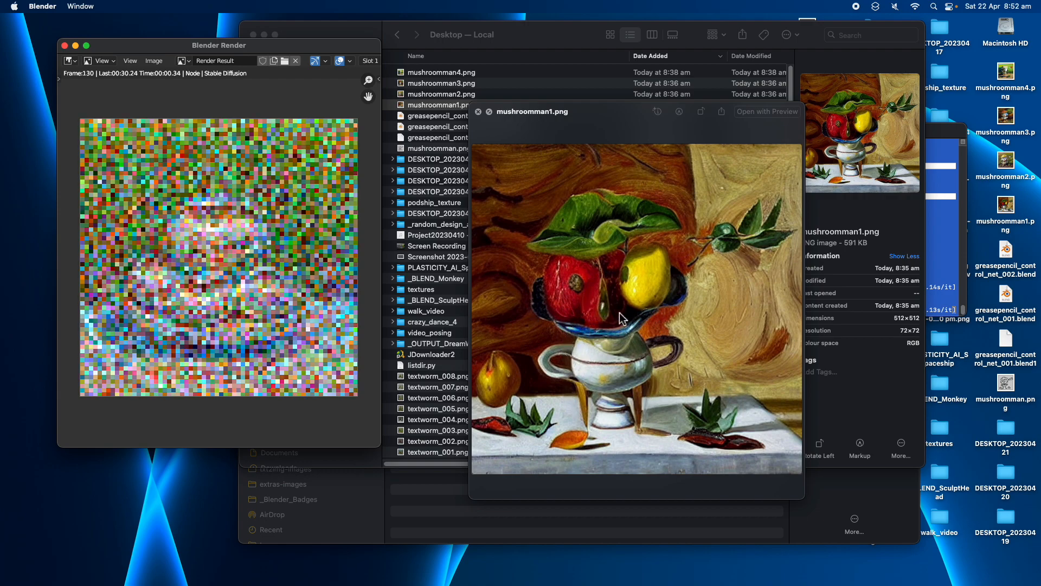
pyautogui.moveTo(543, 268)
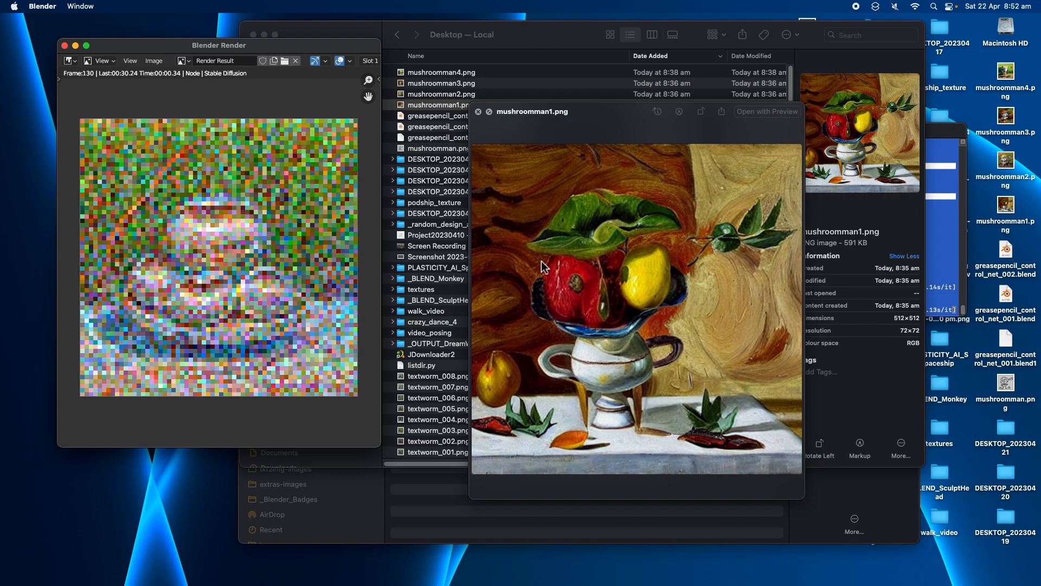
pyautogui.moveTo(667, 292)
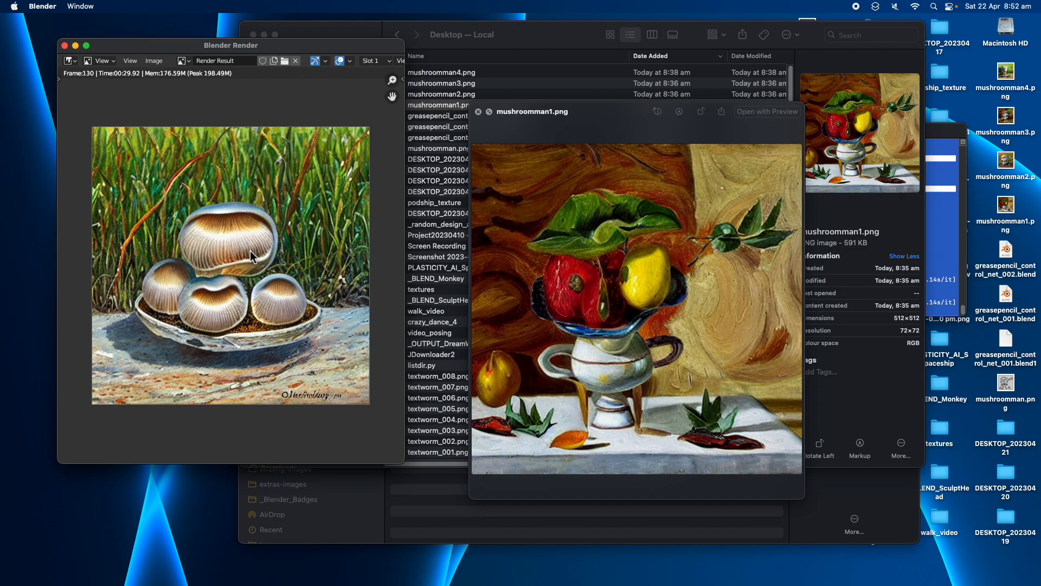
pyautogui.moveTo(519, 317)
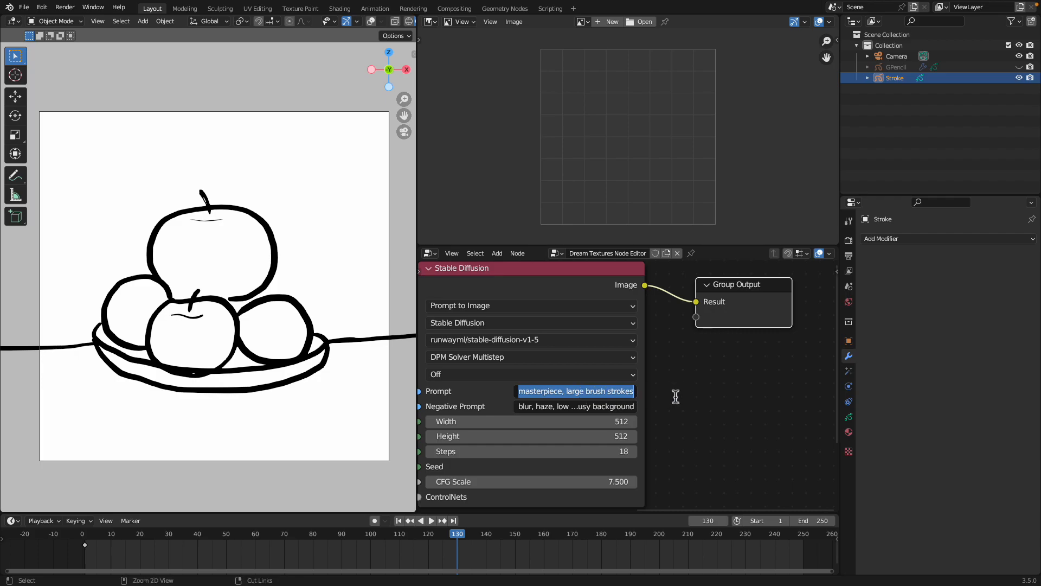
# Turn the top area into a Text Editor for the prompt, save as grease_pencil1.blend and reopen it.
pyautogui.click(430, 22)
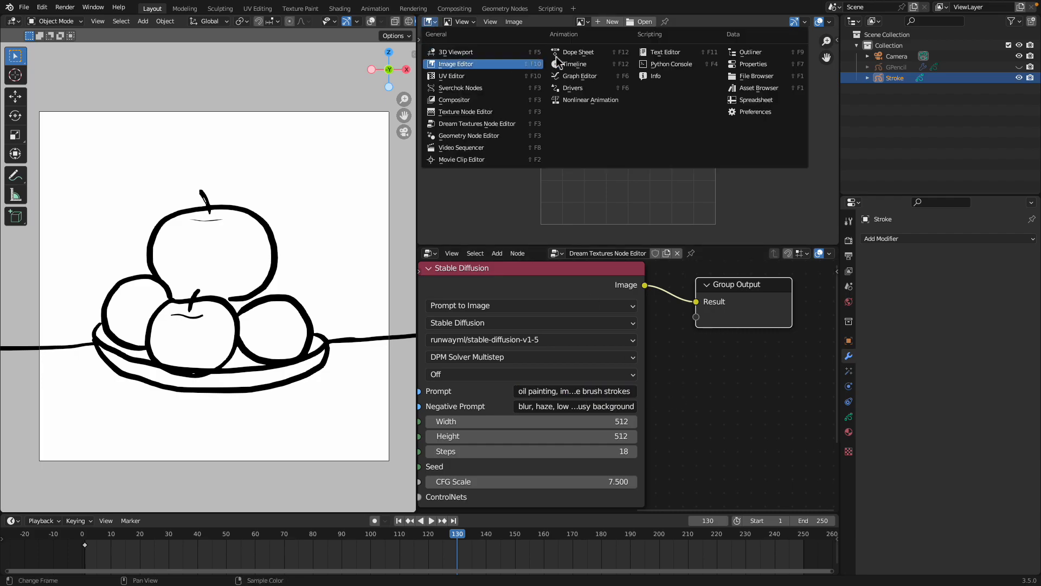
pyautogui.click(665, 52)
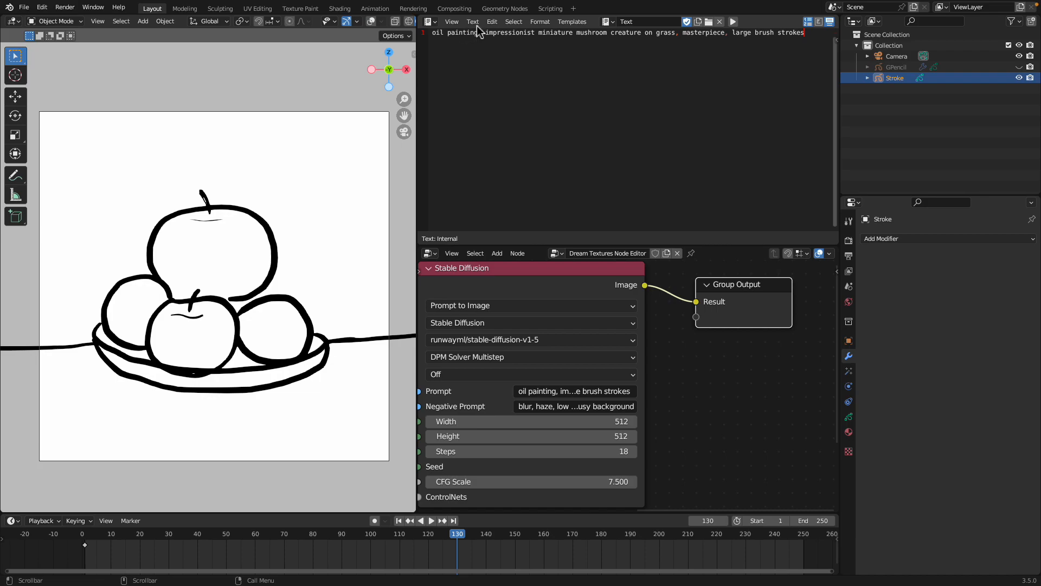
pyautogui.moveTo(816, 82)
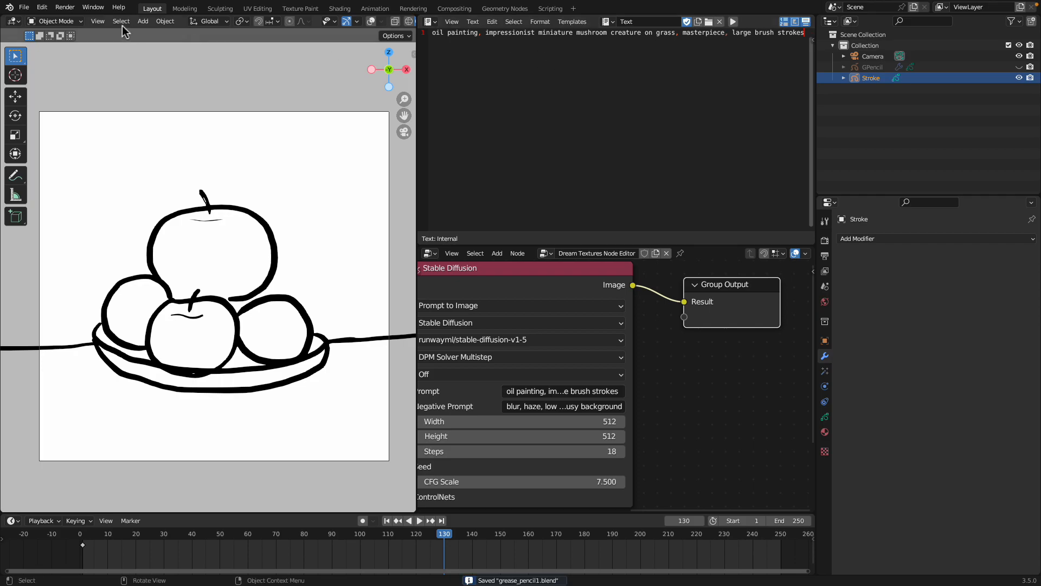
pyautogui.click(23, 8)
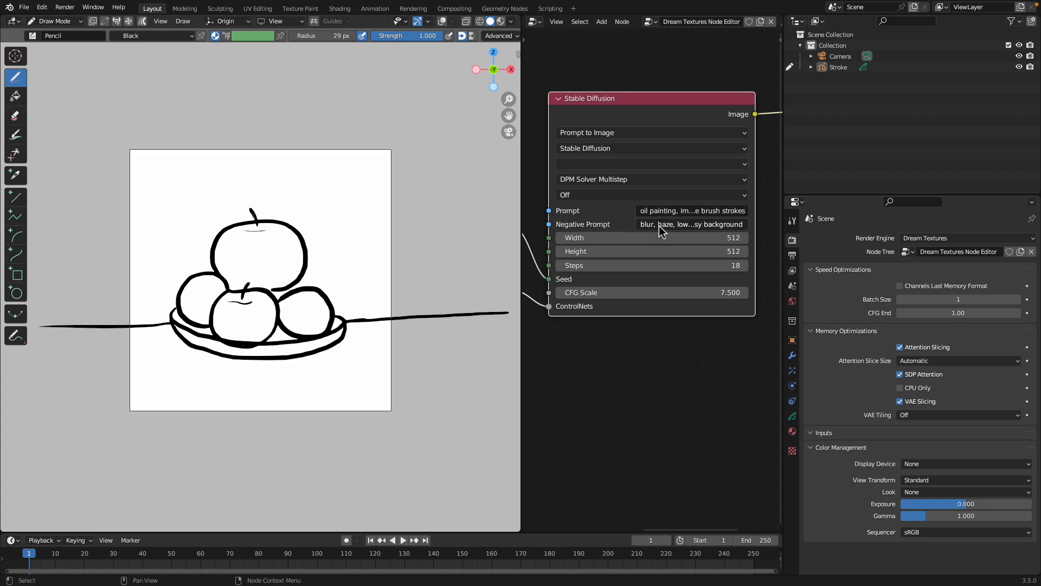
pyautogui.moveTo(24, 8)
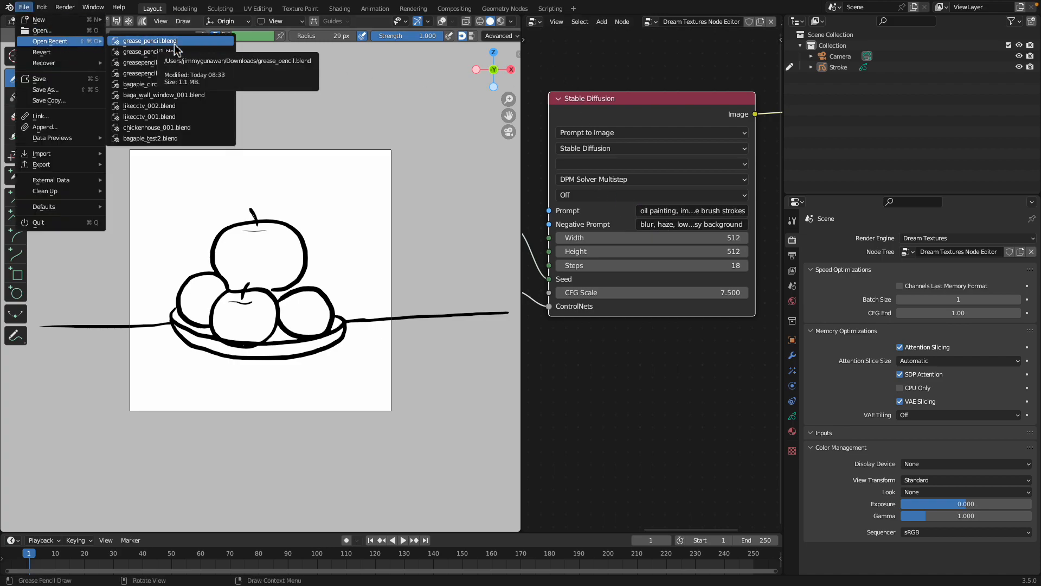
pyautogui.click(147, 40)
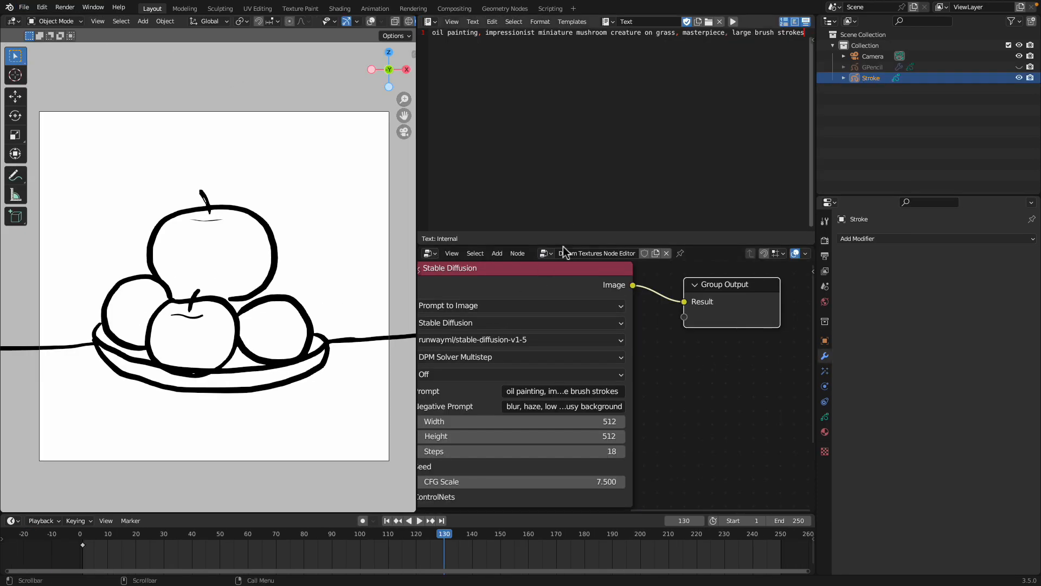
pyautogui.doubleClick(563, 390)
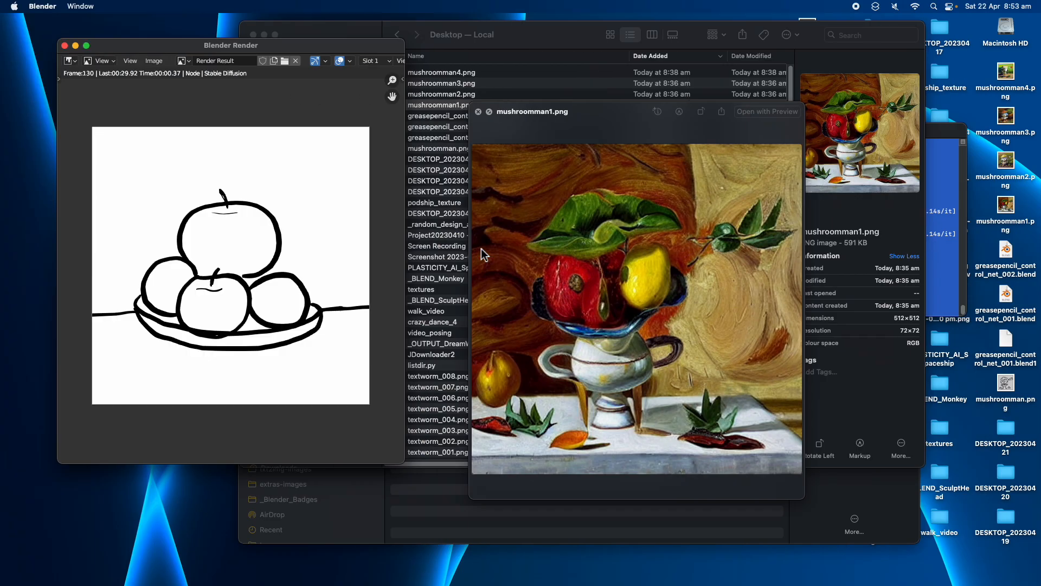
pyautogui.moveTo(382, 234)
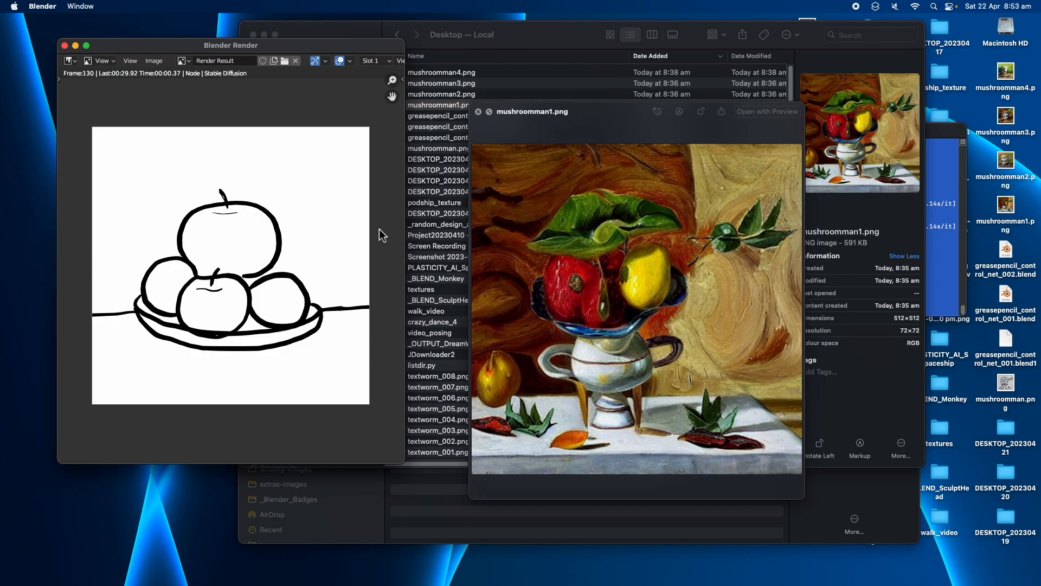
pyautogui.moveTo(269, 299)
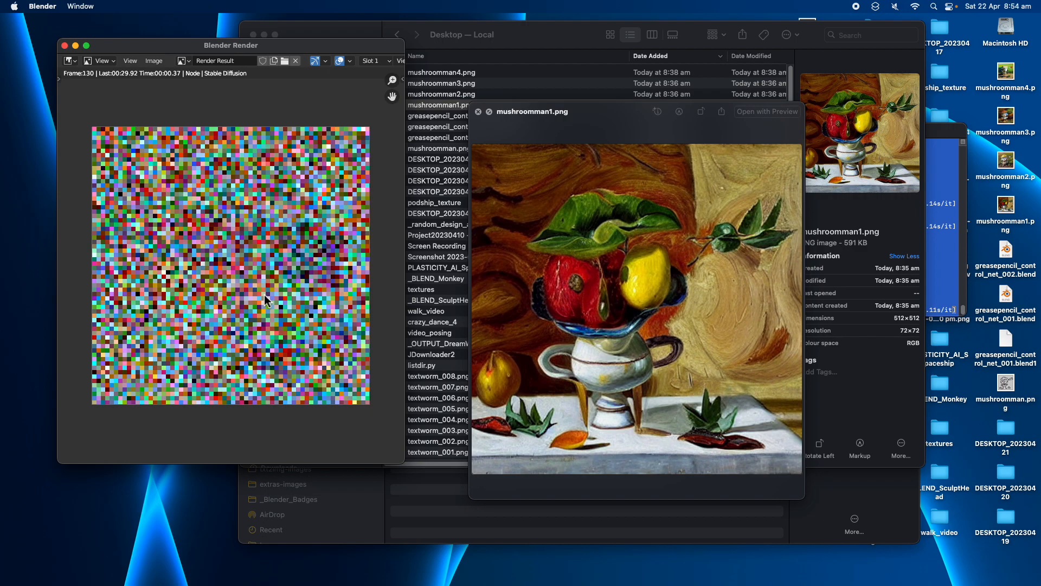
pyautogui.moveTo(269, 309)
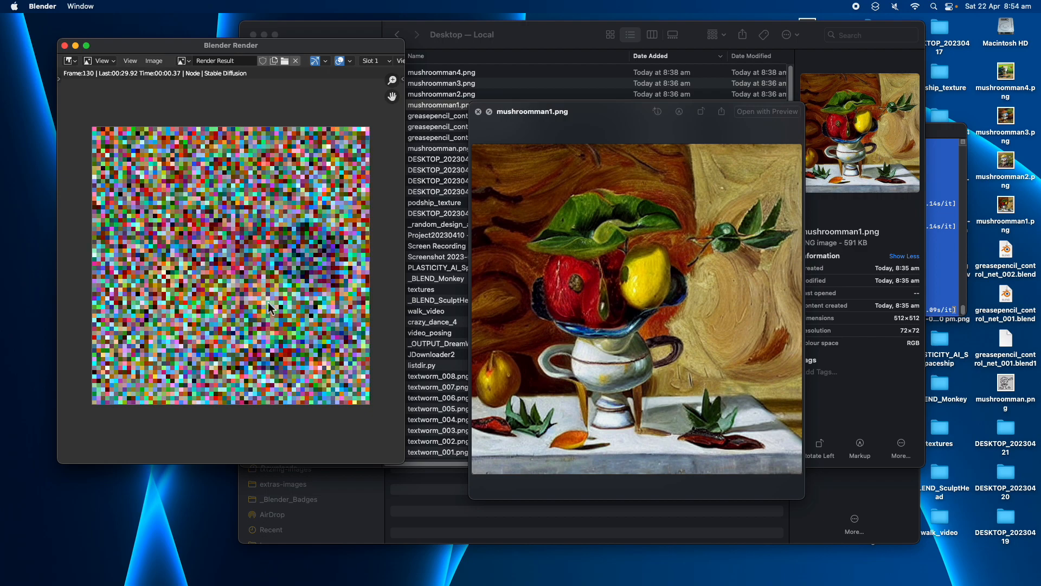
pyautogui.moveTo(273, 225)
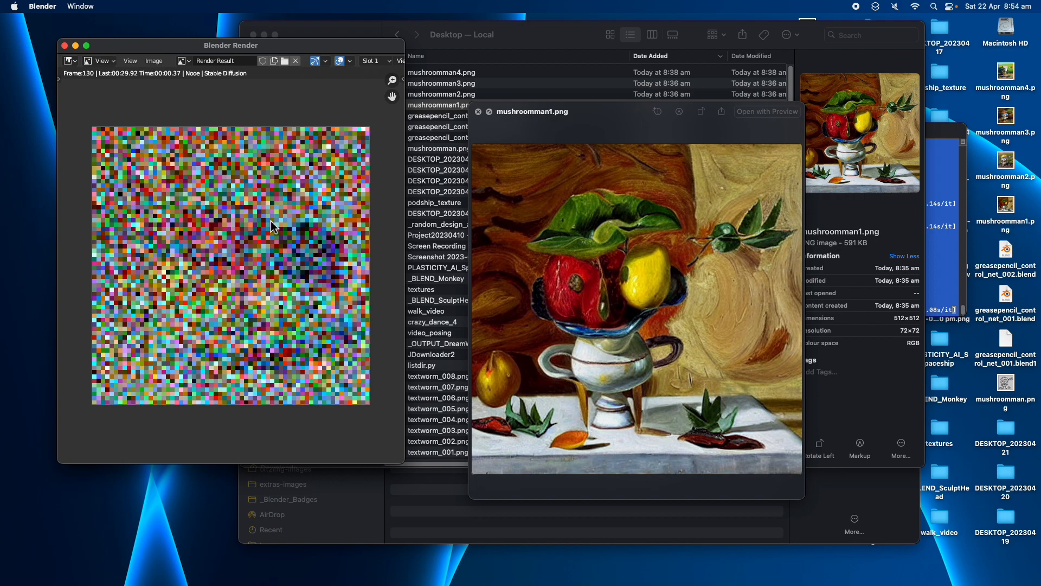
# Place the cursor in the text note ready for the second fruit-bowl prompt line.
pyautogui.click(664, 141)
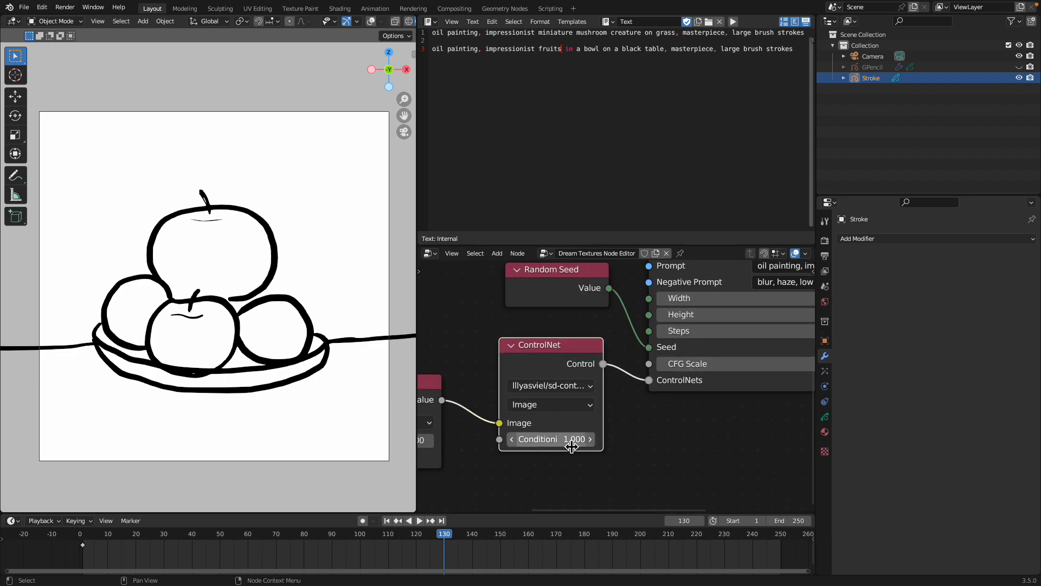
pyautogui.moveTo(677, 424)
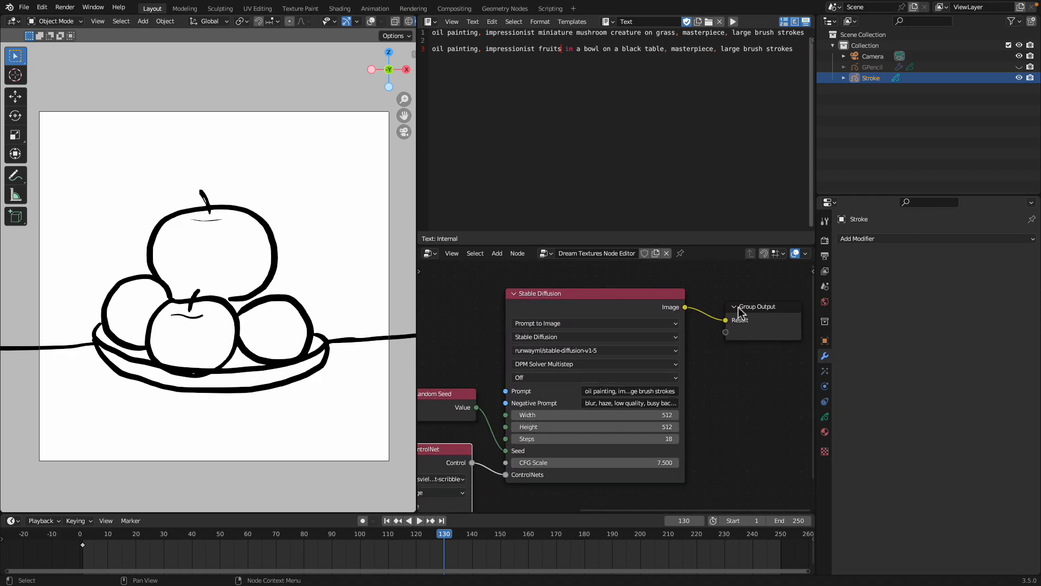
# Review the scene's Render properties after setting the fruit-bowl prompt.
pyautogui.click(824, 237)
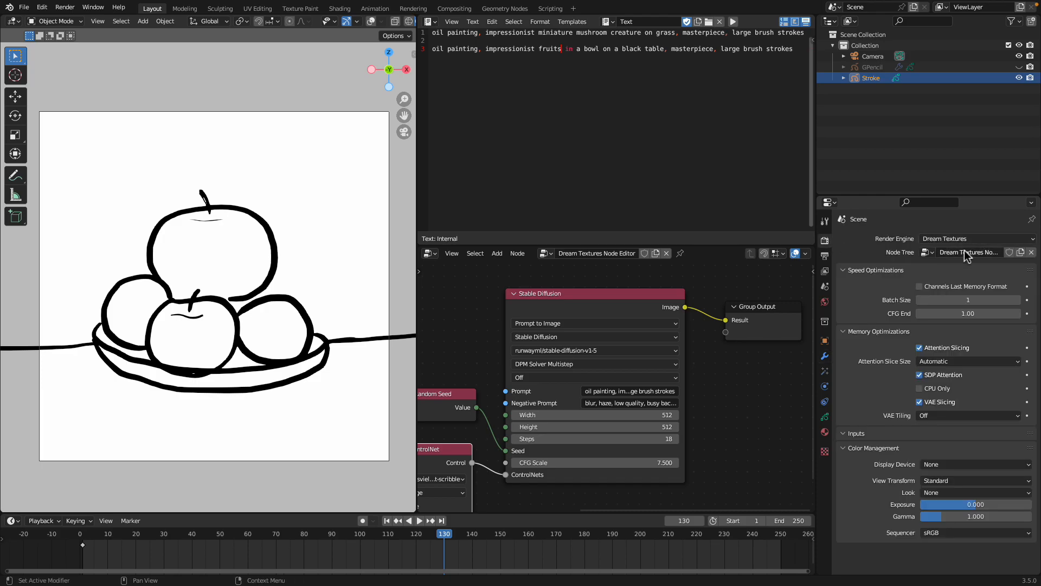
pyautogui.click(973, 239)
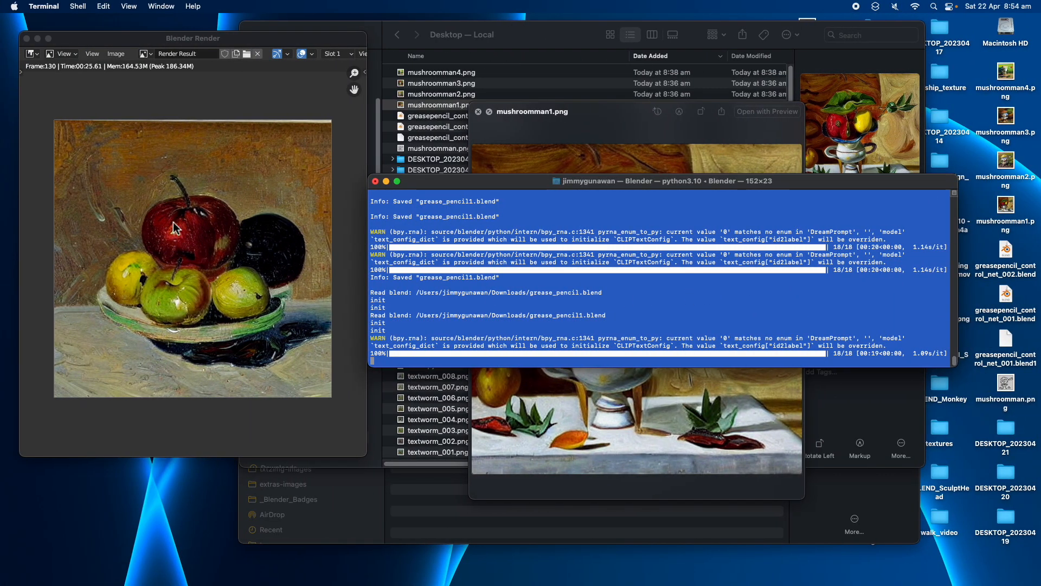
pyautogui.moveTo(187, 291)
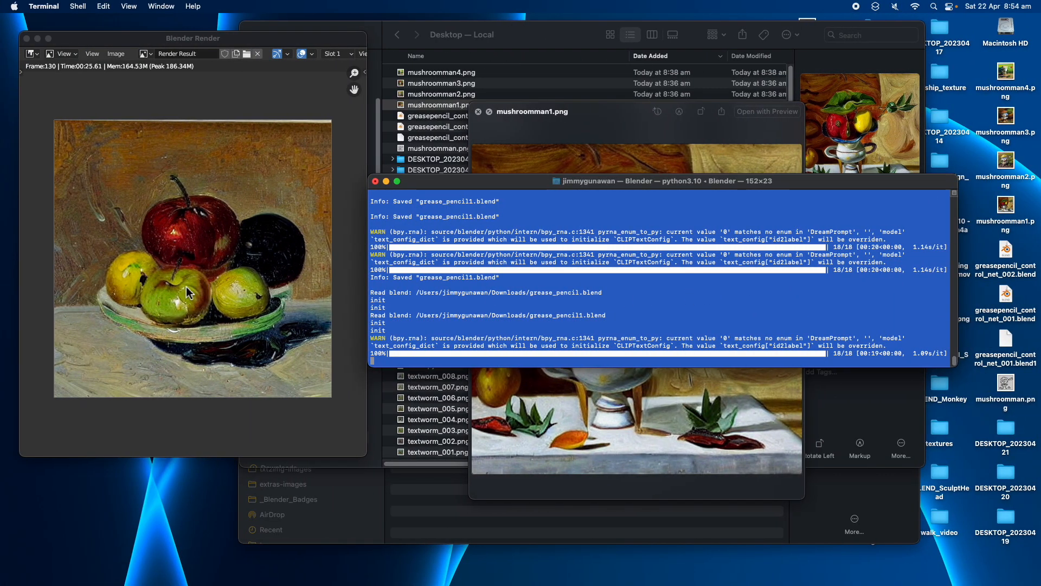
pyautogui.moveTo(99, 304)
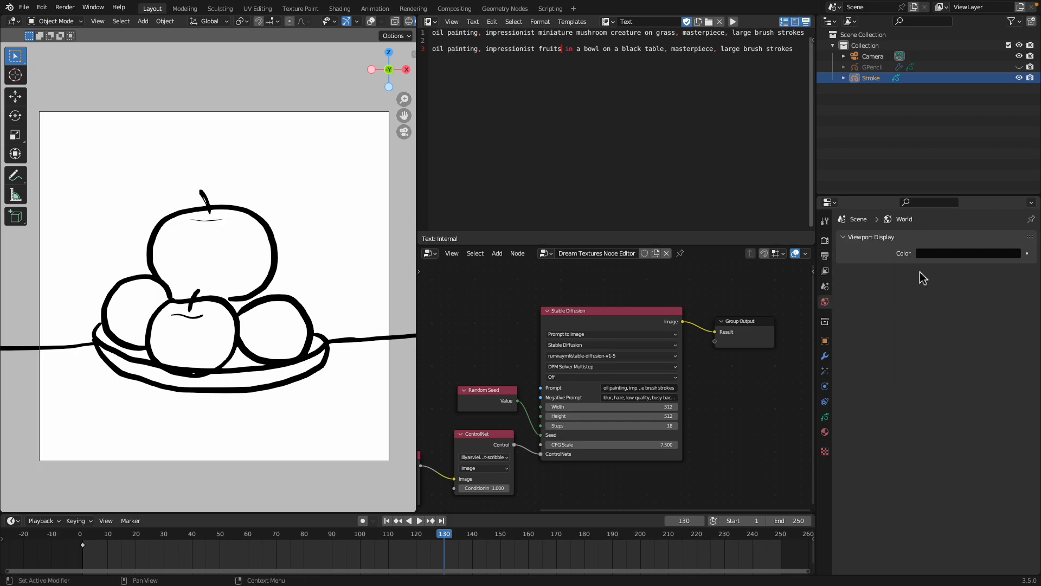
# Check the Output properties and hide the fruit-bowl Stroke object in the Outliner.
pyautogui.click(825, 344)
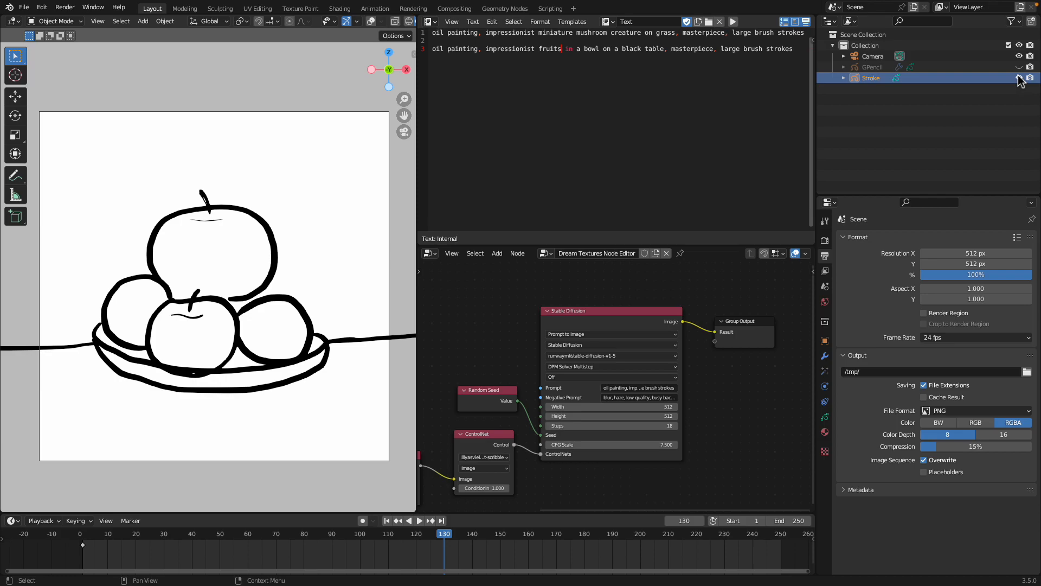
pyautogui.click(1019, 78)
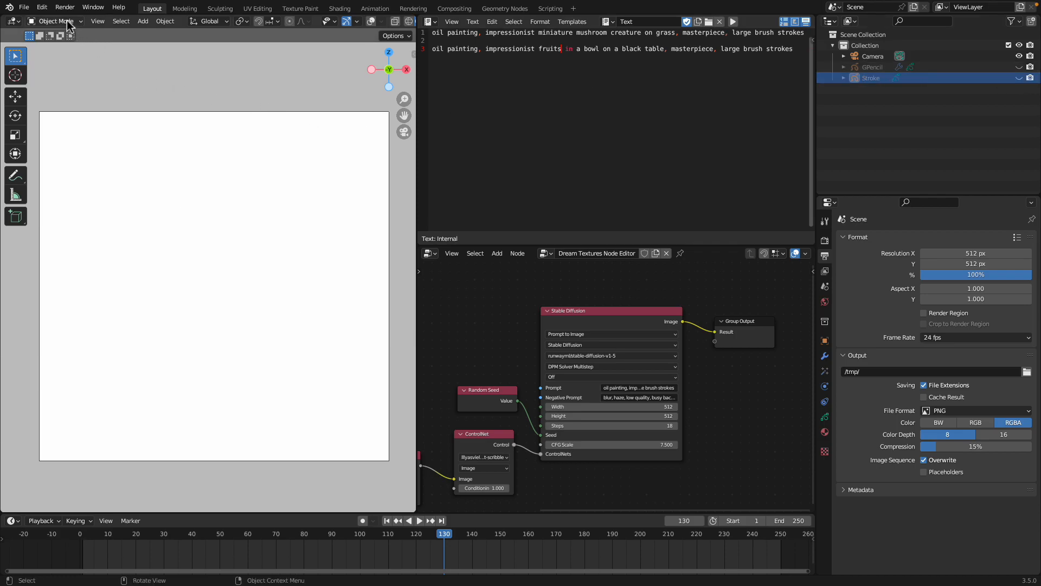
pyautogui.moveTo(160, 200)
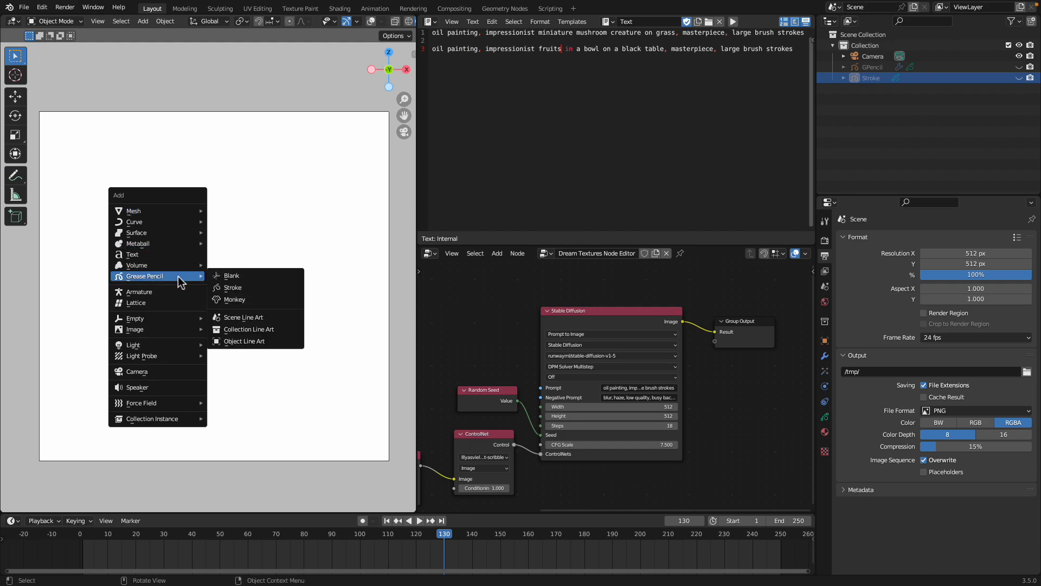
# Add a blank Grease Pencil object in Draw Mode with the Ink Pen Rough brush.
pyautogui.click(231, 275)
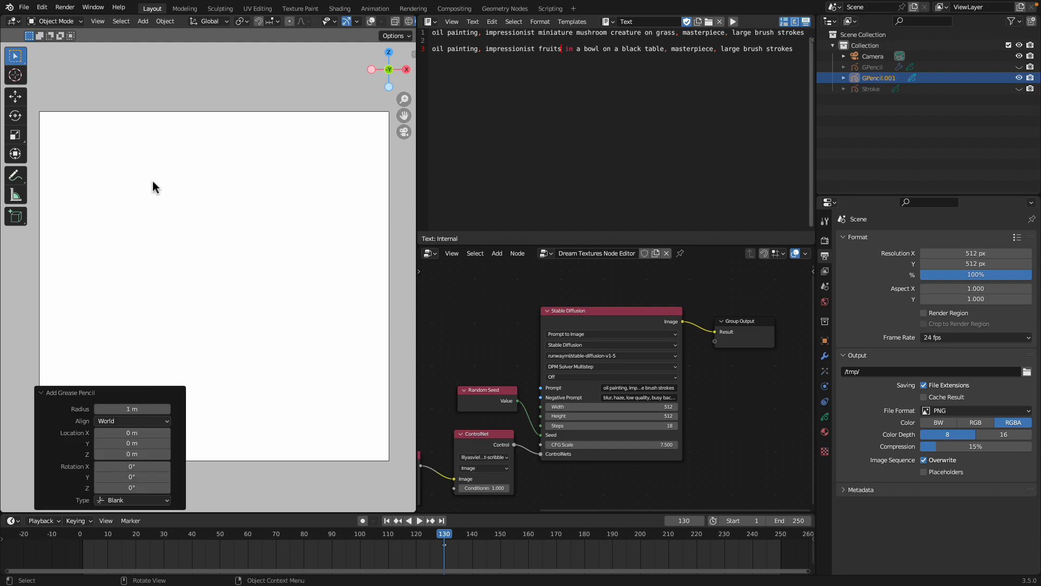
pyautogui.click(53, 21)
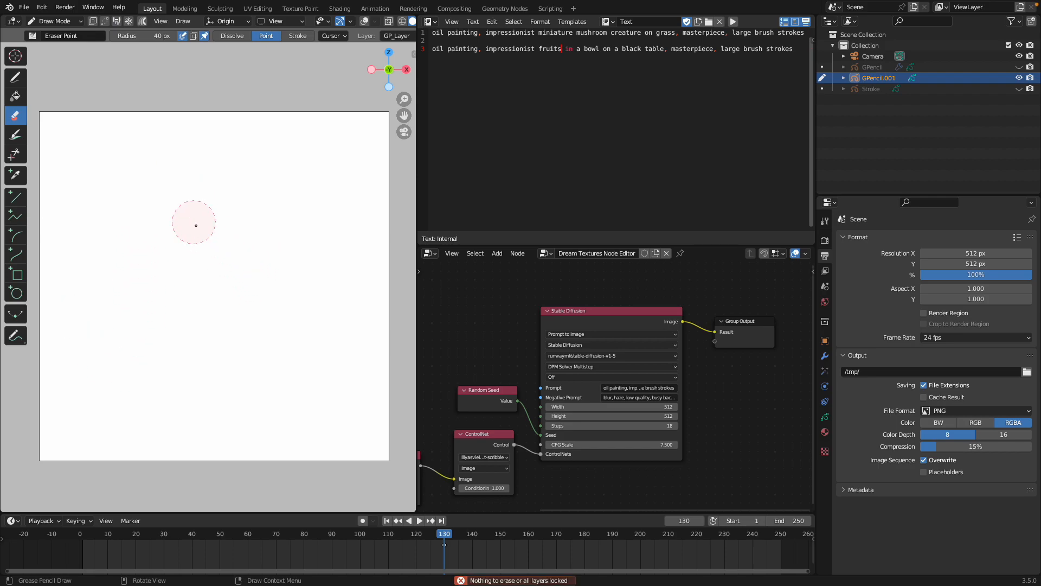
pyautogui.moveTo(150, 117)
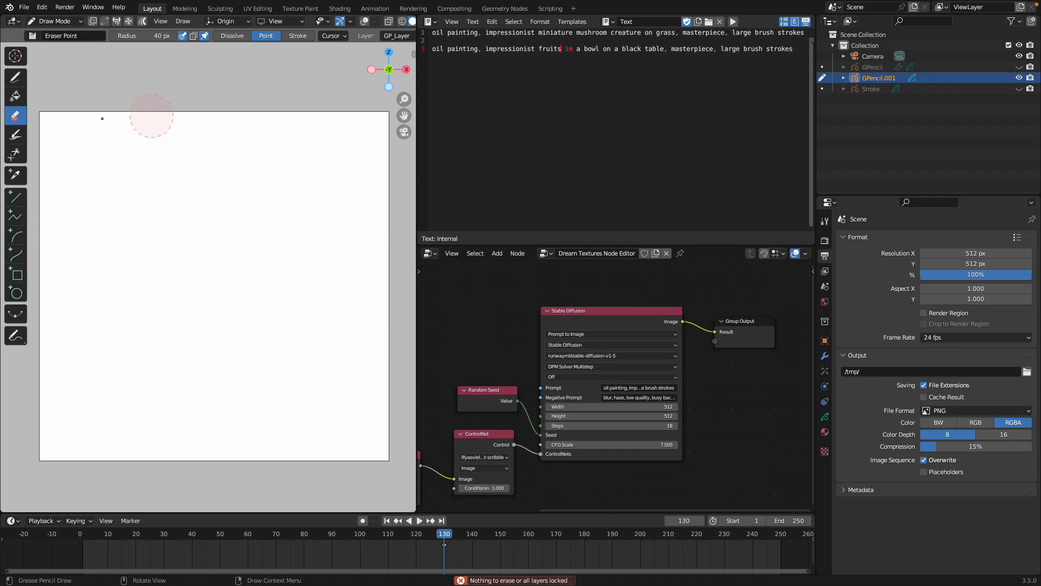
pyautogui.click(15, 77)
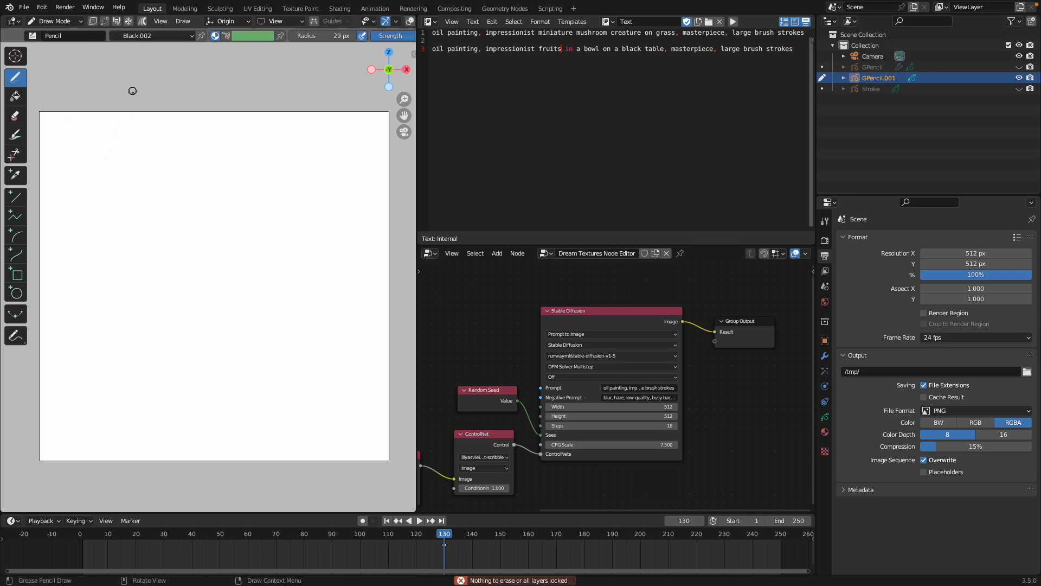
pyautogui.click(52, 34)
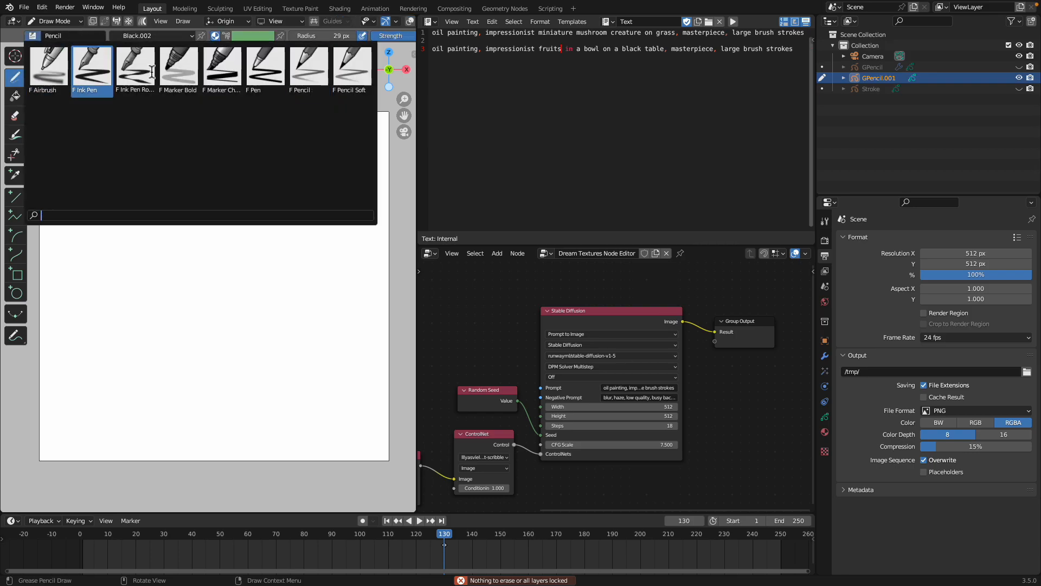
pyautogui.click(134, 65)
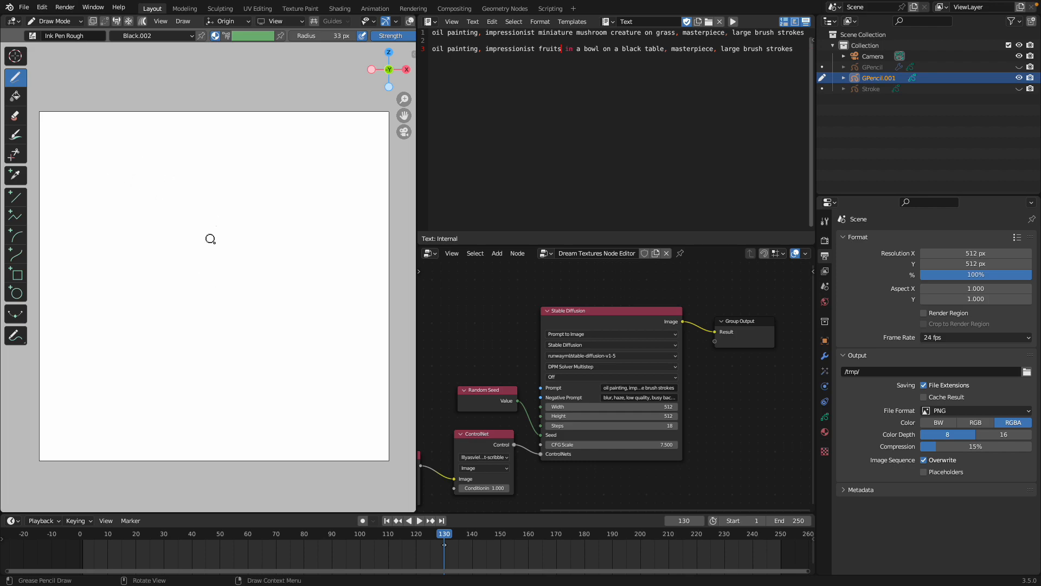
pyautogui.moveTo(143, 258)
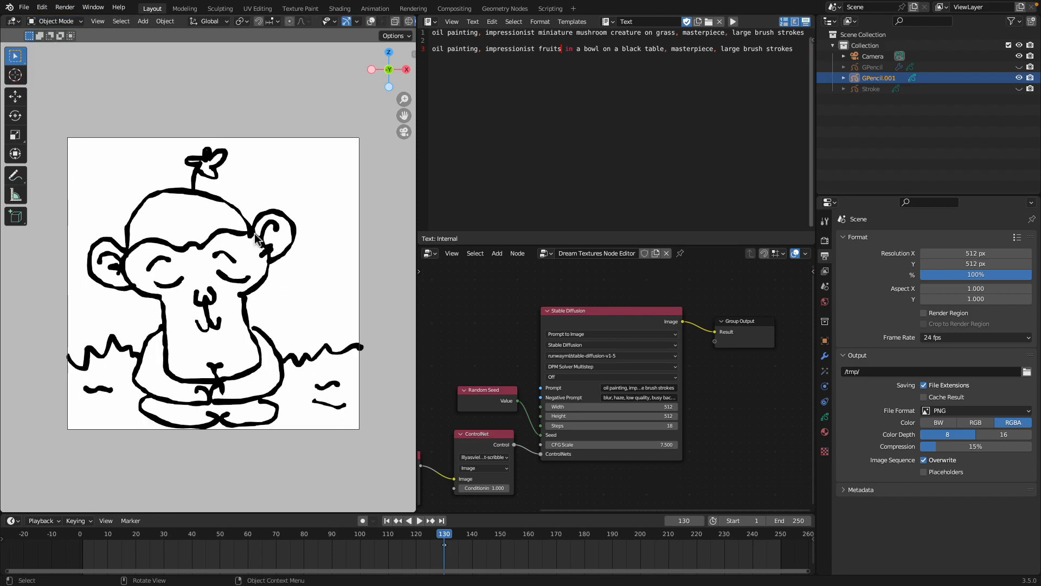
# Shift the monkey scribble upward, add more strokes, and save the file.
pyautogui.press('s')
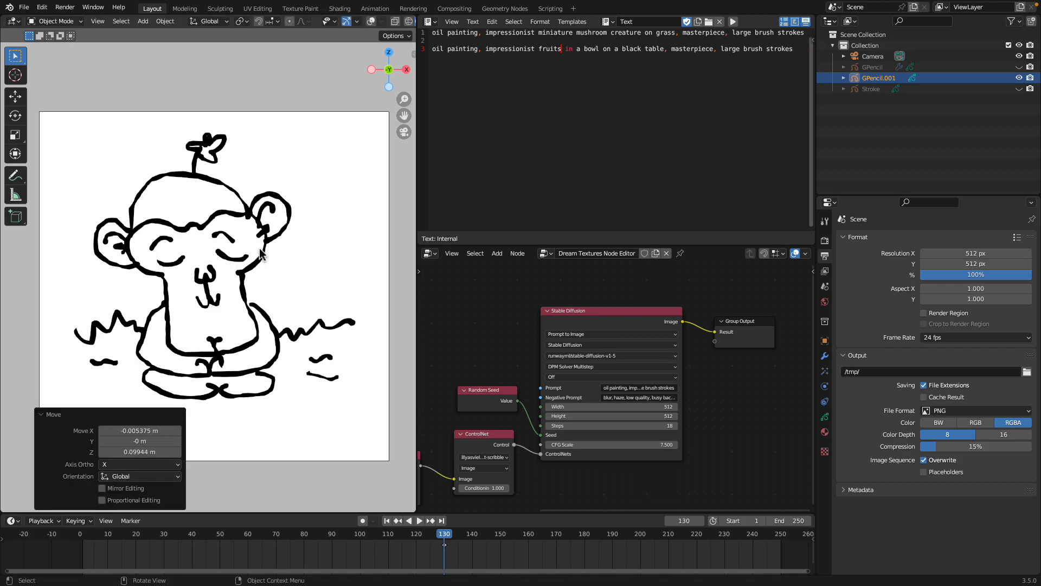
pyautogui.click(54, 21)
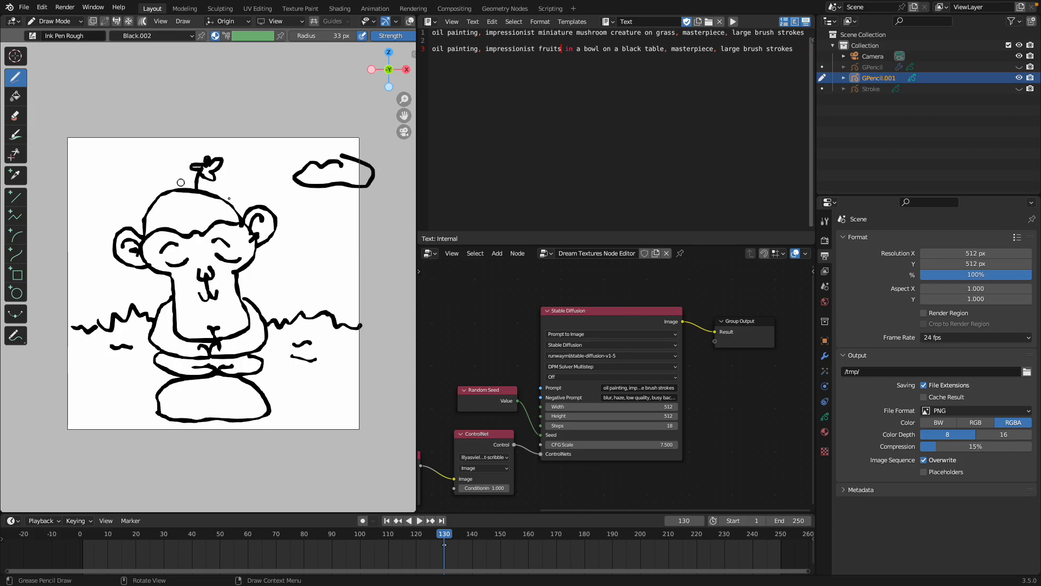
pyautogui.press('ctrl+s')
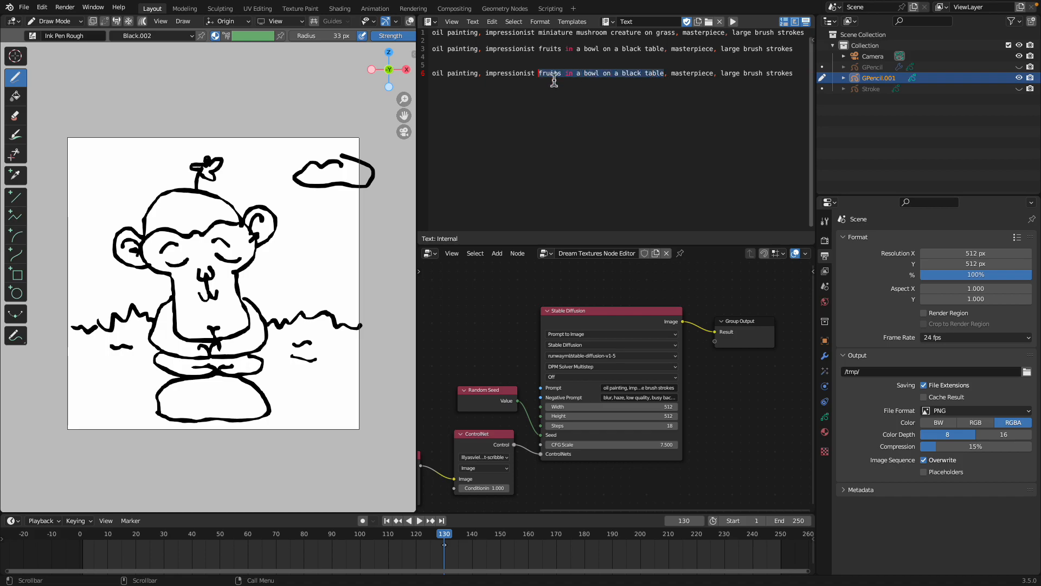
# Write the third prompt as 'monkey meditating on rock, with a flower on her head'.
pyautogui.write('monkey')
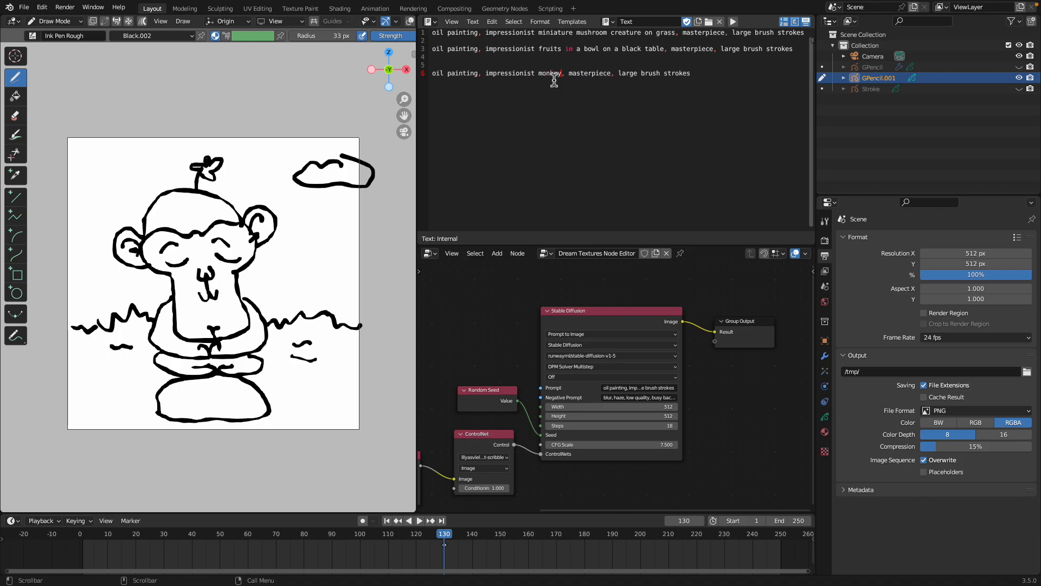
pyautogui.write('meditating')
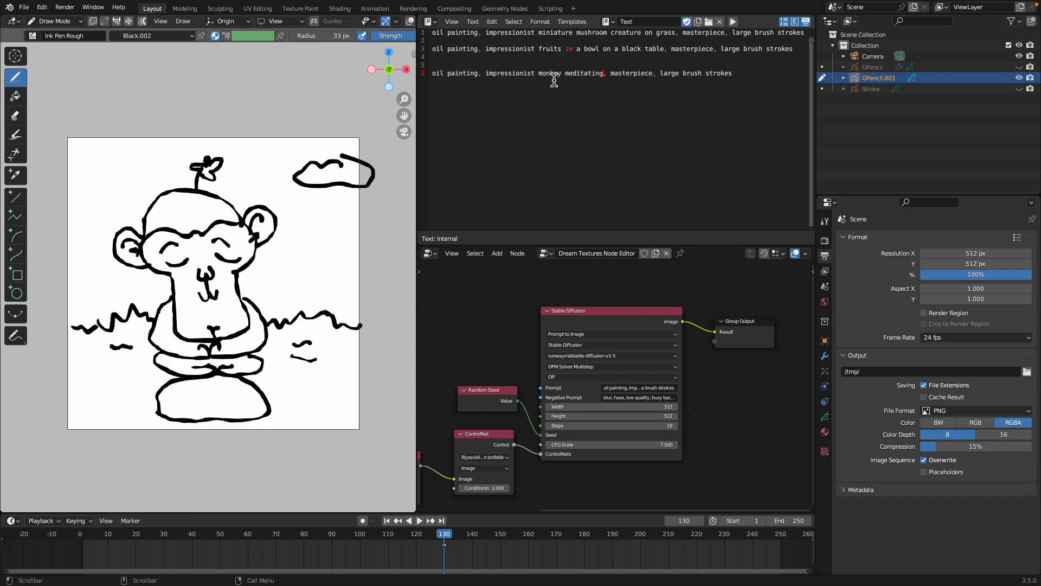
pyautogui.write('on rock, with flower on her head')
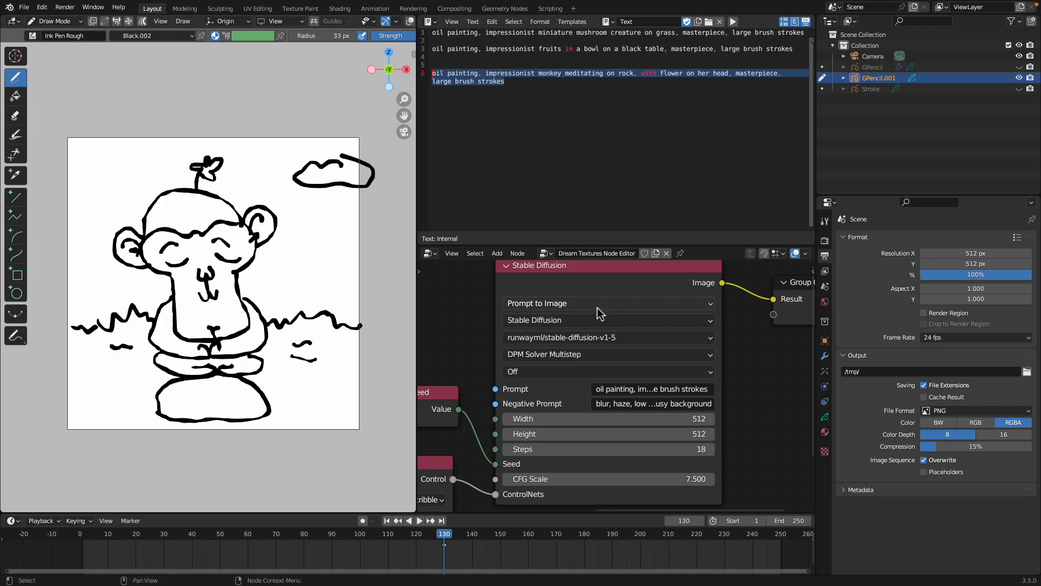
# Inspect the Prompt to Image generation modes and render the scribble into a painting.
pyautogui.click(604, 303)
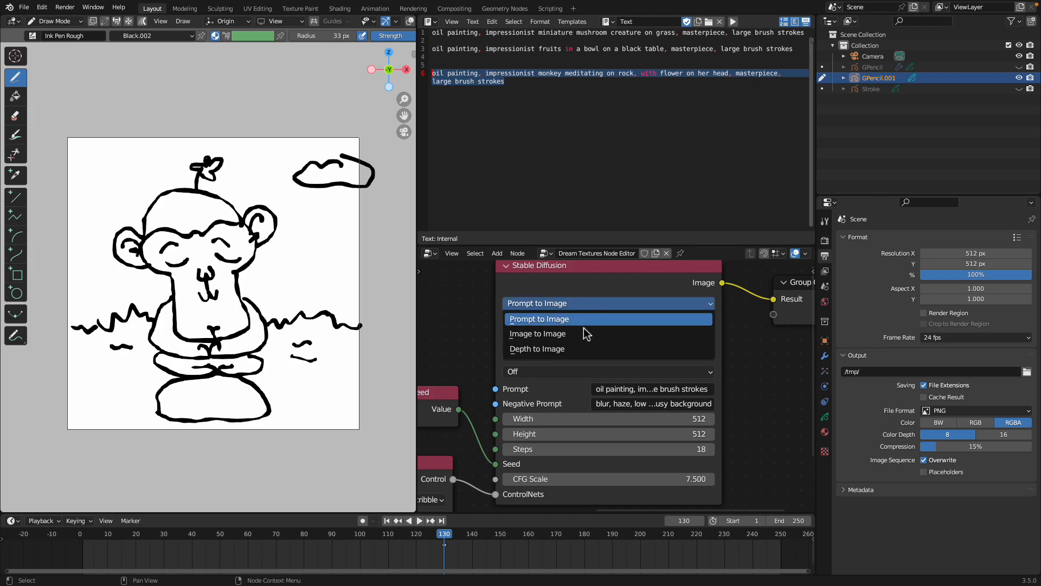
pyautogui.moveTo(585, 333)
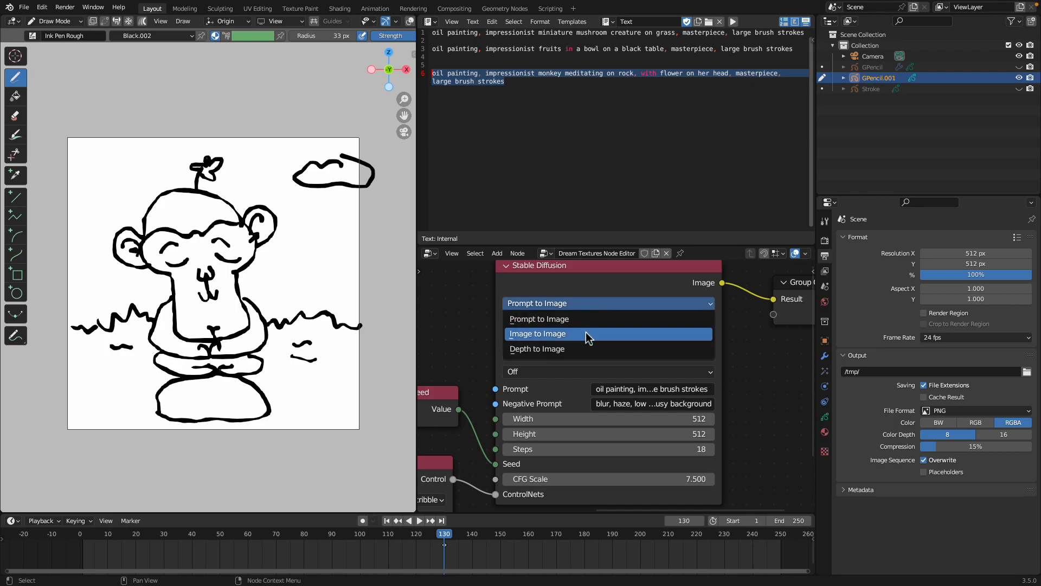
pyautogui.moveTo(575, 325)
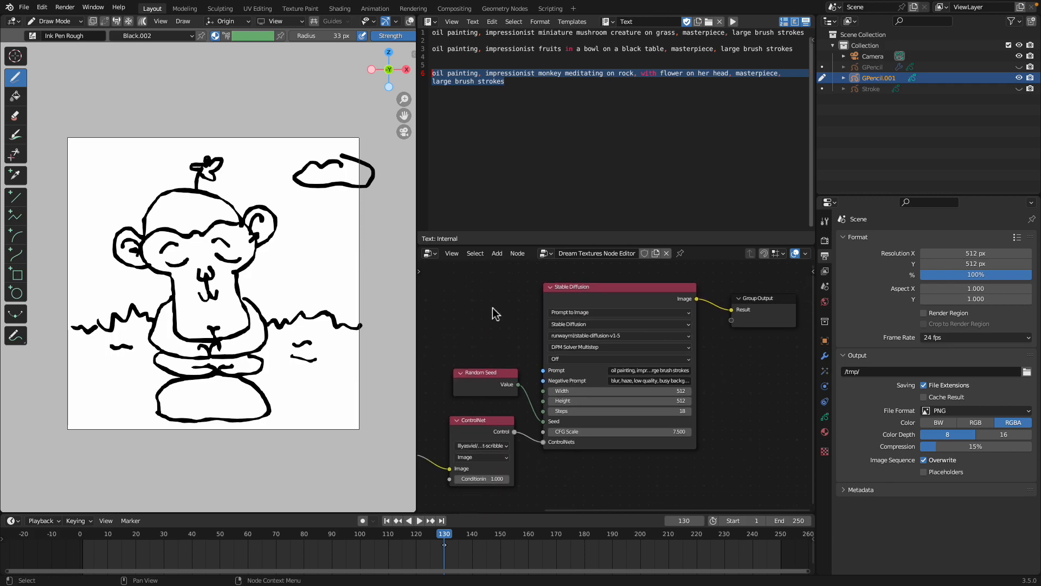
pyautogui.click(64, 7)
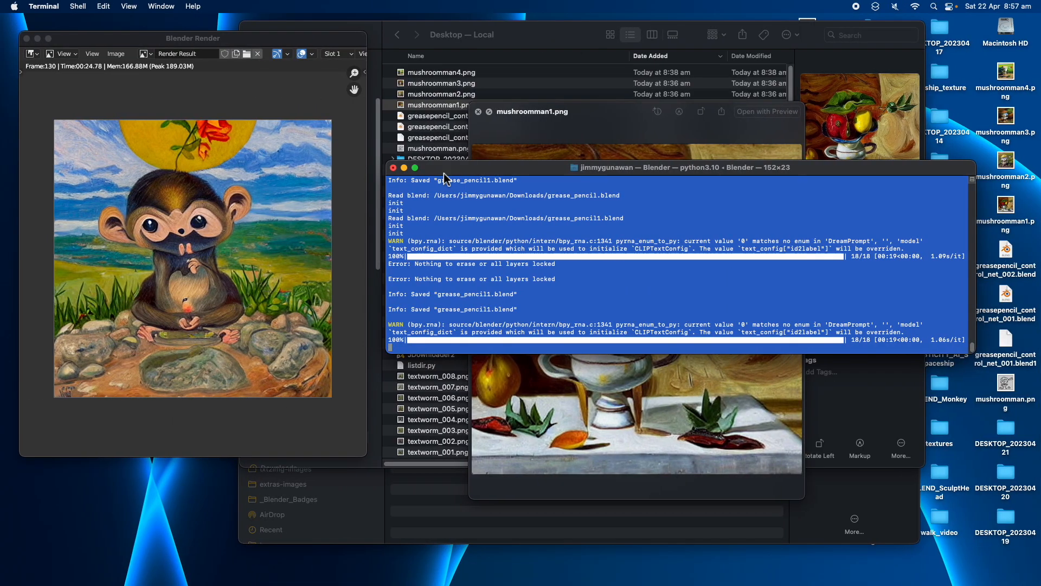
pyautogui.moveTo(193, 161)
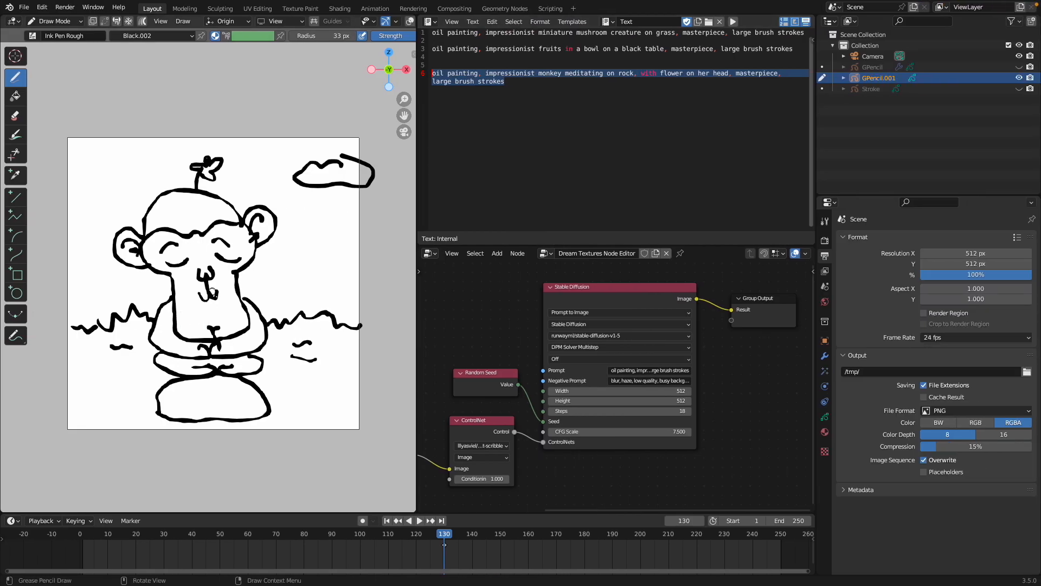
# Save as grease_pencil1.blend, return to Object Mode and browse the Add Modifier list.
pyautogui.press('ctrl+s')
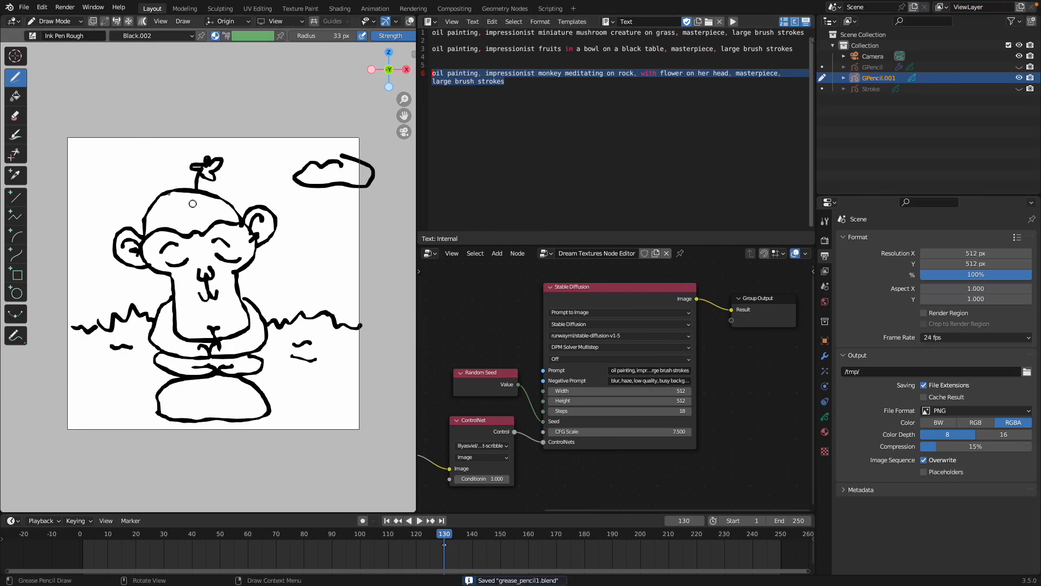
pyautogui.click(53, 21)
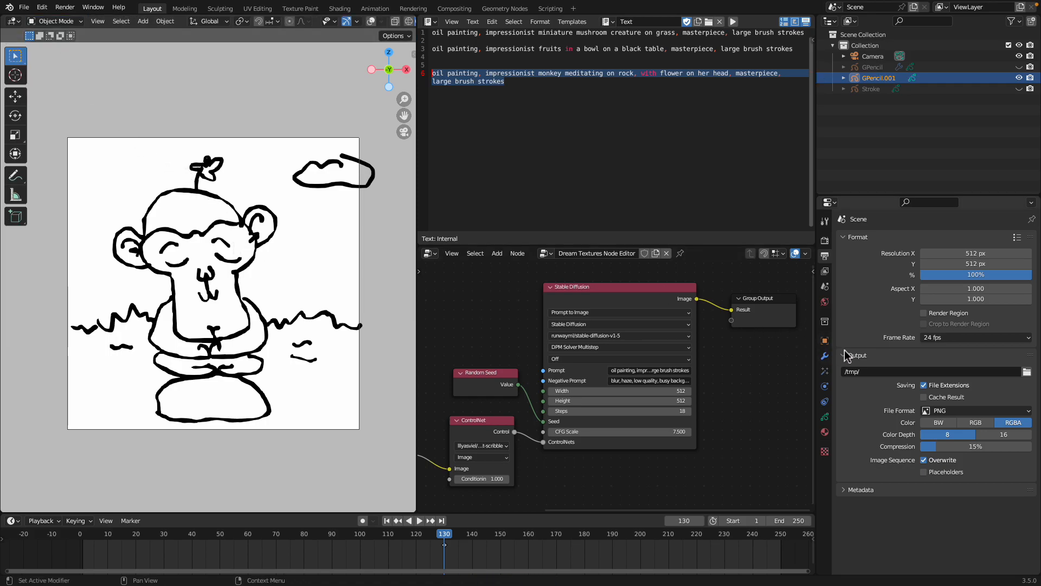
pyautogui.click(824, 356)
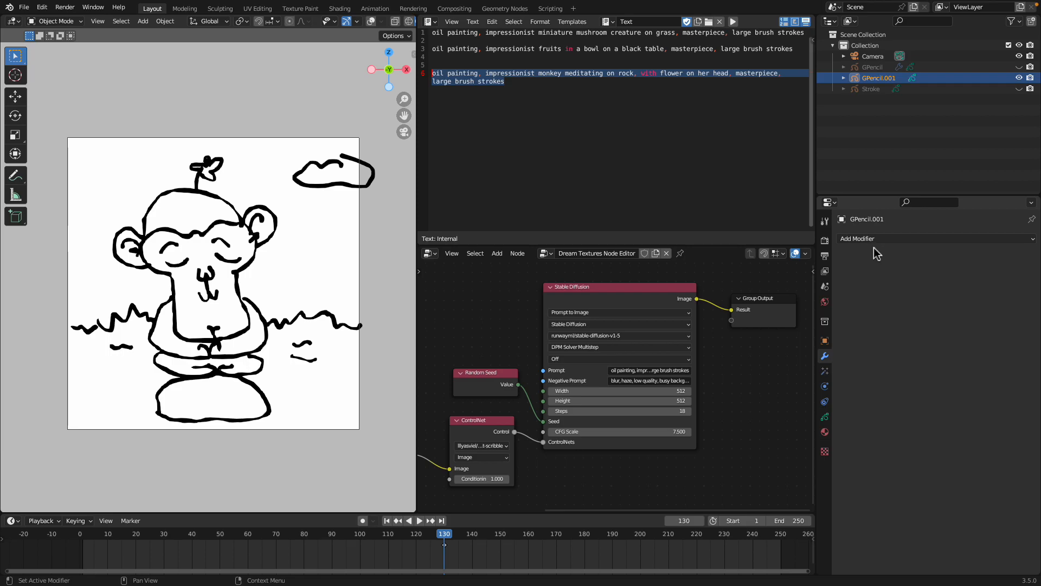
pyautogui.click(857, 238)
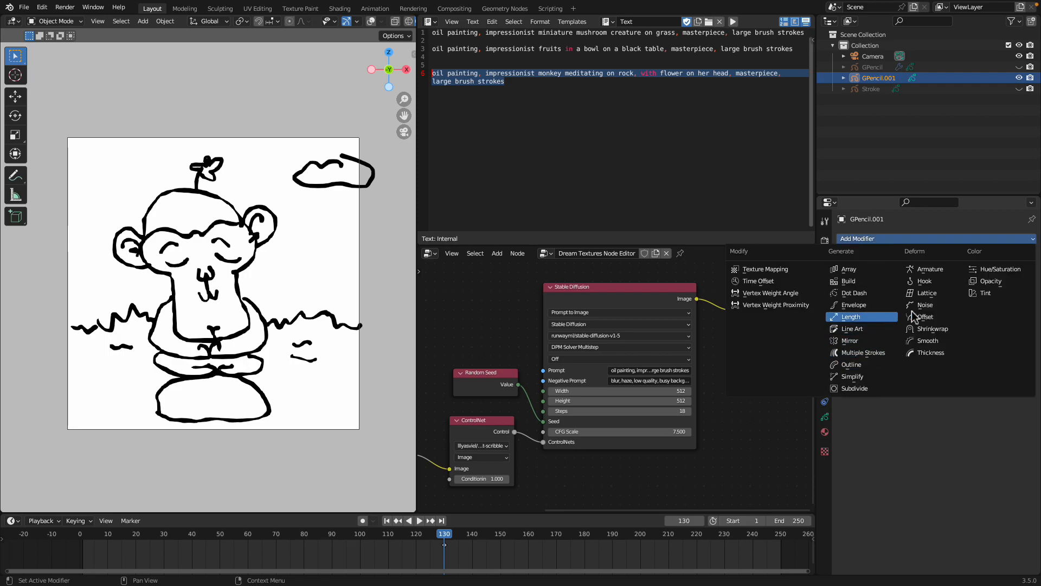
pyautogui.click(924, 304)
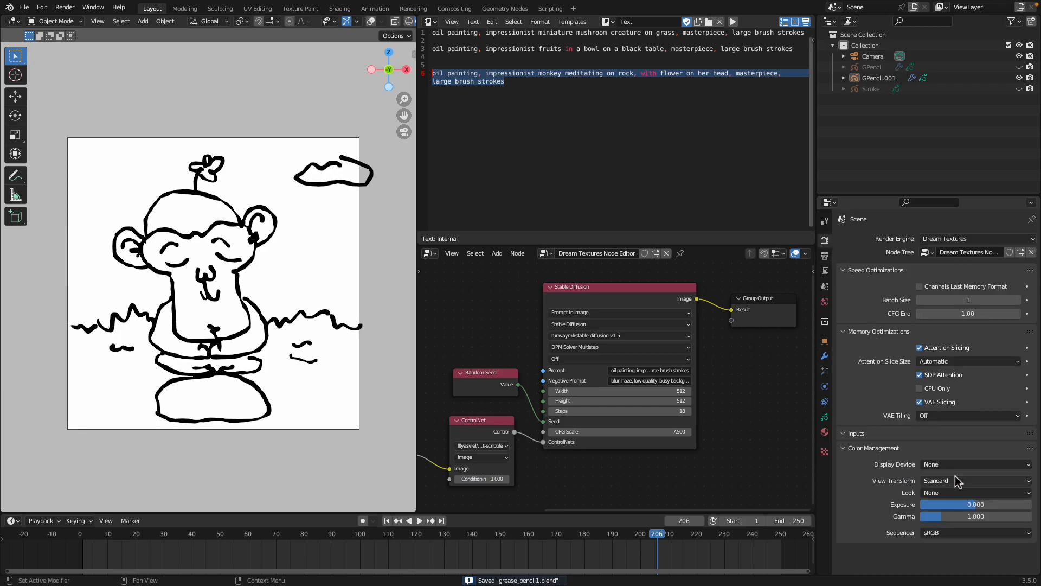
pyautogui.moveTo(910, 277)
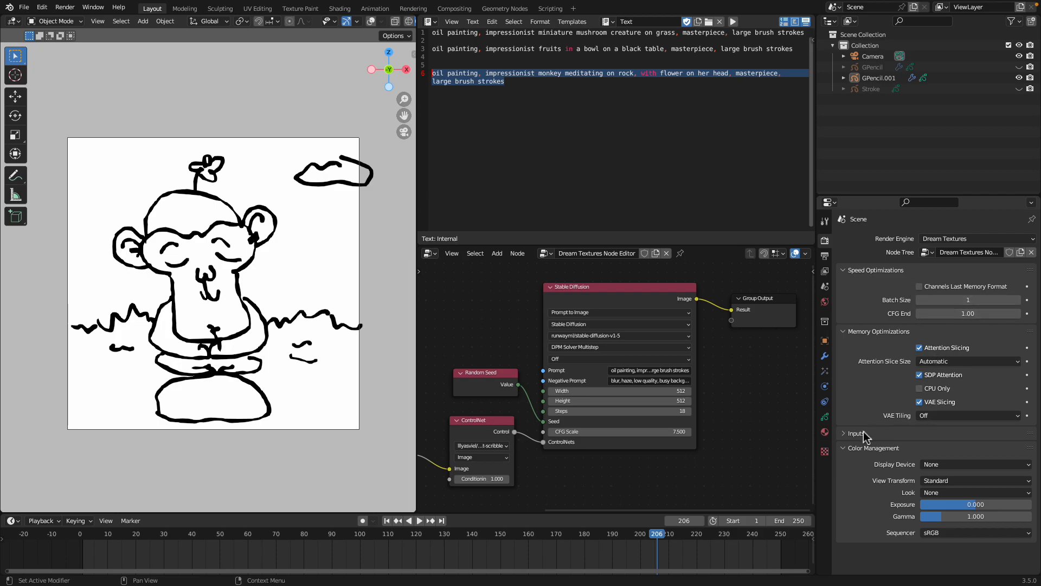
# Browse the Scene and Output tabs and set the timeline to frame 206.
pyautogui.click(824, 287)
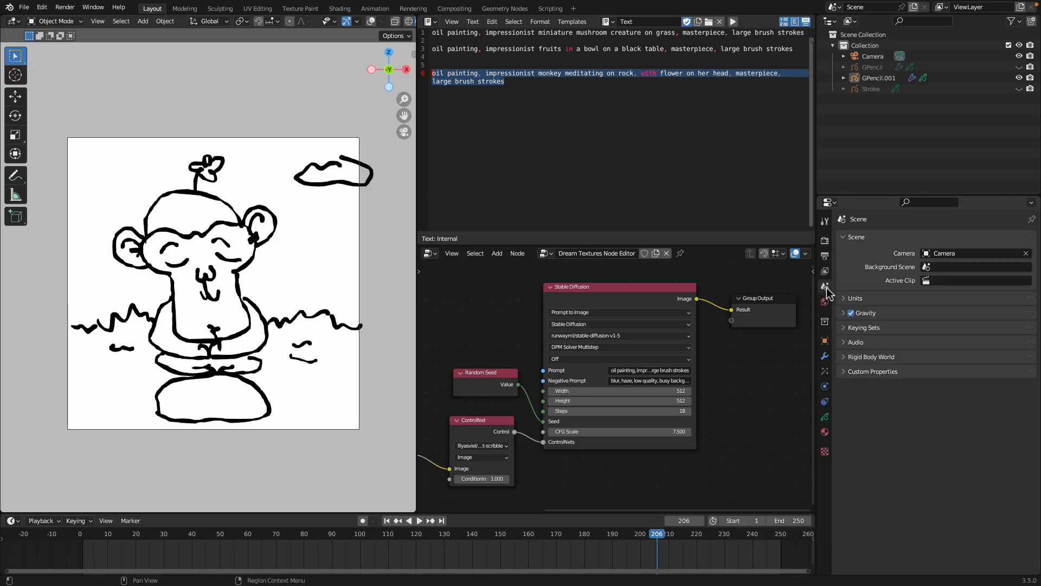
pyautogui.click(824, 286)
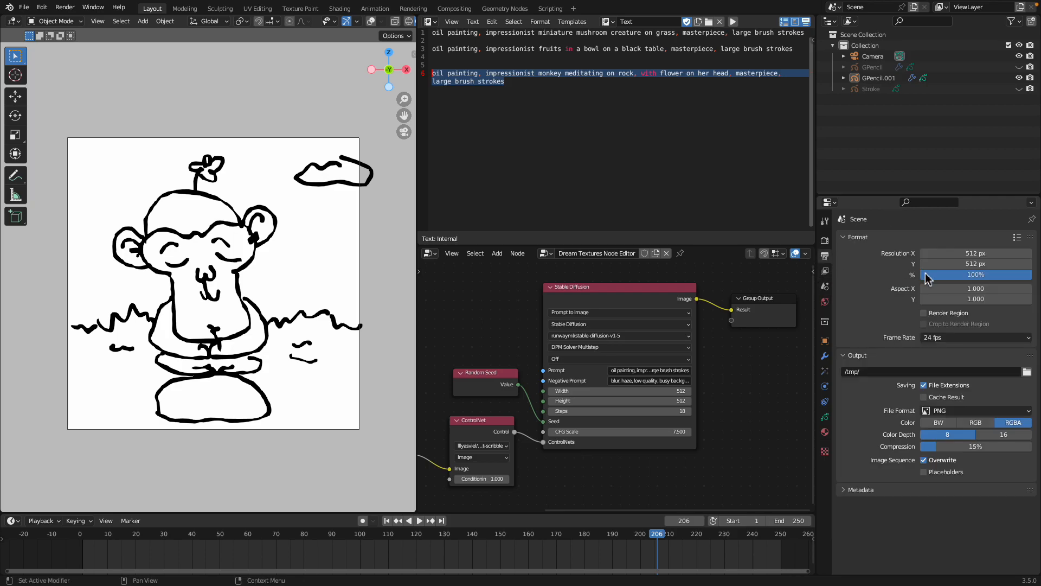
pyautogui.click(824, 241)
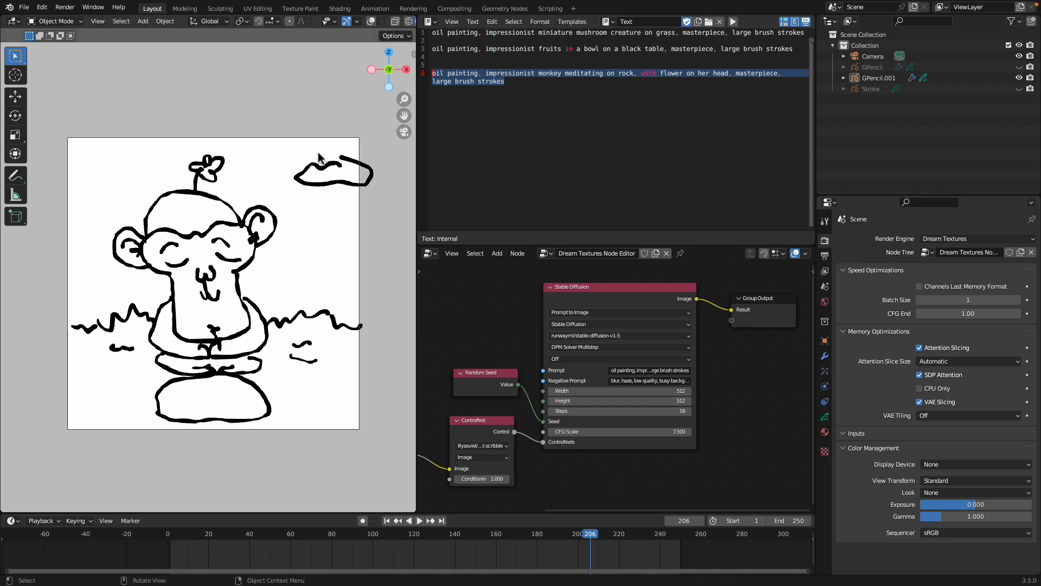
pyautogui.moveTo(135, 116)
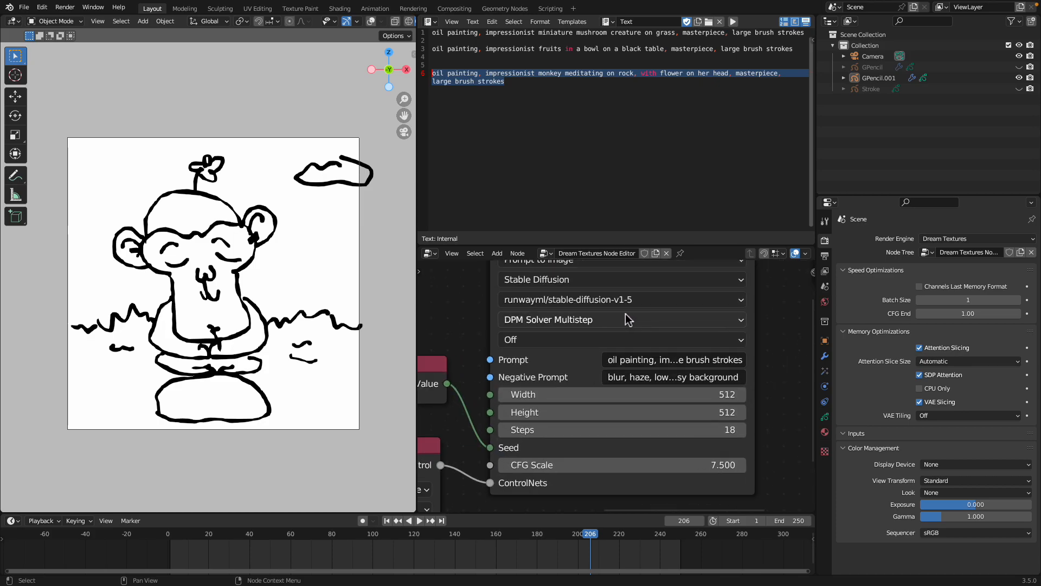
# Switch the model to Anything-V3.0 and render the monkey image.
pyautogui.click(620, 300)
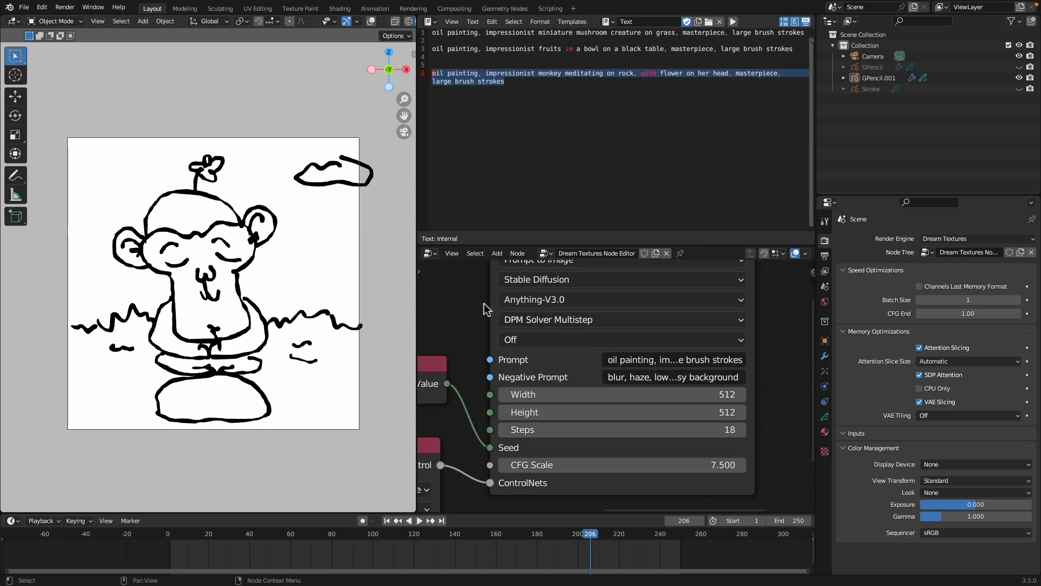
pyautogui.click(64, 6)
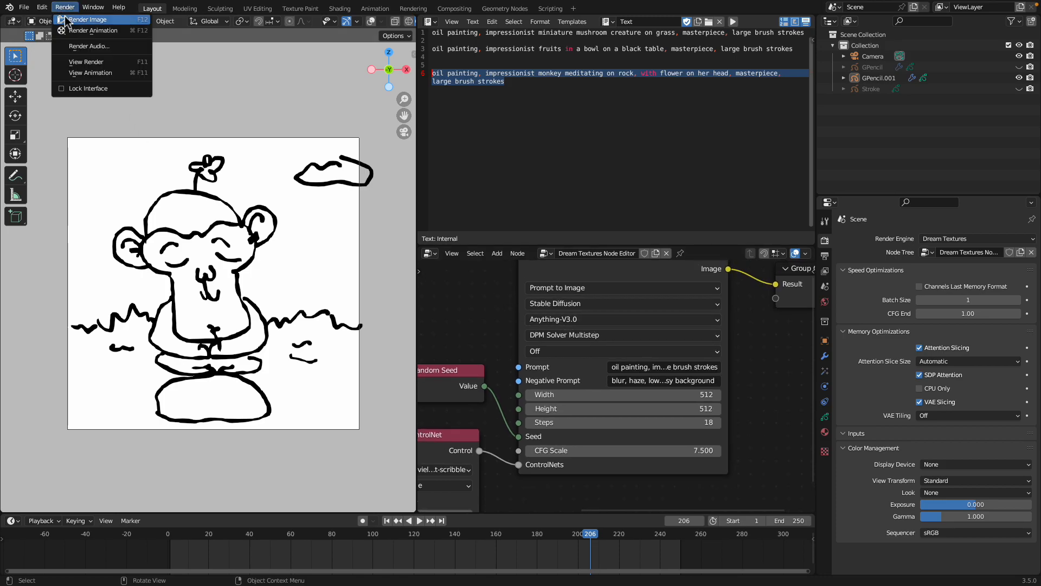
pyautogui.click(89, 20)
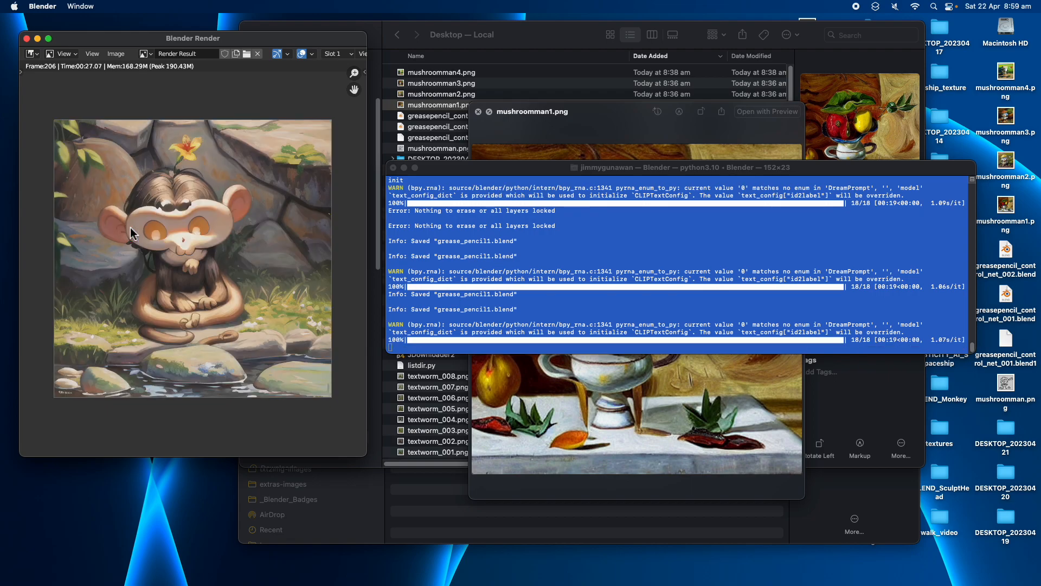
pyautogui.moveTo(250, 258)
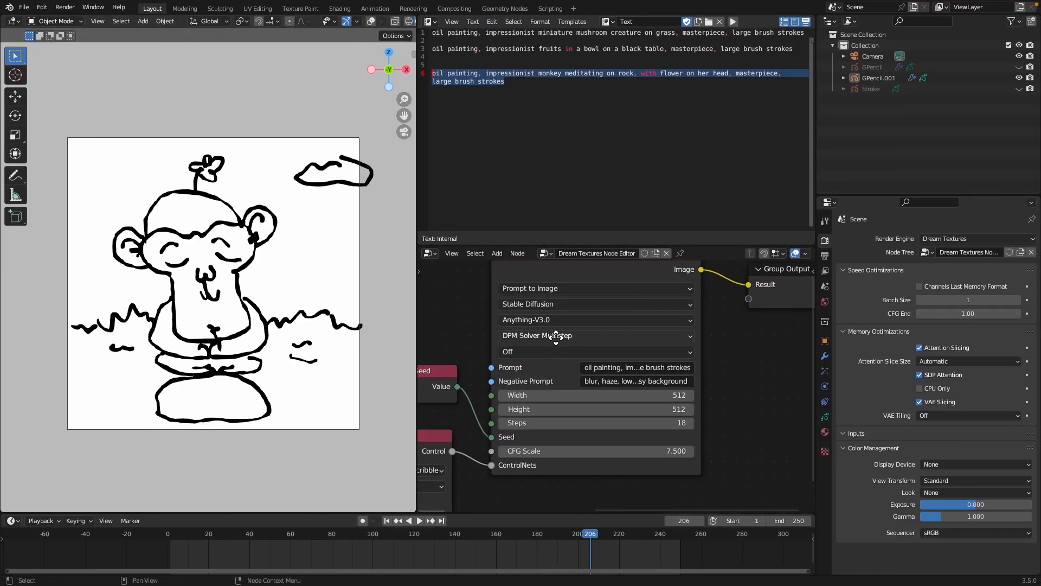
# Switch the model to dreamlike-art/dreamlike-photoreal-1.0 and start a new render.
pyautogui.click(593, 319)
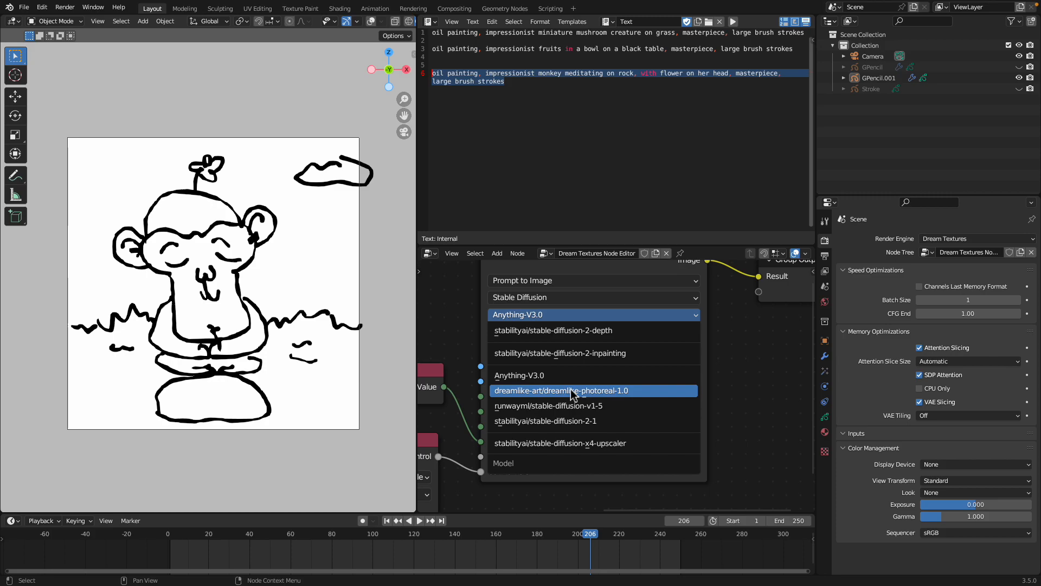
pyautogui.click(561, 391)
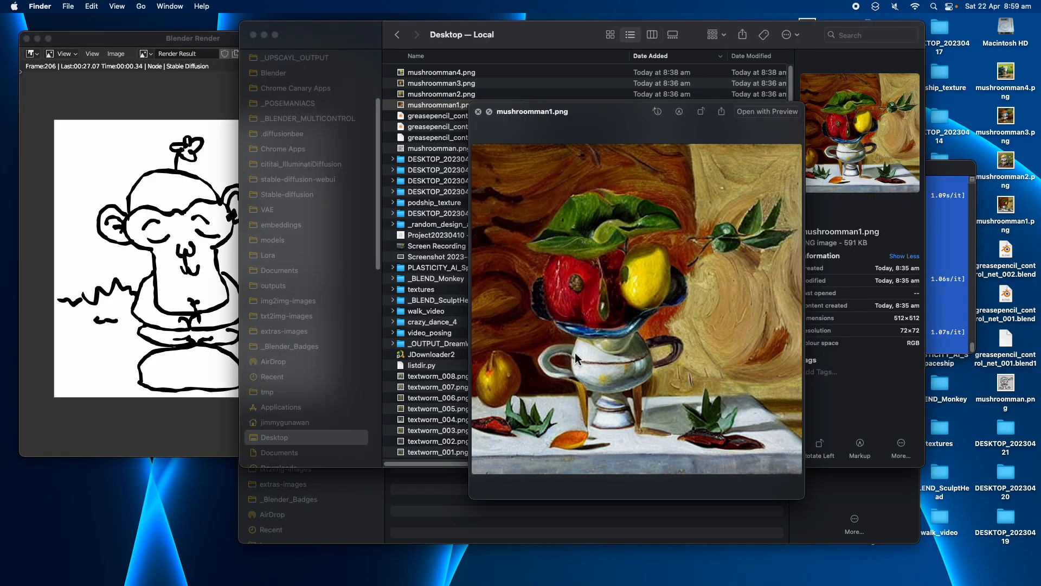
pyautogui.click(441, 72)
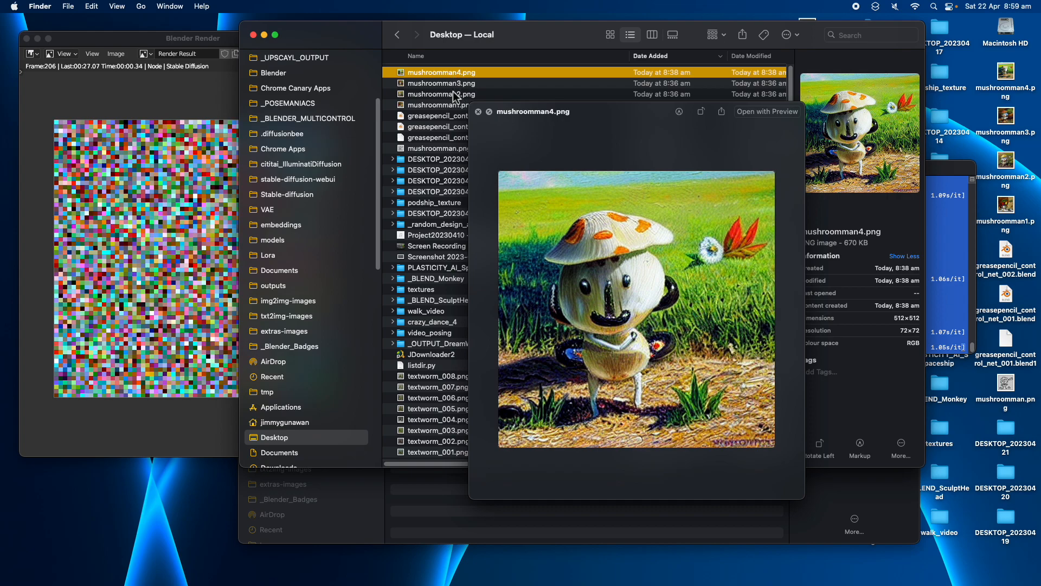
# Preview mushroomman3.png in Finder, then bring the render result back to the front.
pyautogui.click(441, 83)
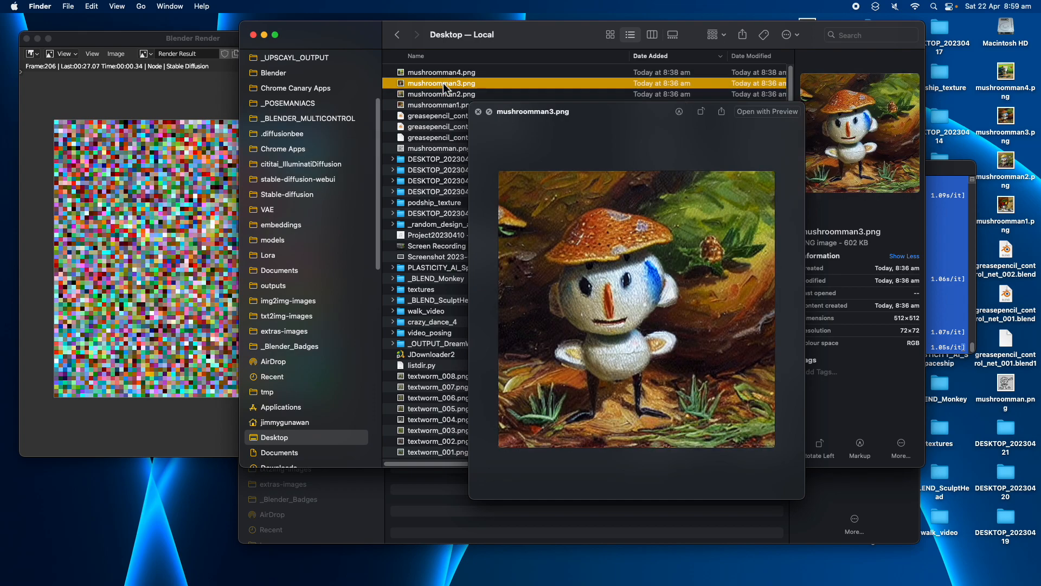
pyautogui.moveTo(596, 284)
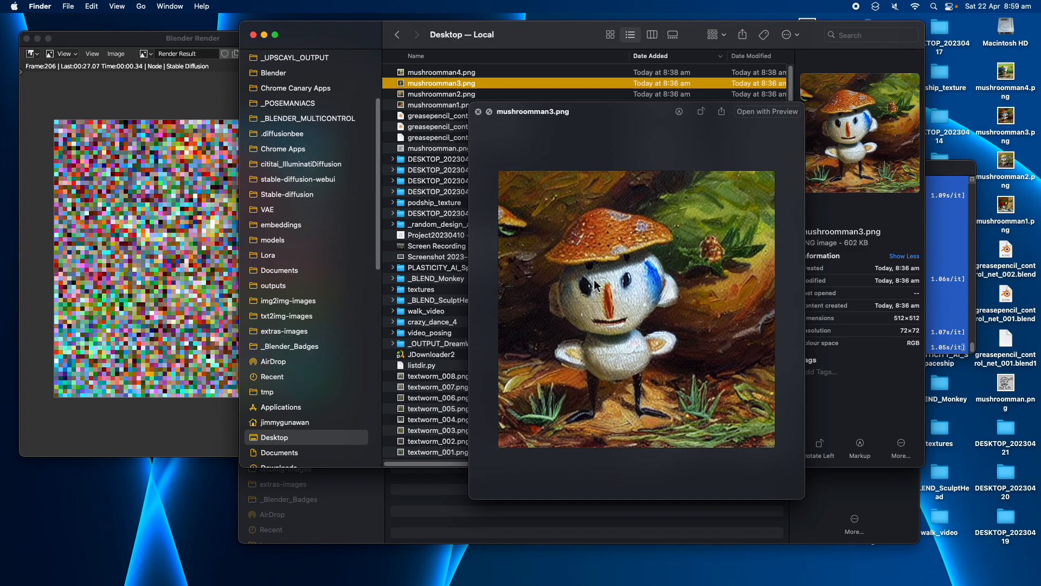
pyautogui.moveTo(403, 216)
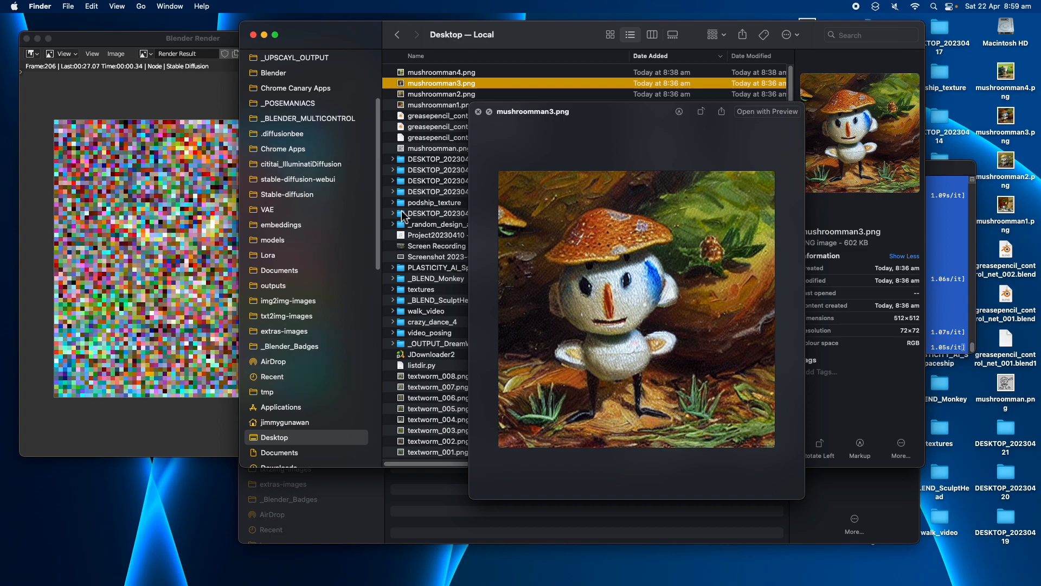
pyautogui.click(215, 53)
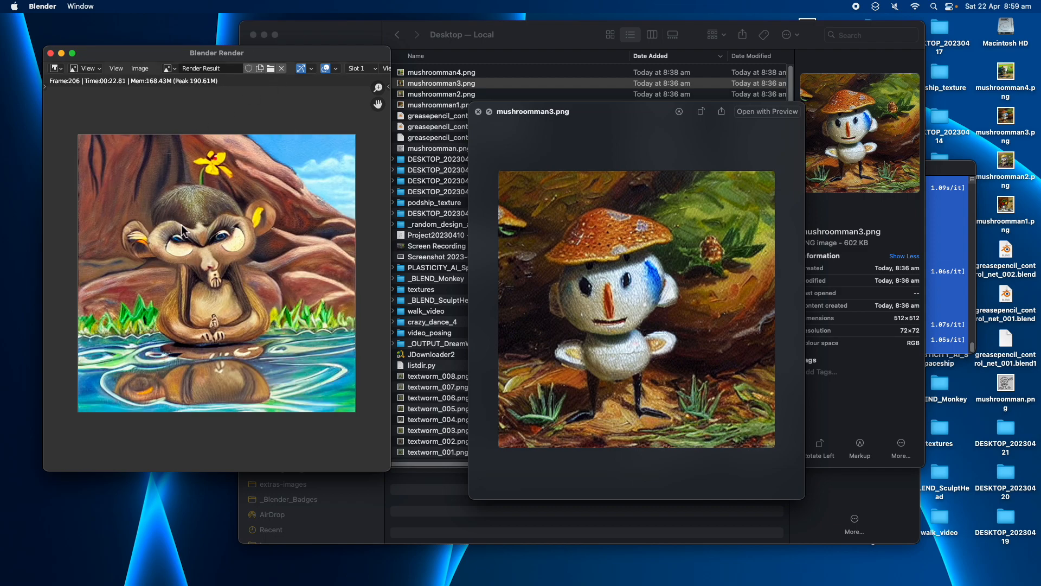
pyautogui.moveTo(250, 286)
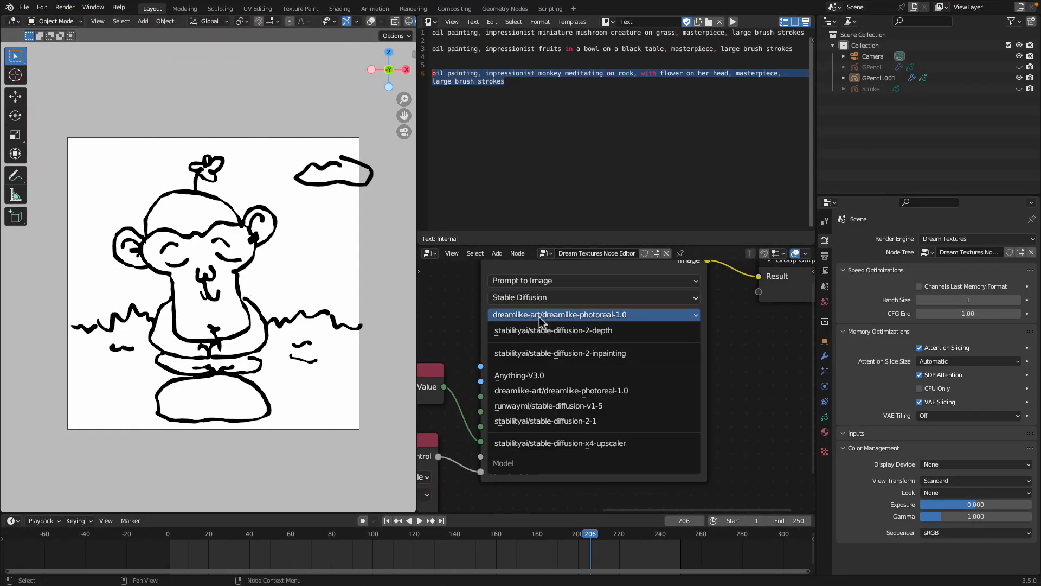
pyautogui.moveTo(519, 298)
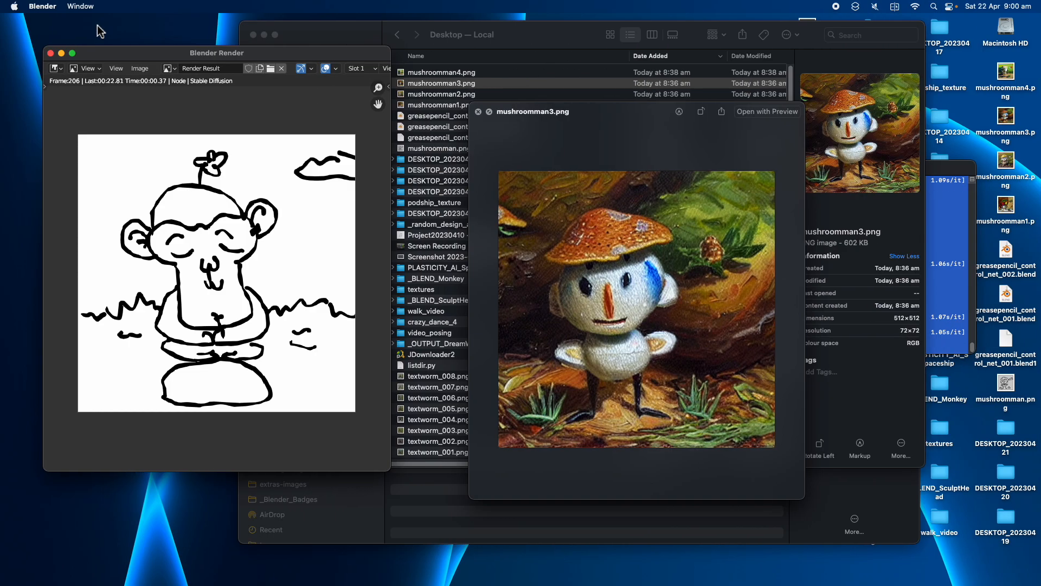
pyautogui.moveTo(239, 279)
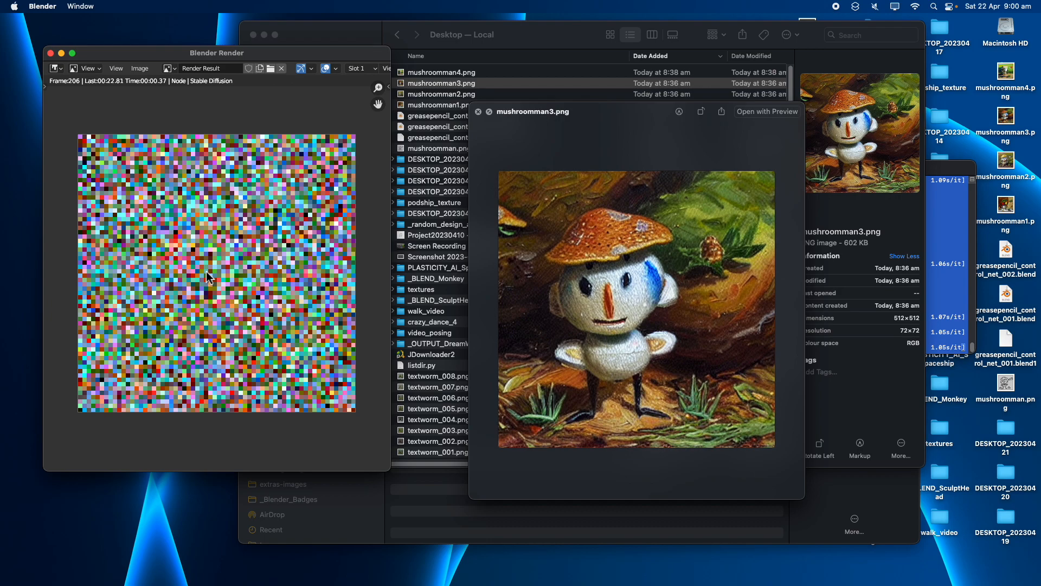
pyautogui.moveTo(259, 270)
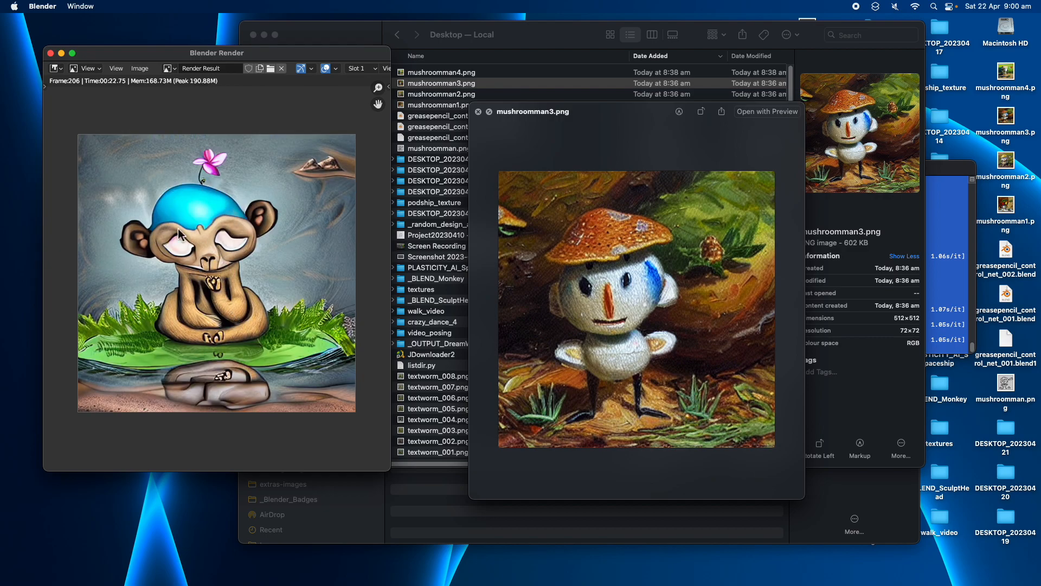
pyautogui.moveTo(282, 242)
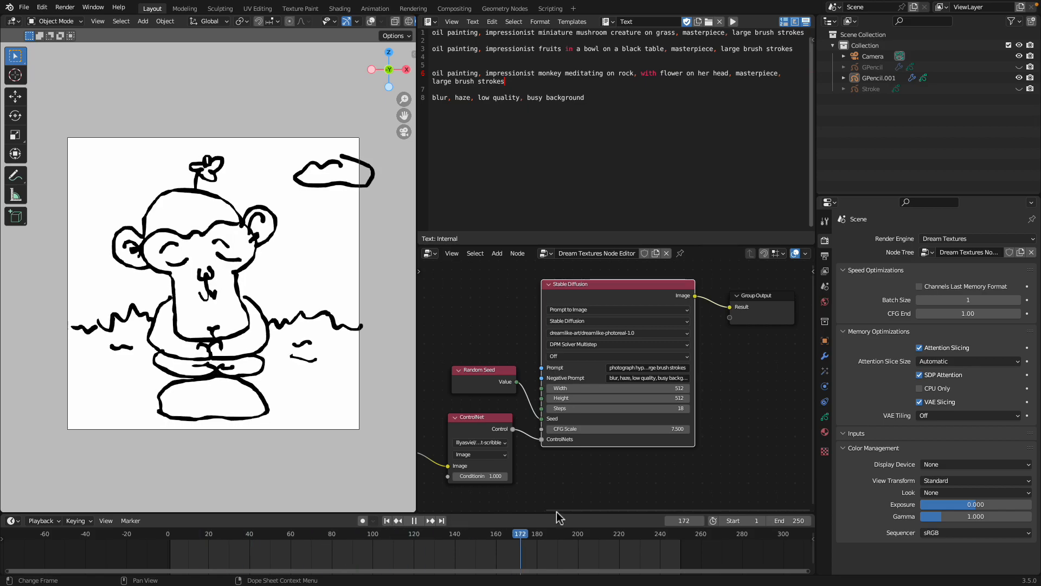
# Return to an earlier frame and add a Build modifier to GPencil.001 from Modifier Properties.
pyautogui.click(477, 534)
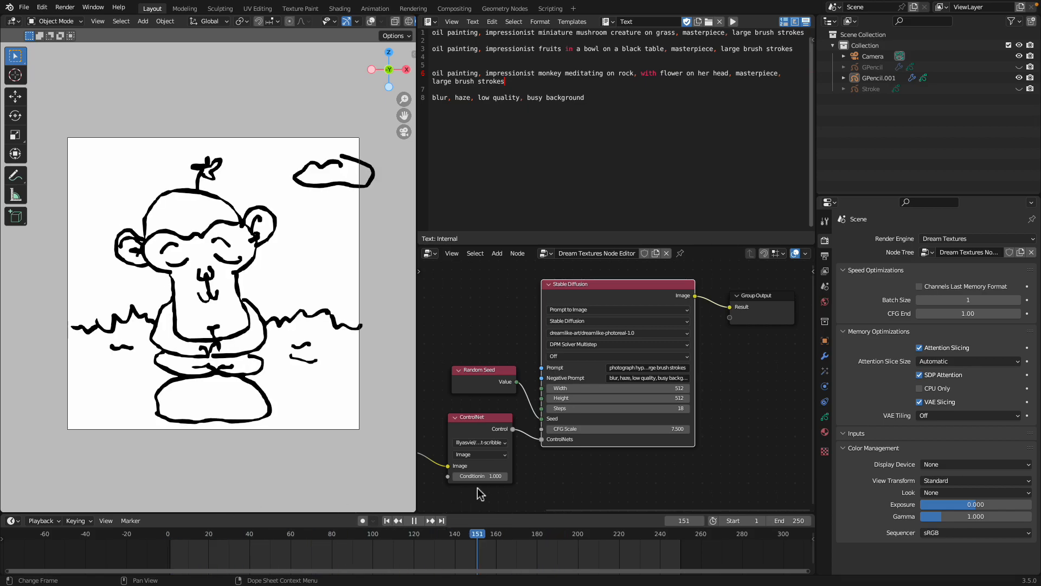
pyautogui.click(878, 78)
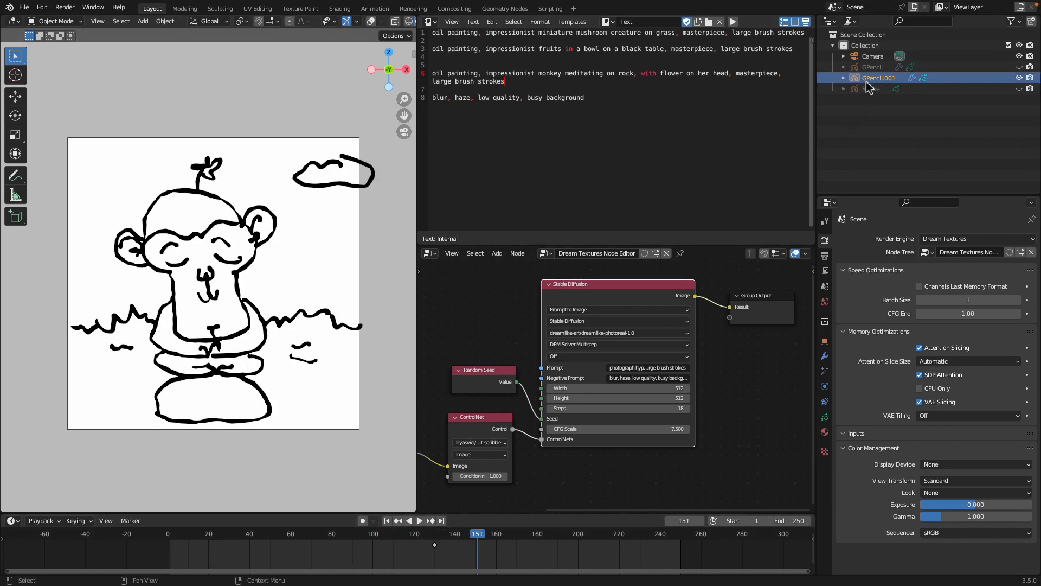
pyautogui.click(824, 357)
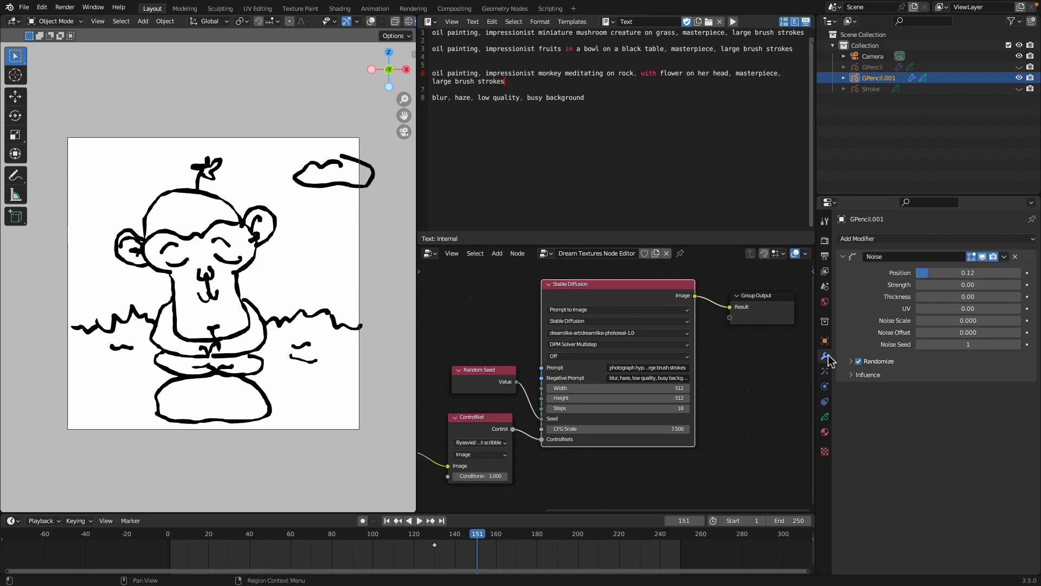
pyautogui.moveTo(437, 550)
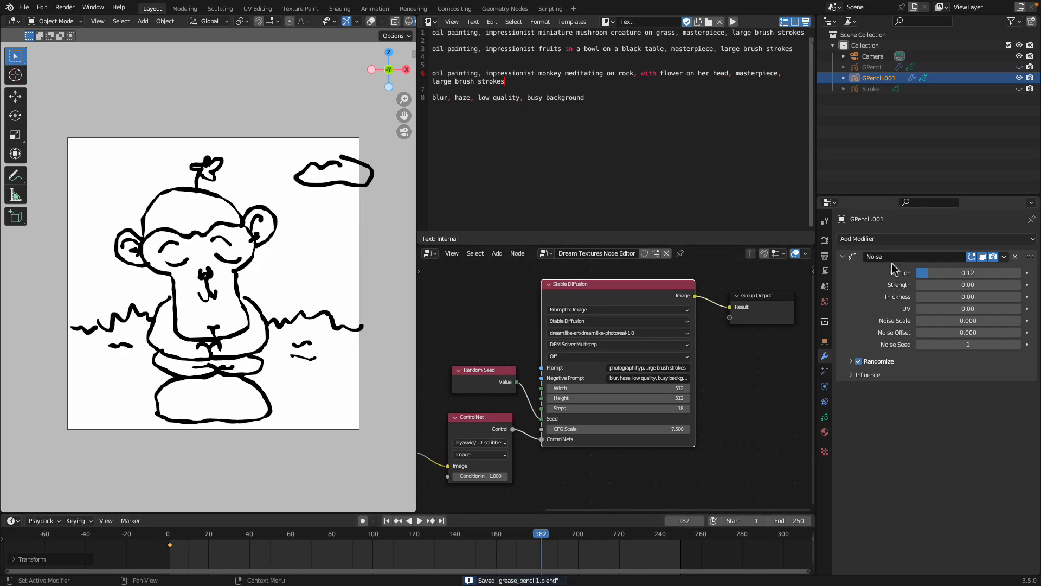
pyautogui.click(857, 239)
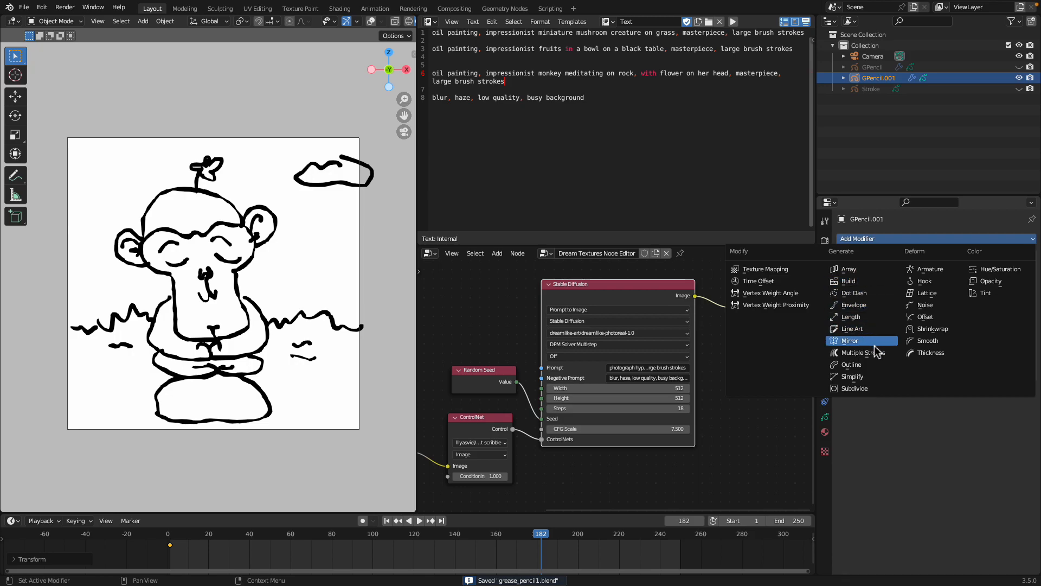
pyautogui.moveTo(852, 327)
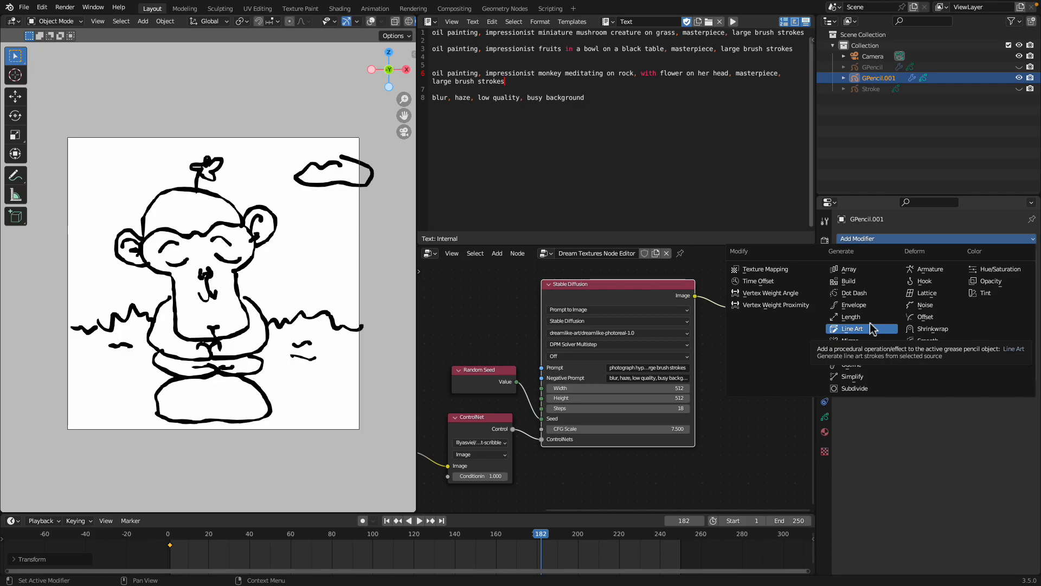
pyautogui.moveTo(860, 317)
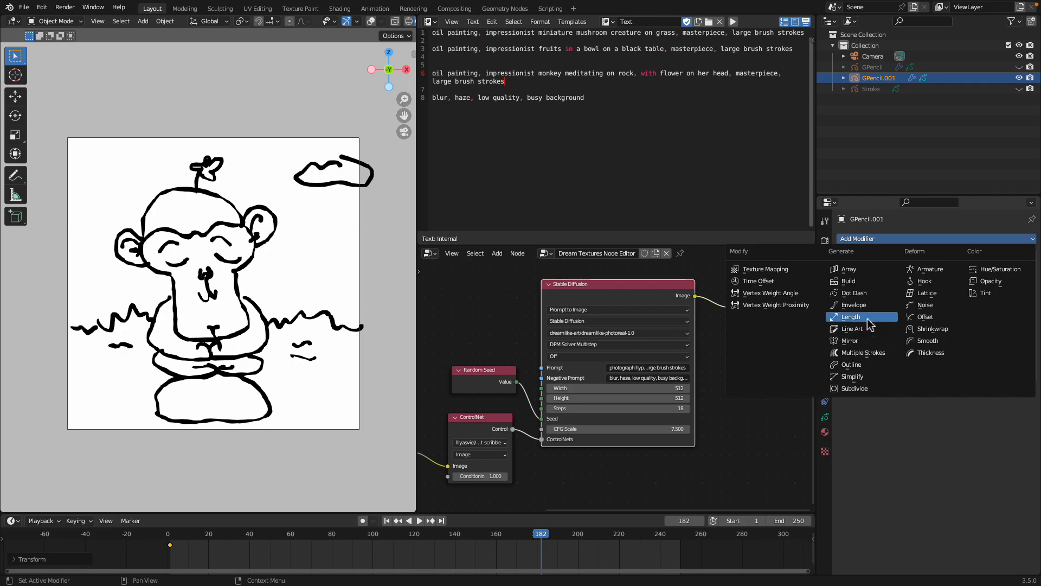
pyautogui.moveTo(869, 329)
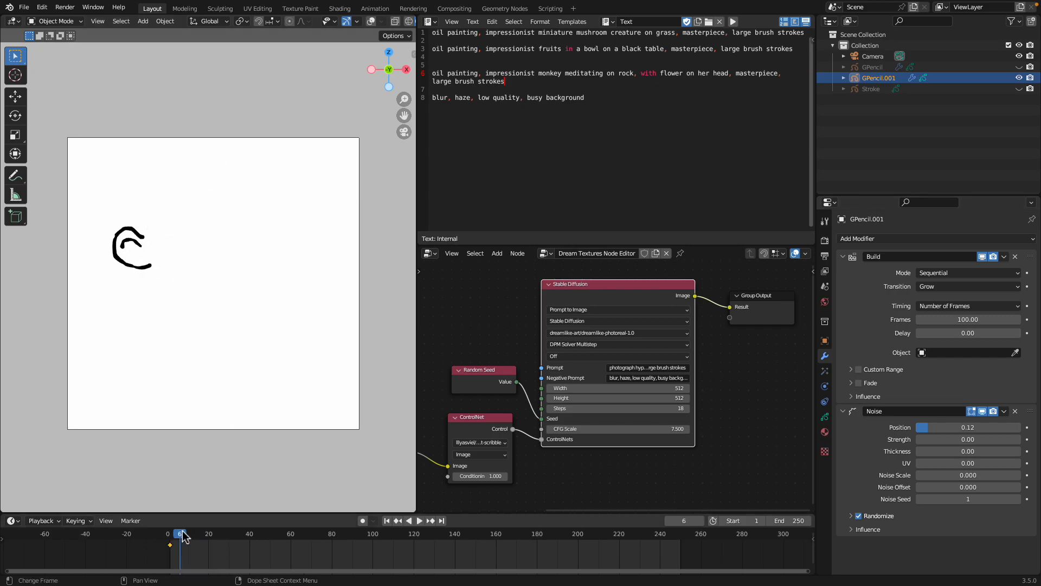
# Play the timeline so the monkey sketch draws itself in stroke by stroke, then stop playback.
pyautogui.click(409, 519)
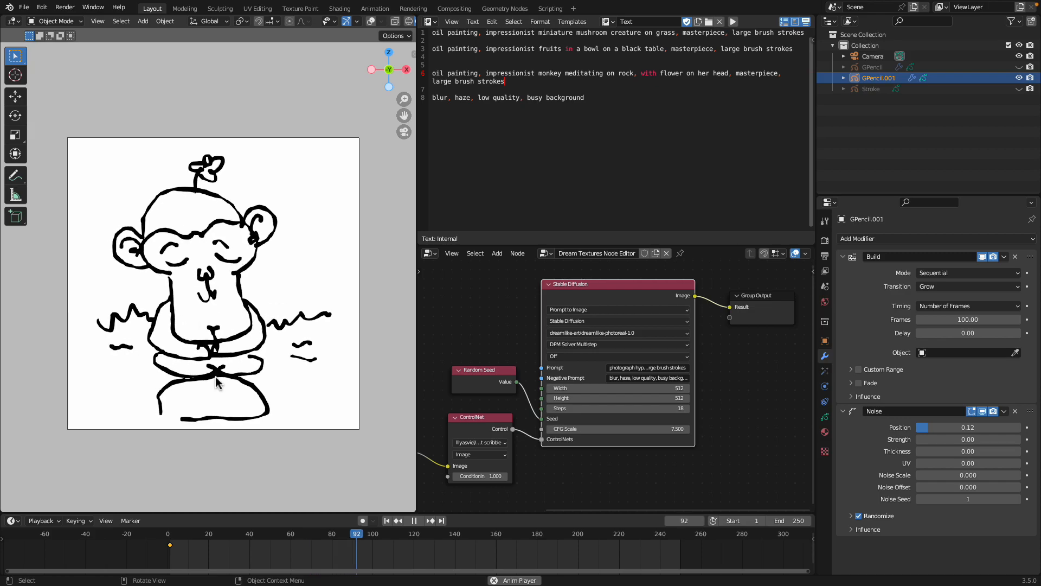
pyautogui.click(414, 520)
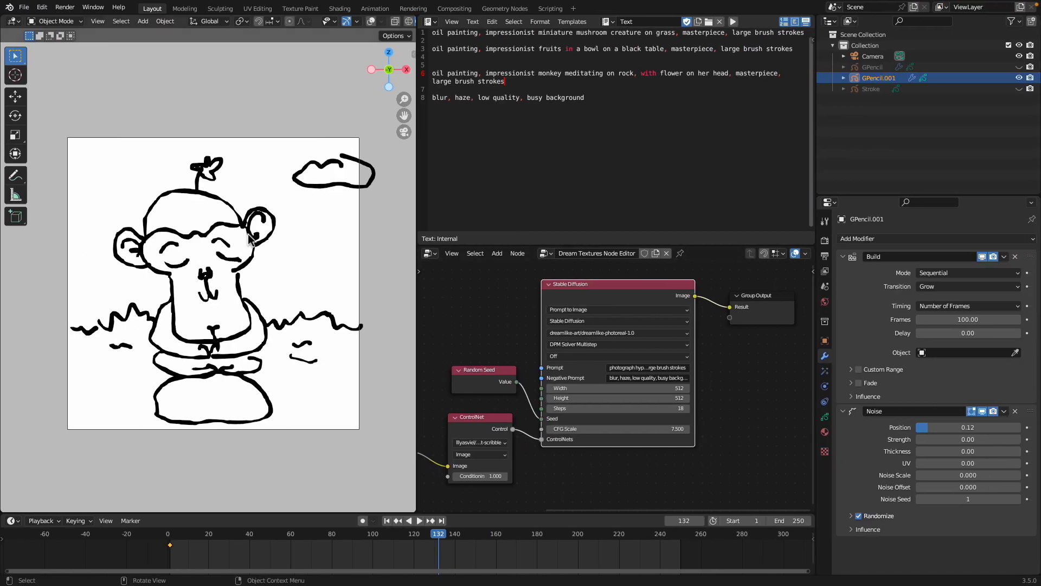
pyautogui.moveTo(254, 250)
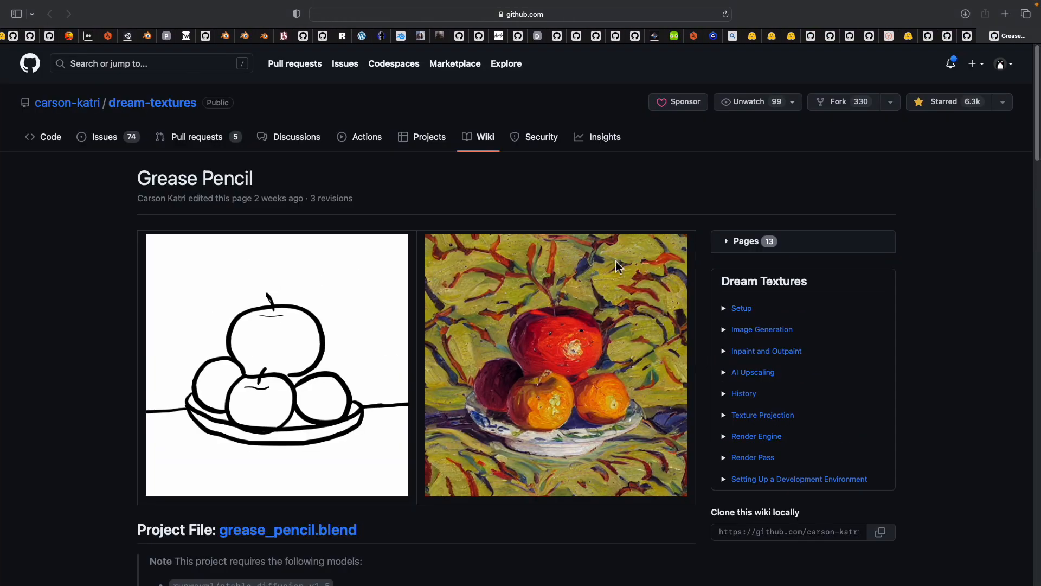
pyautogui.moveTo(337, 137)
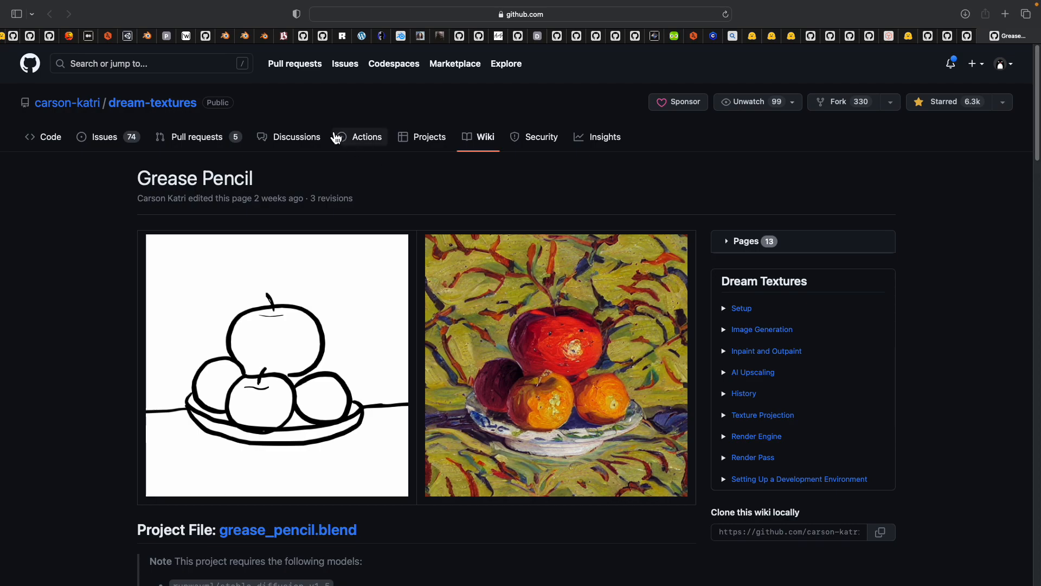
pyautogui.moveTo(279, 129)
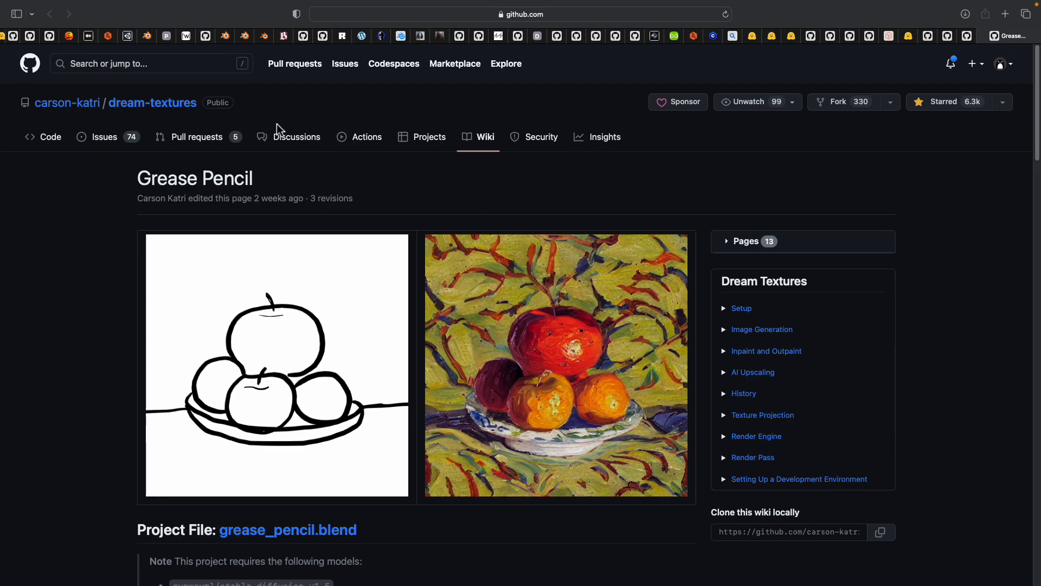
pyautogui.moveTo(258, 183)
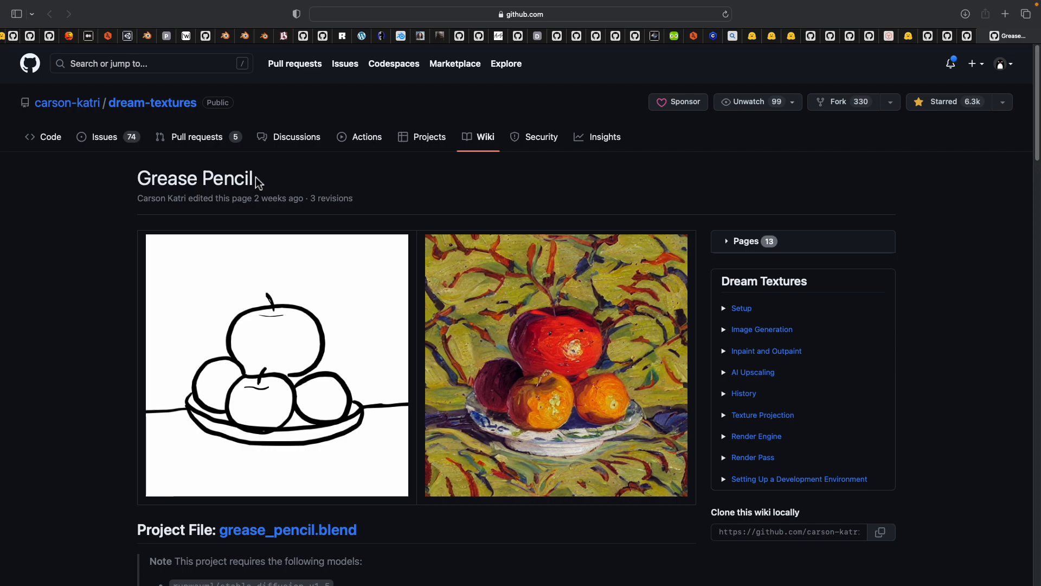
pyautogui.moveTo(372, 208)
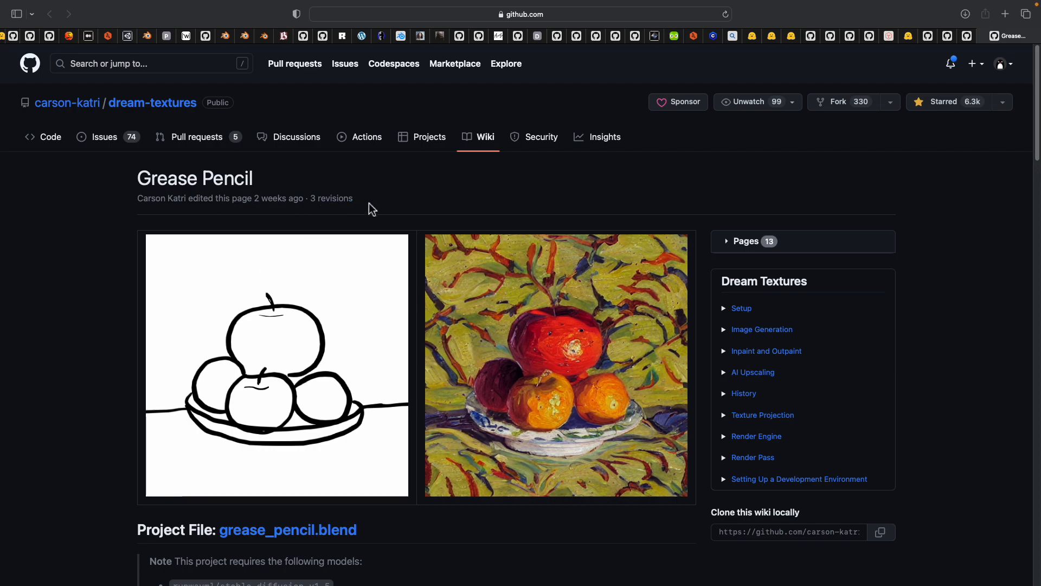
# Scroll the dream-textures Grease Pencil wiki page up and down around its ControlNet node setup diagram.
pyautogui.scroll(-3)
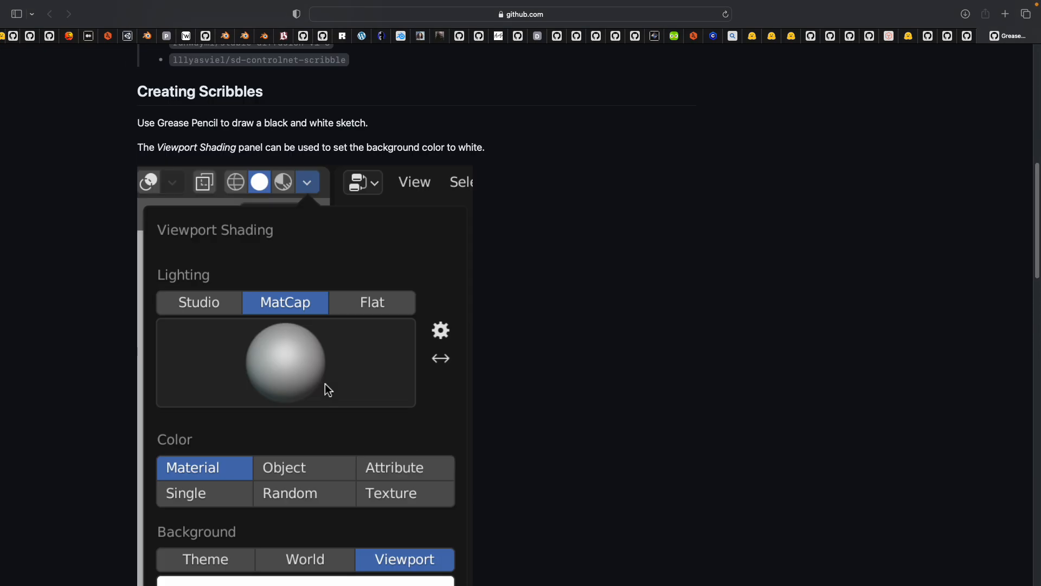
pyautogui.scroll(3)
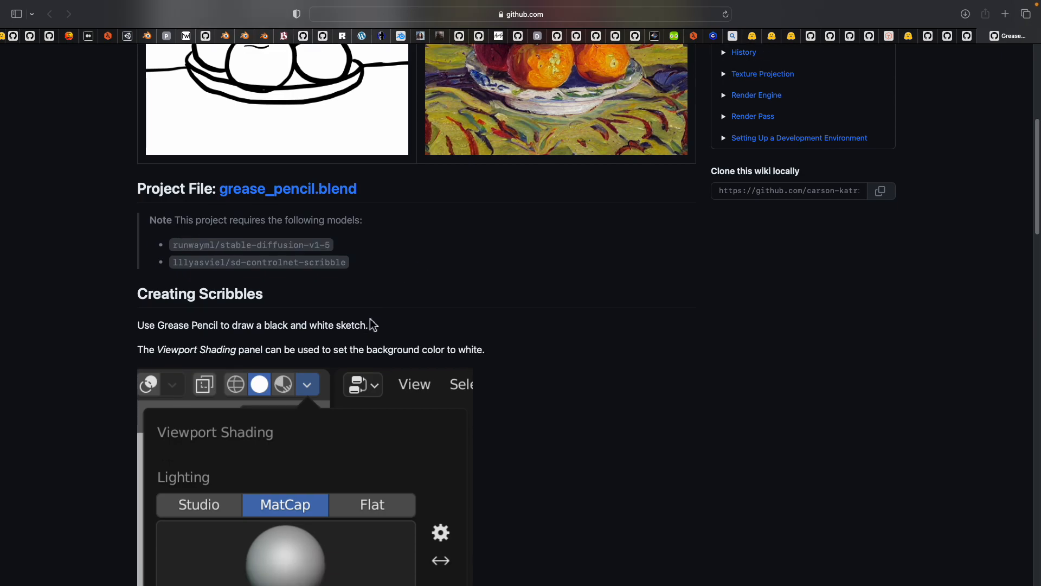
pyautogui.scroll(-3)
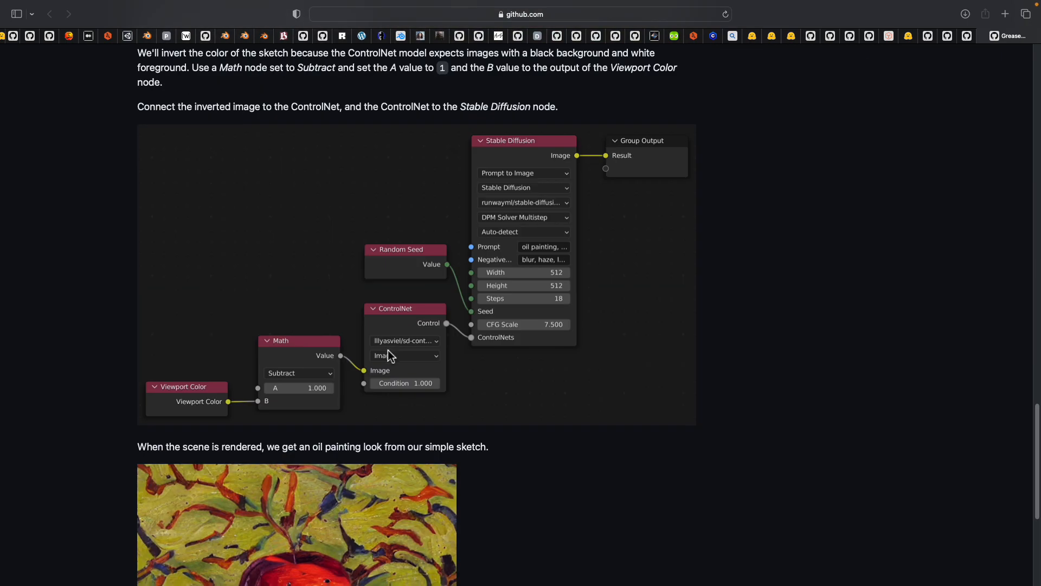
pyautogui.scroll(3)
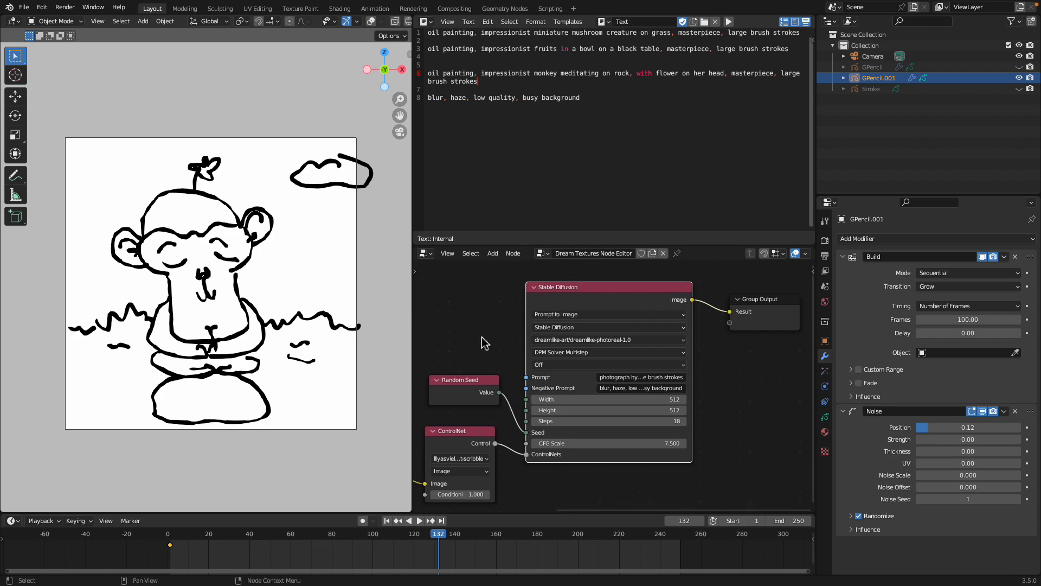
pyautogui.moveTo(446, 309)
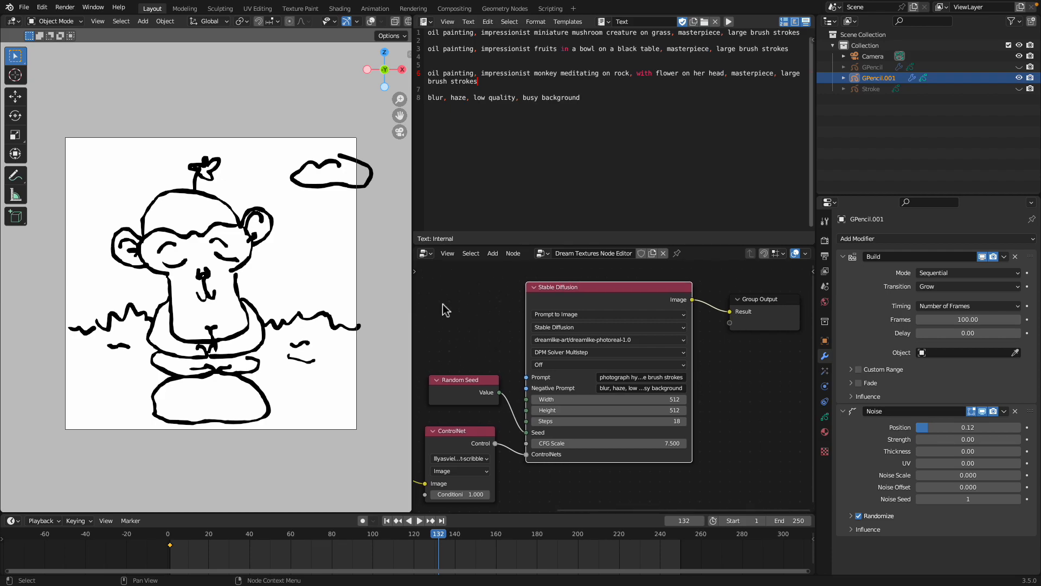
pyautogui.moveTo(304, 259)
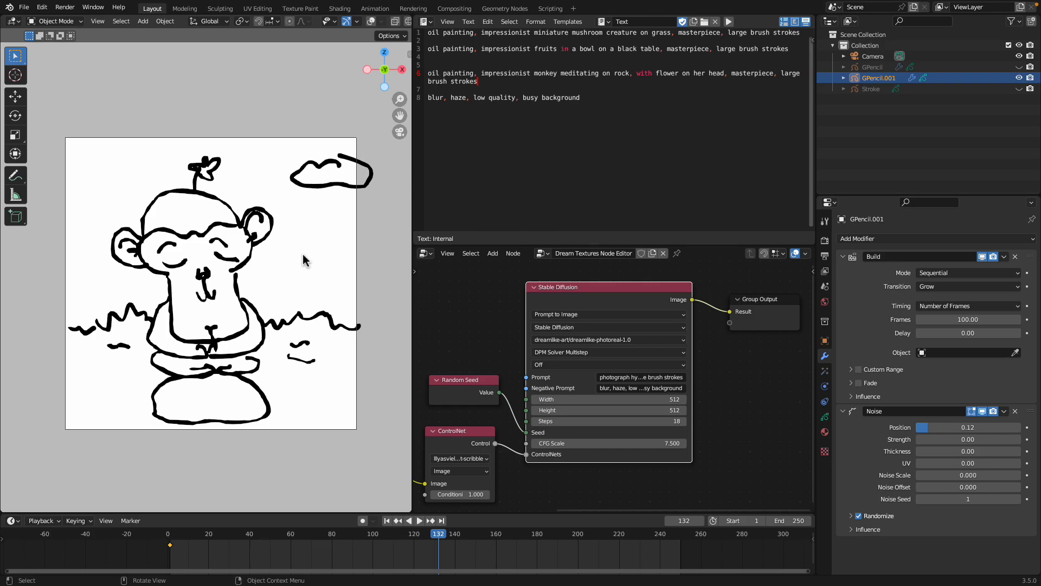
pyautogui.moveTo(312, 262)
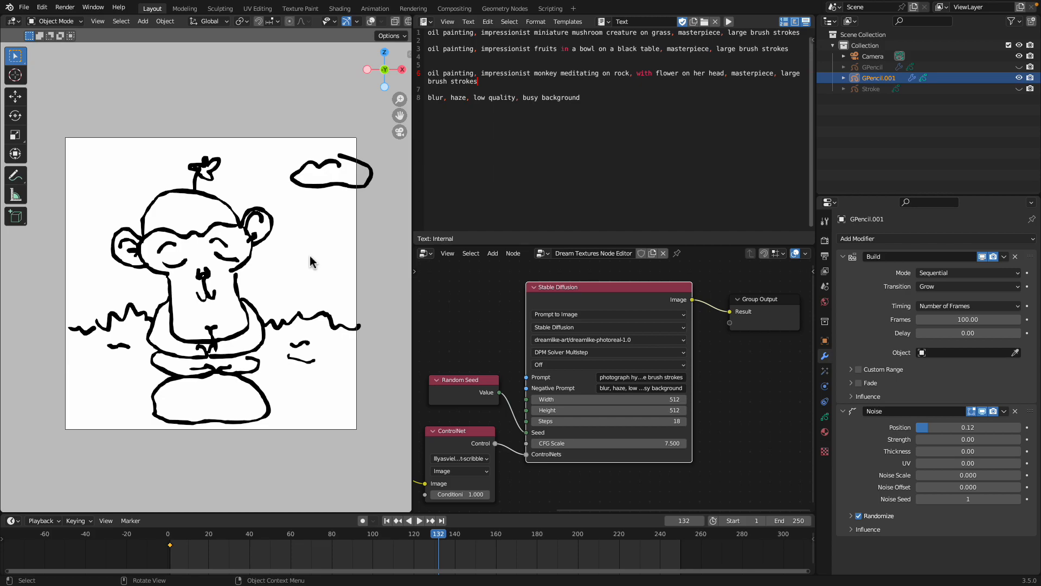
pyautogui.moveTo(475, 251)
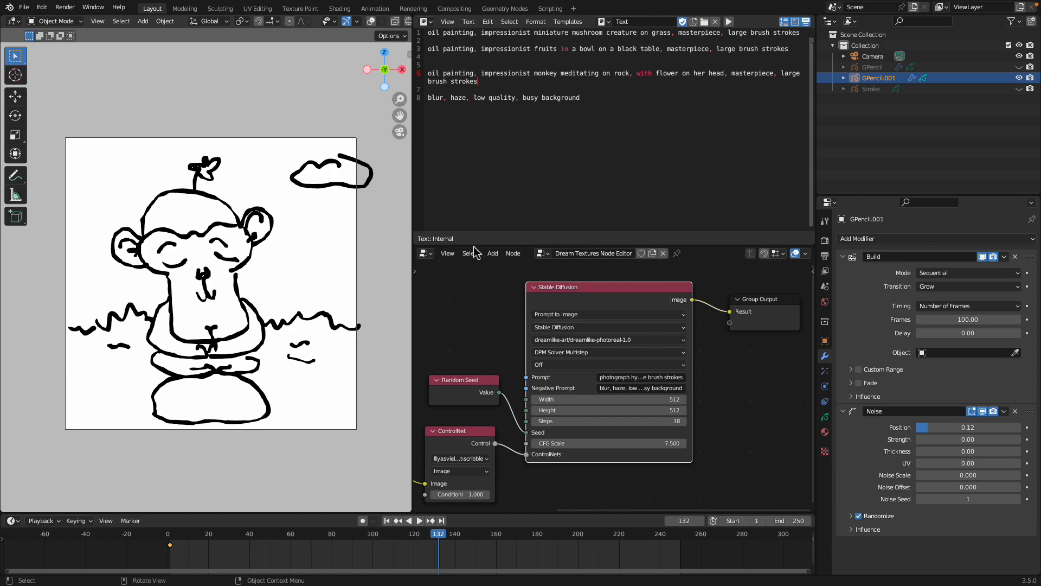
pyautogui.moveTo(223, 356)
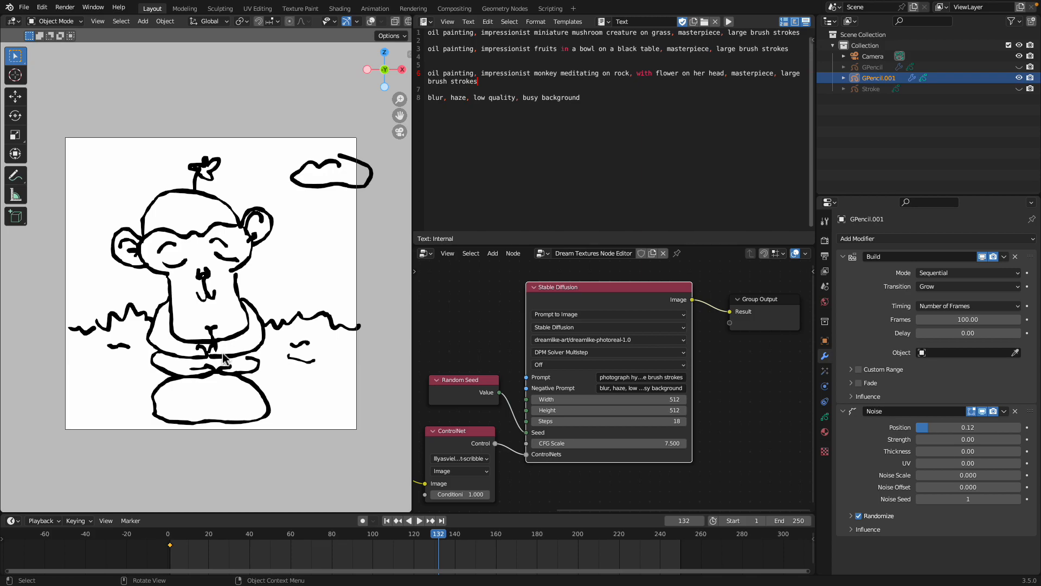
pyautogui.moveTo(393, 238)
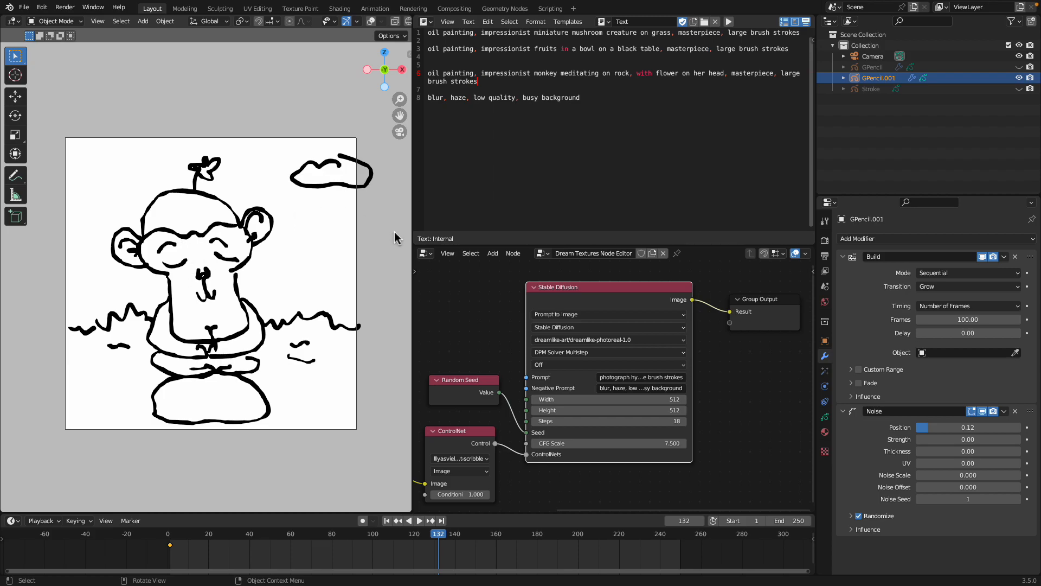
pyautogui.moveTo(453, 268)
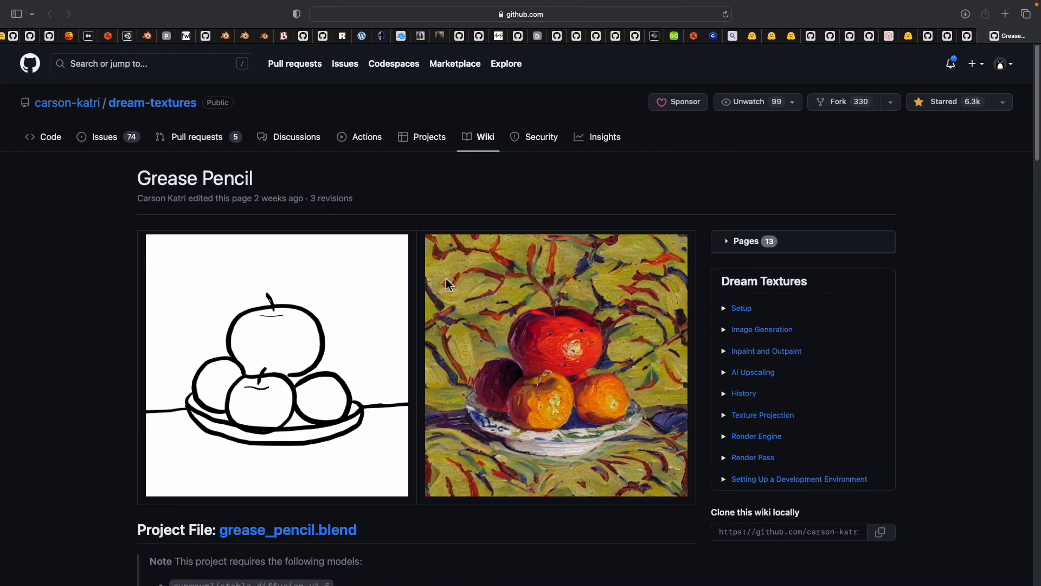
pyautogui.moveTo(446, 287)
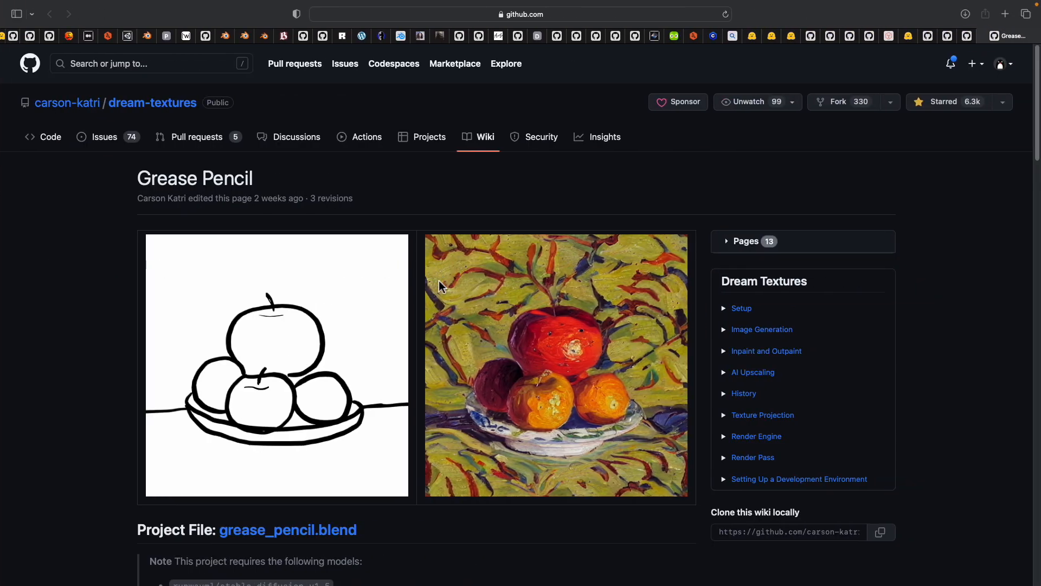